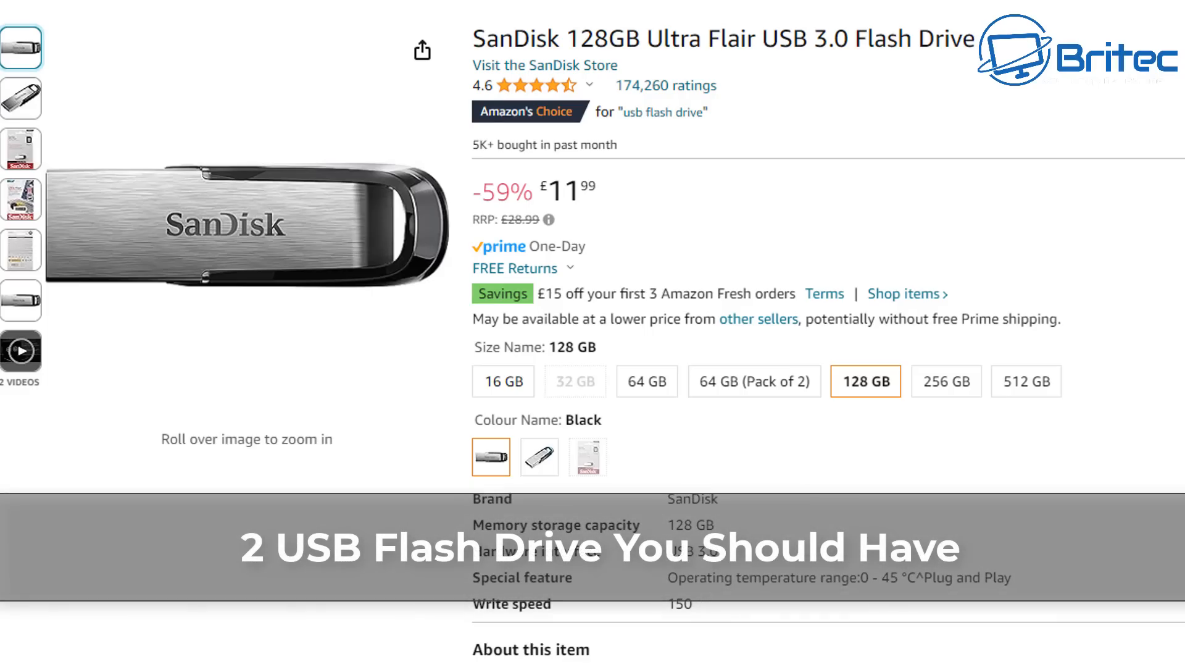
- Select the 64 GB (Pack of 2) SanDisk Ultra Flair option, priced £15.96
click(754, 380)
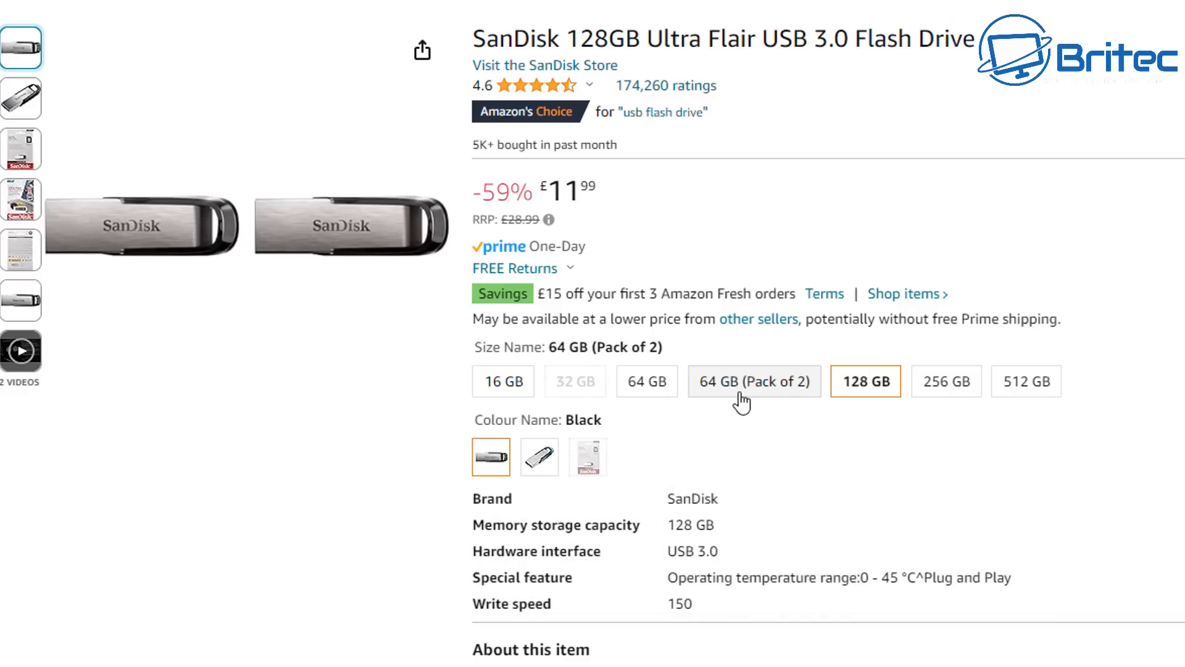
click(753, 380)
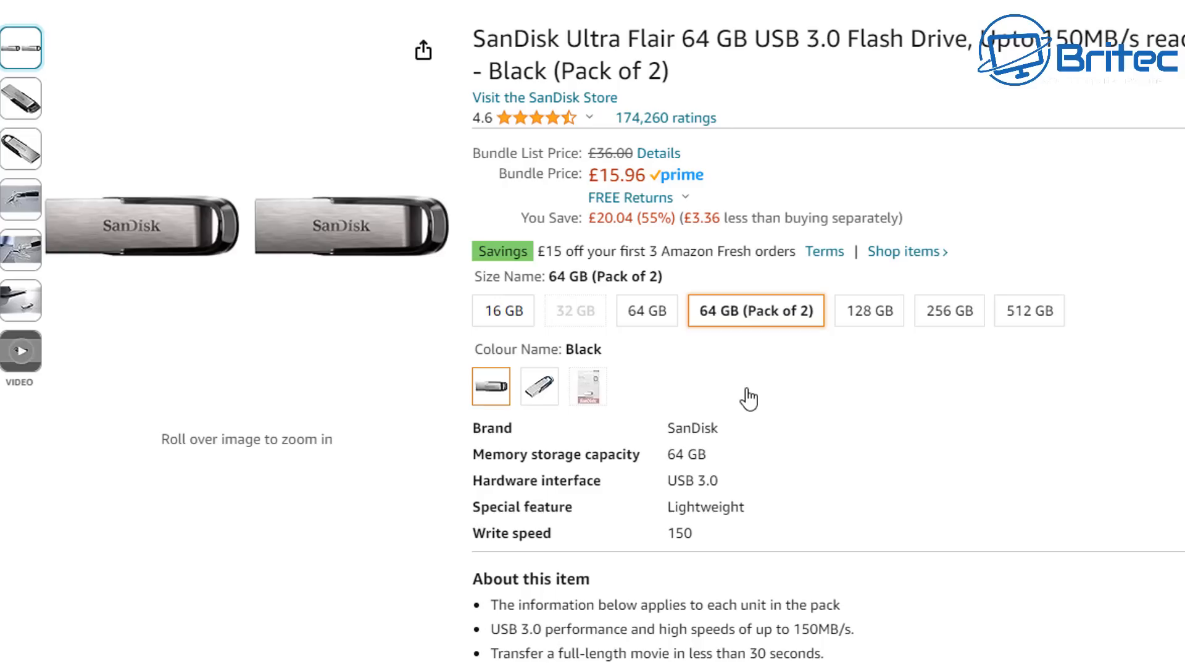
mouse_move(843, 434)
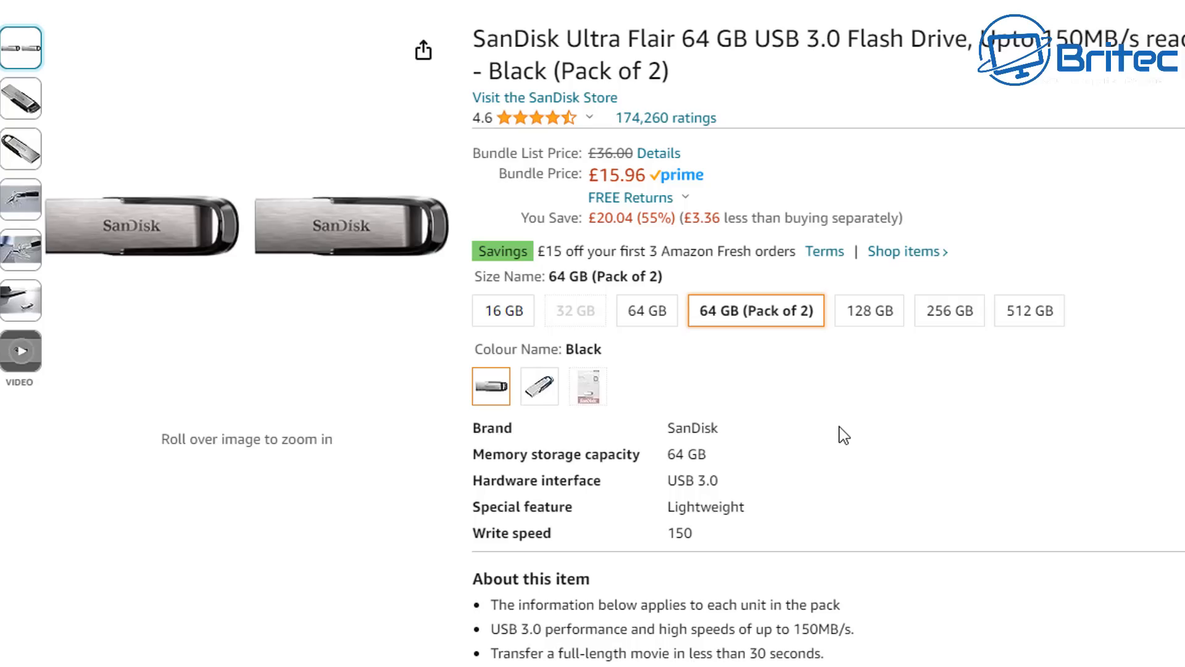
mouse_move(802, 80)
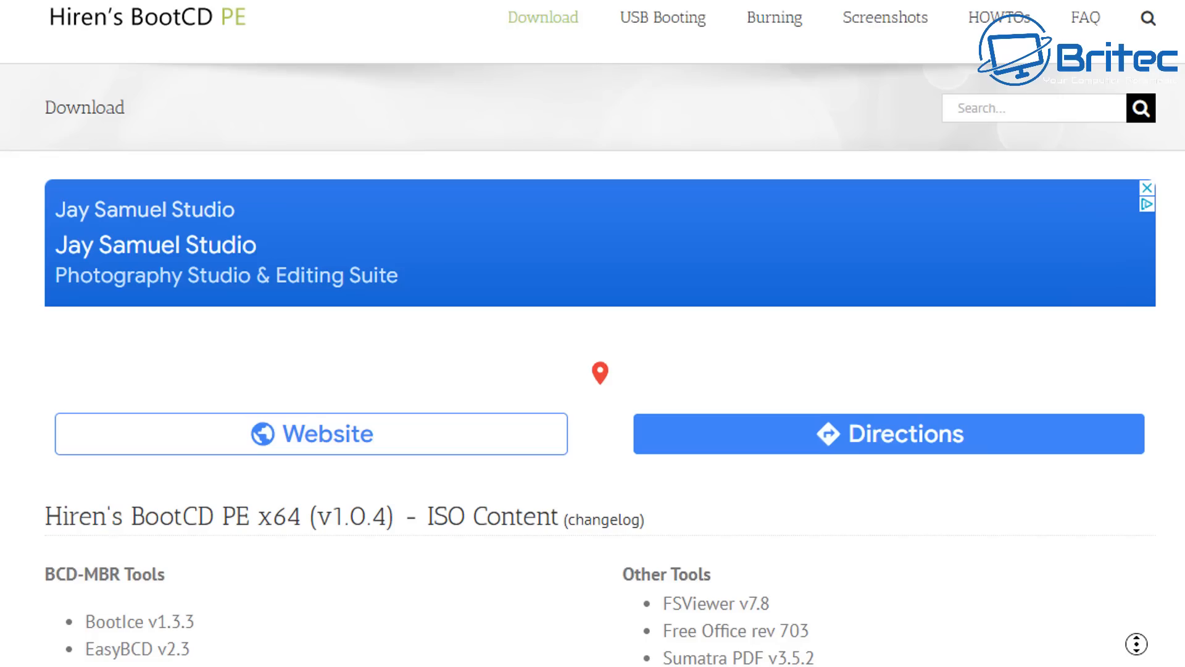
scroll(down, 3)
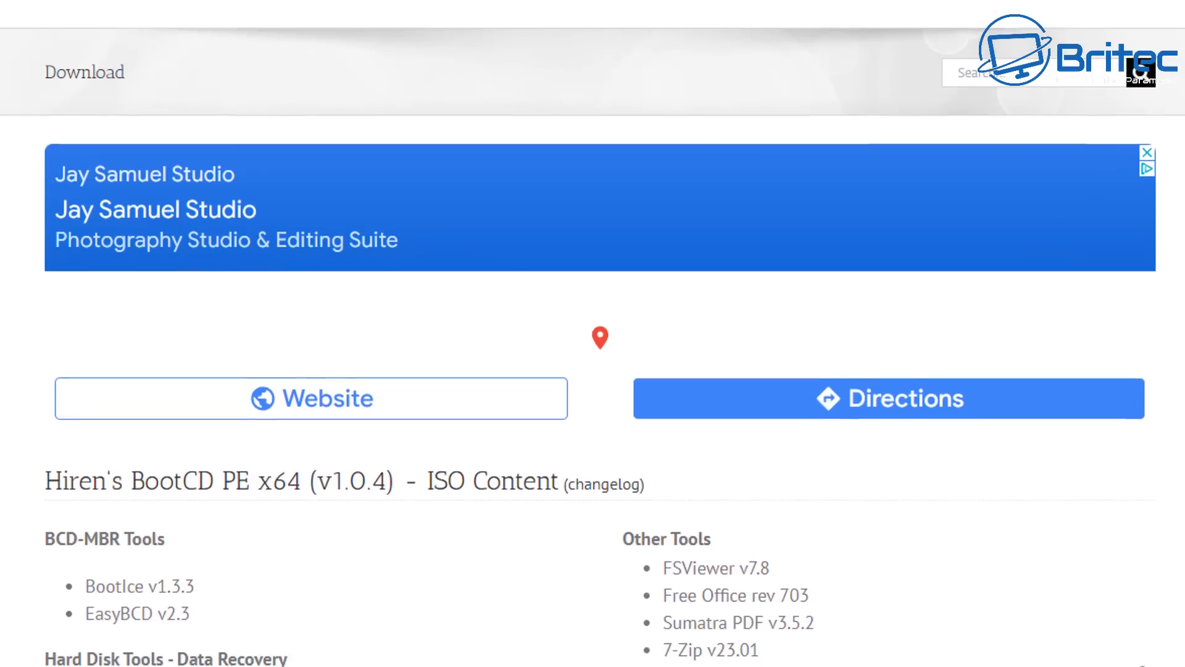
scroll(down, 3)
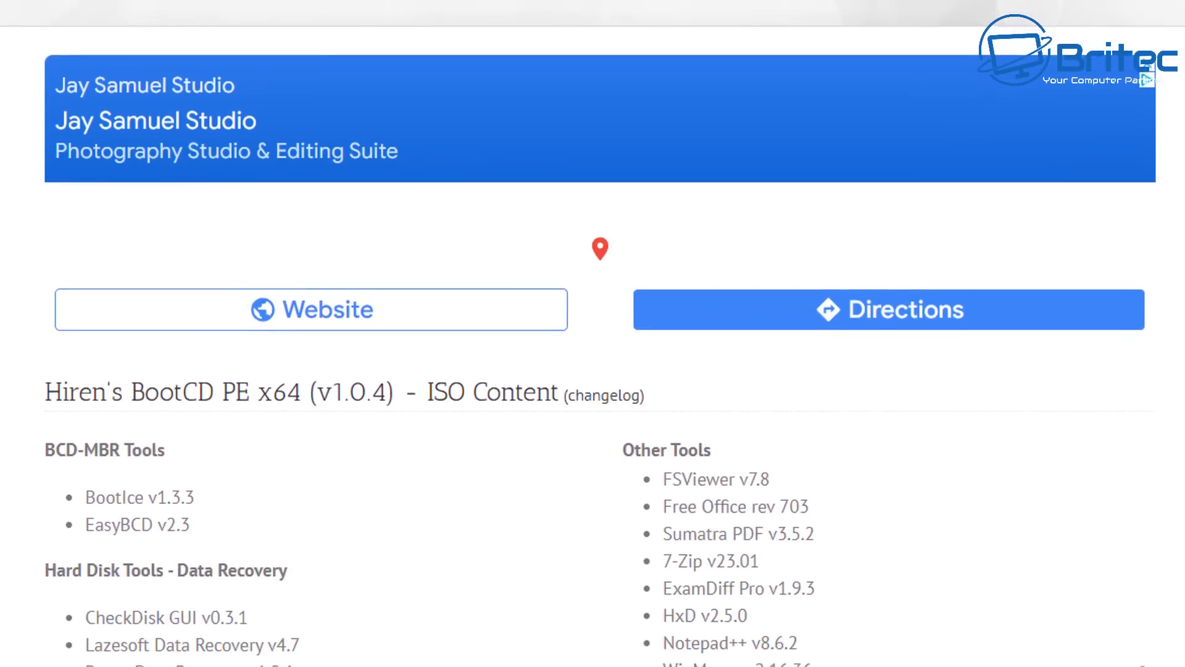
scroll(down, 3)
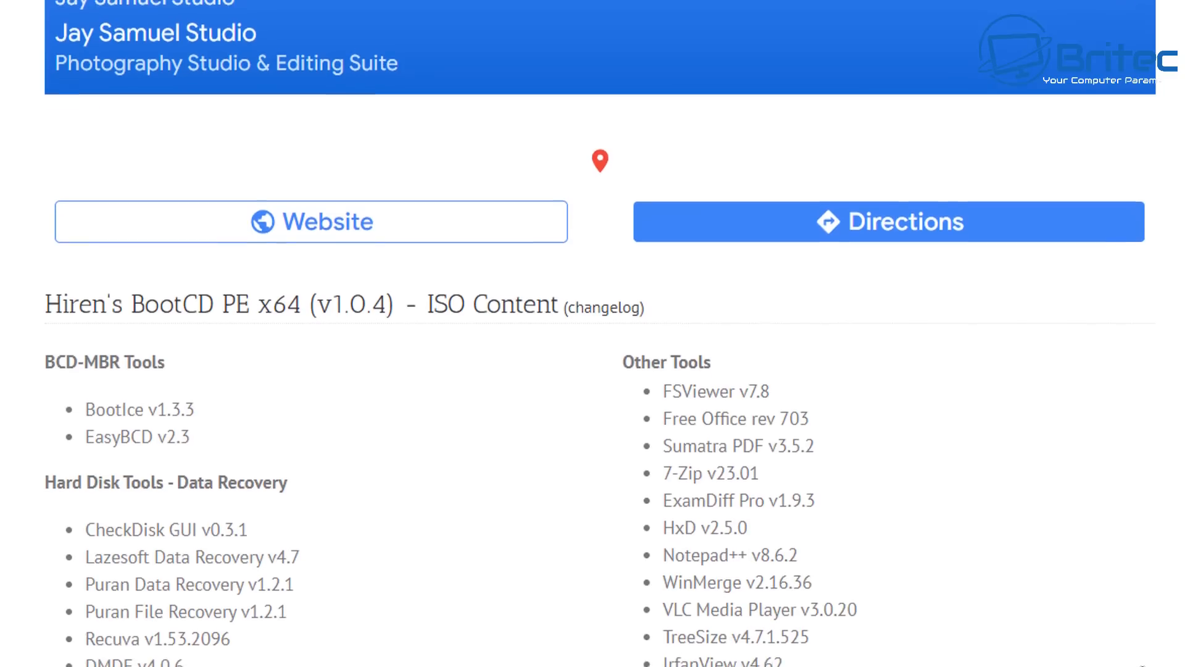
scroll(down, 3)
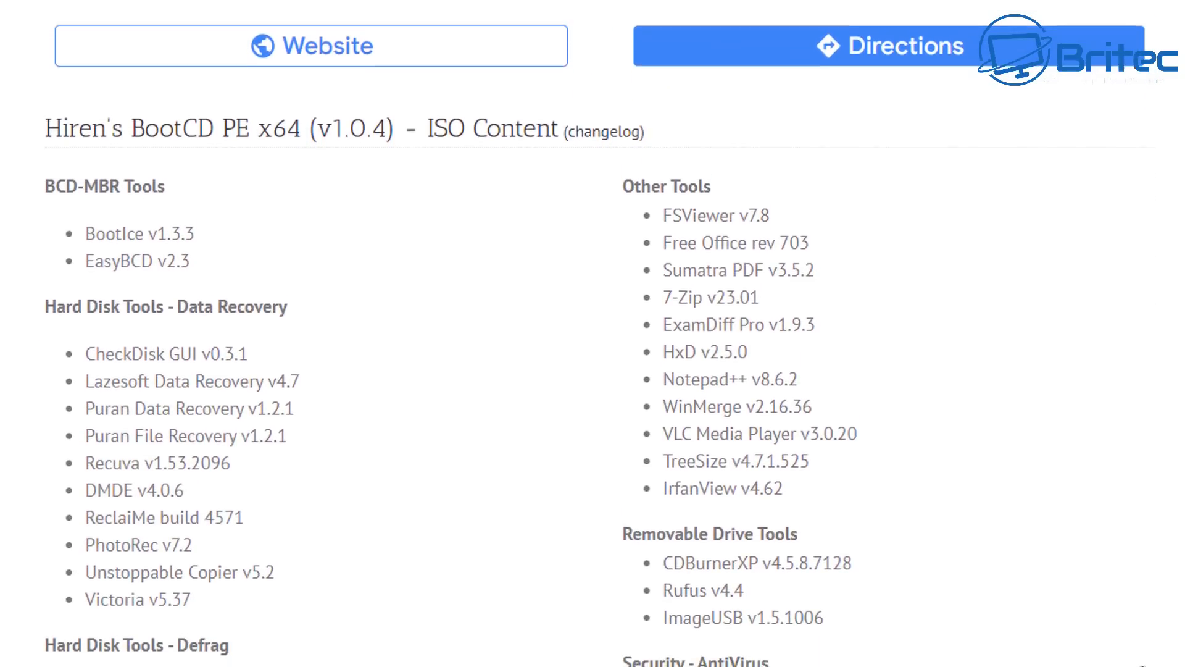
scroll(down, 3)
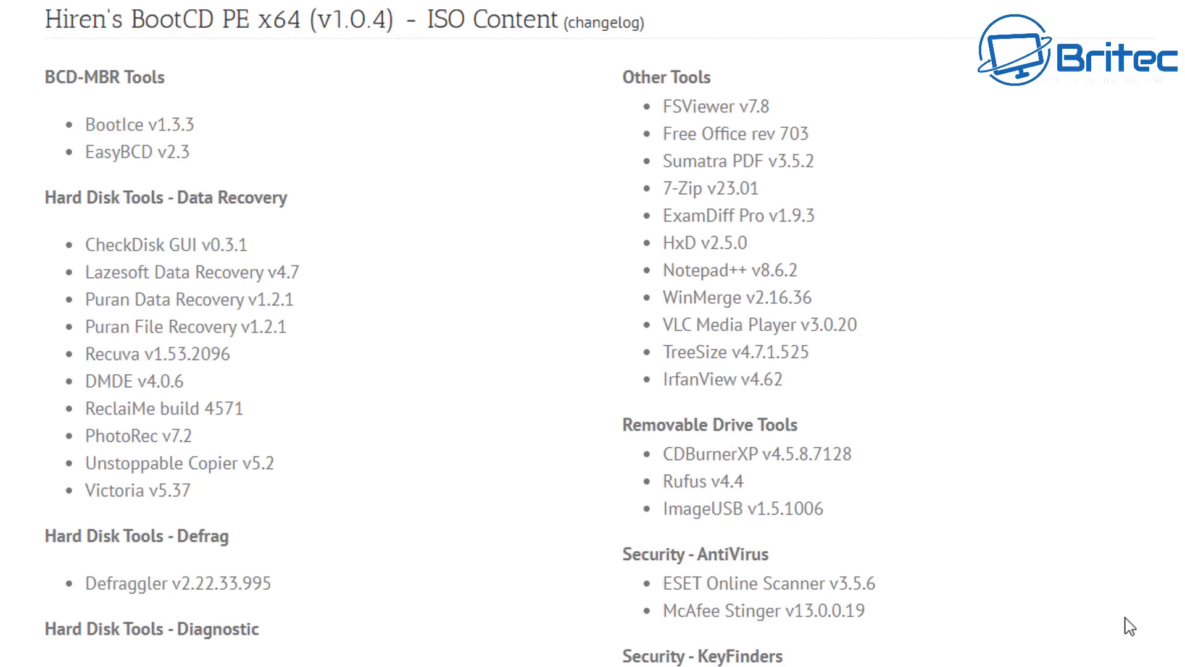
mouse_move(1075, 538)
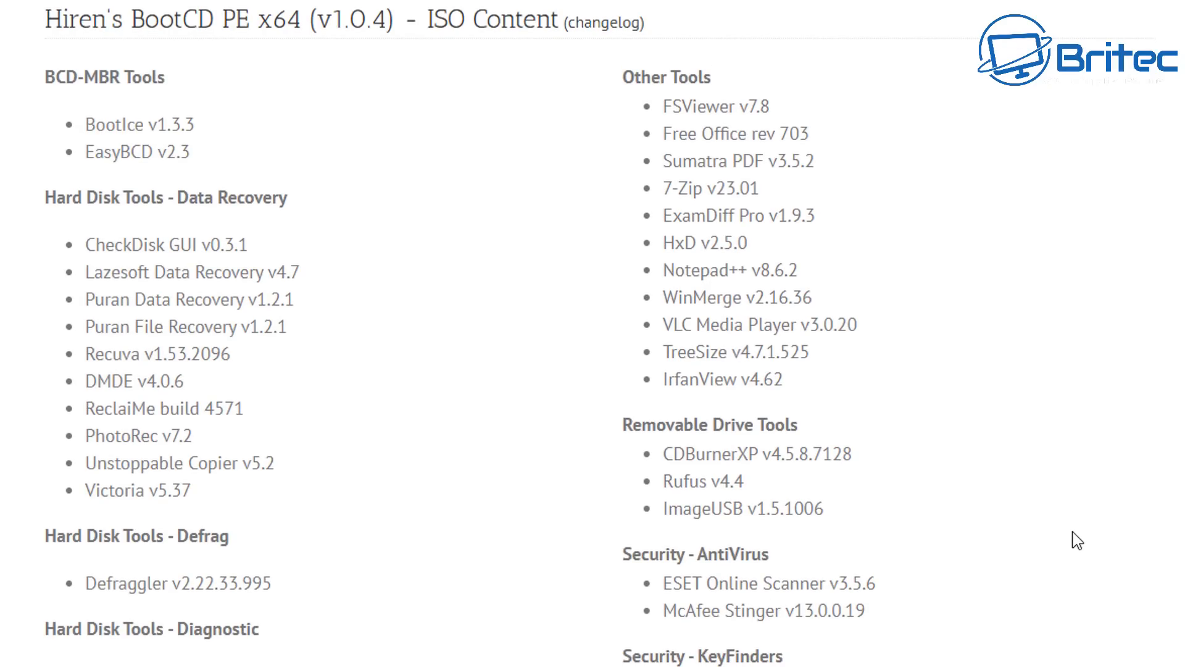
scroll(down, 3)
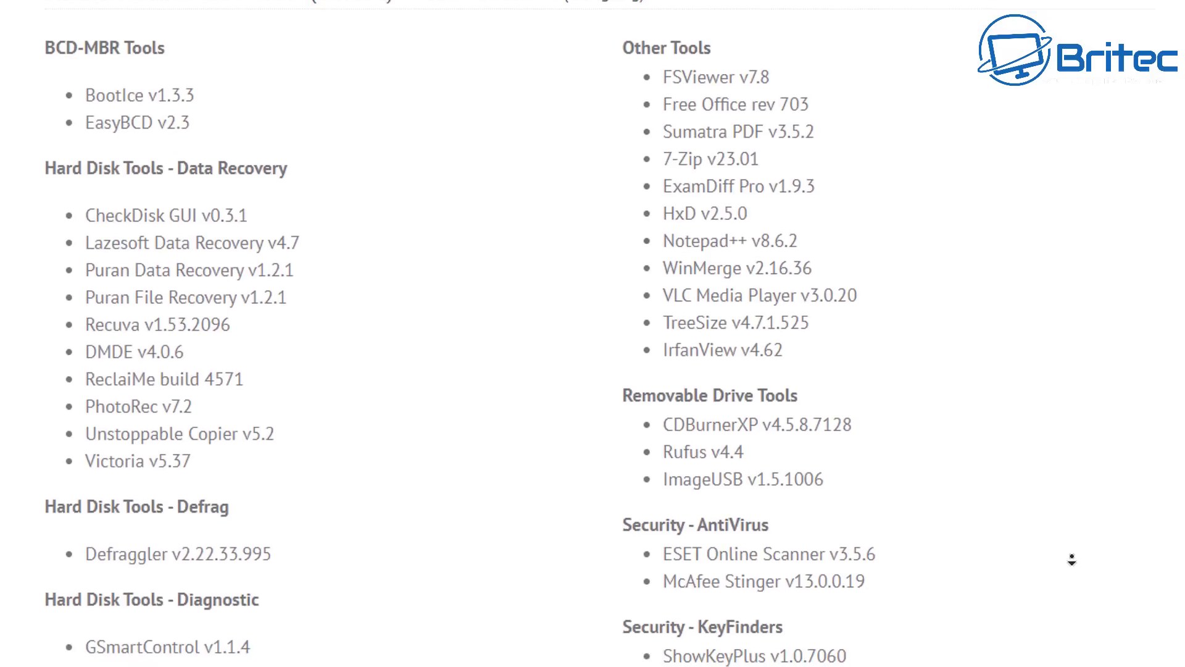
scroll(down, 3)
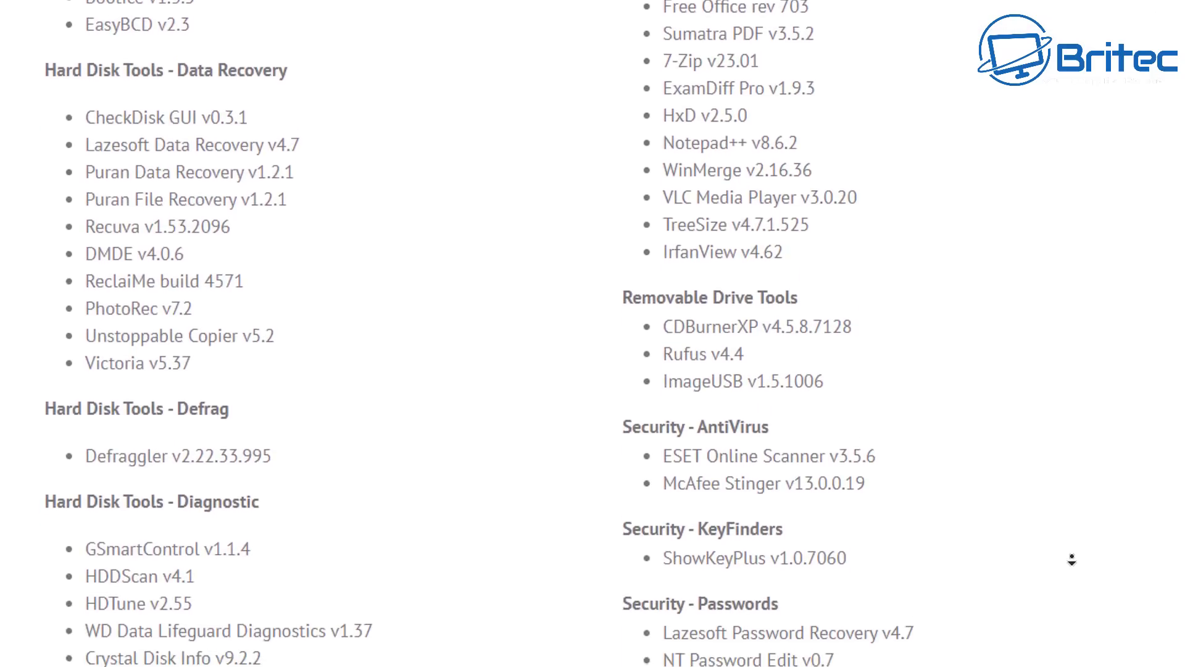
scroll(down, 3)
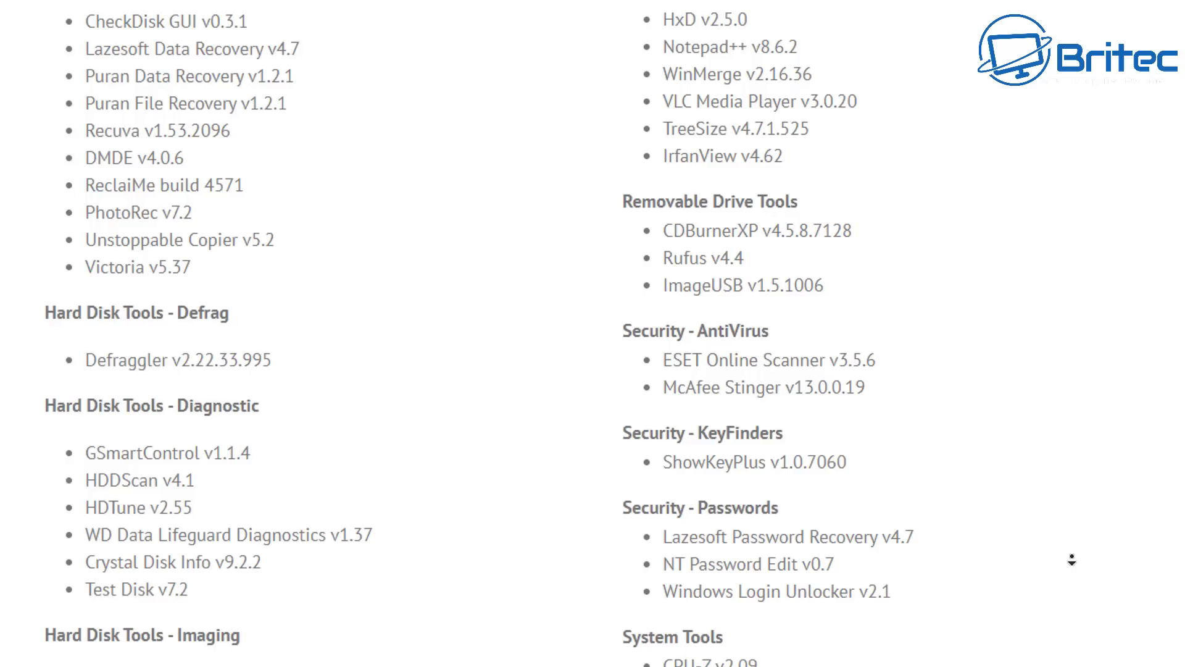
scroll(down, 3)
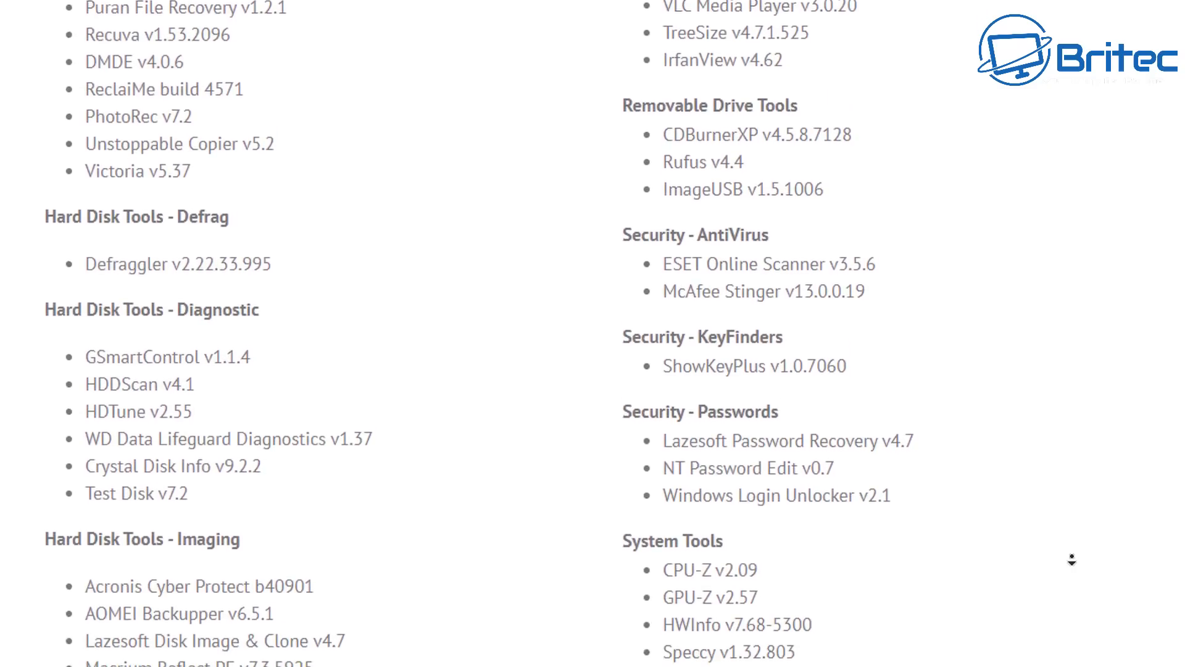
scroll(down, 3)
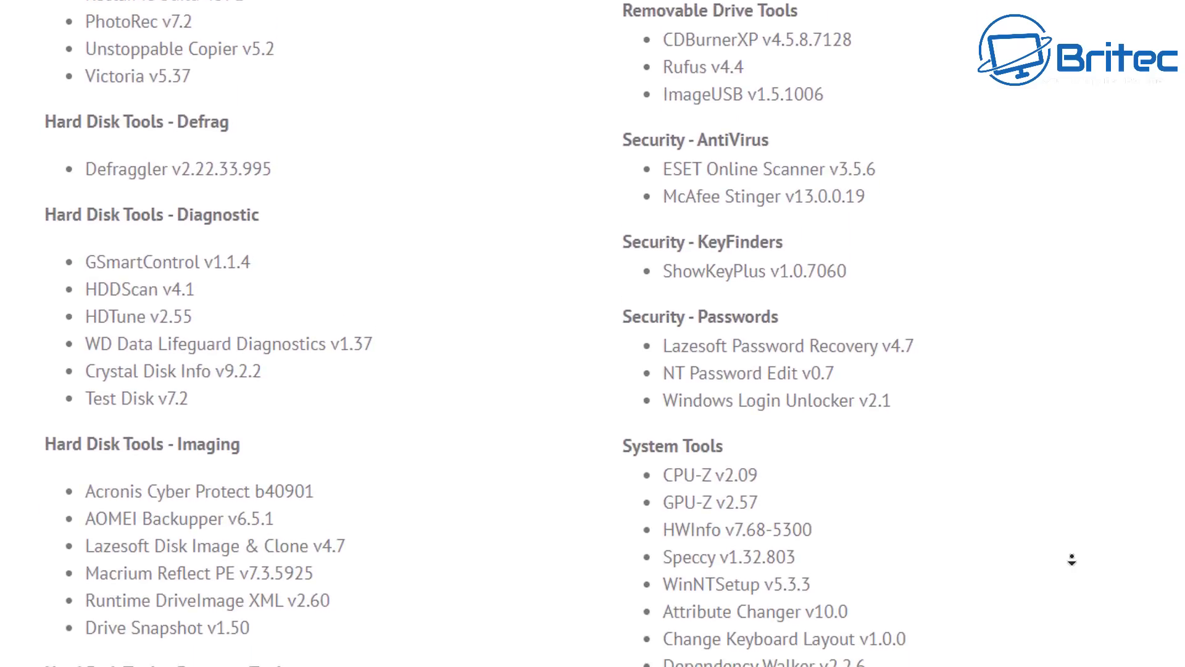
scroll(down, 3)
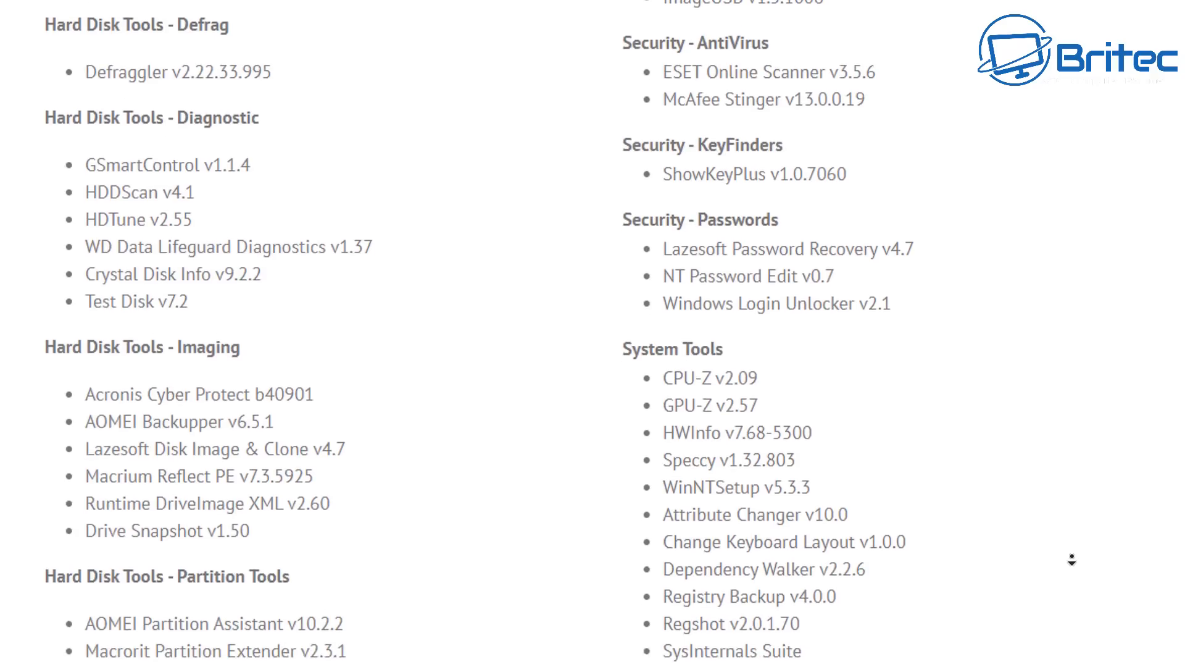
scroll(down, 3)
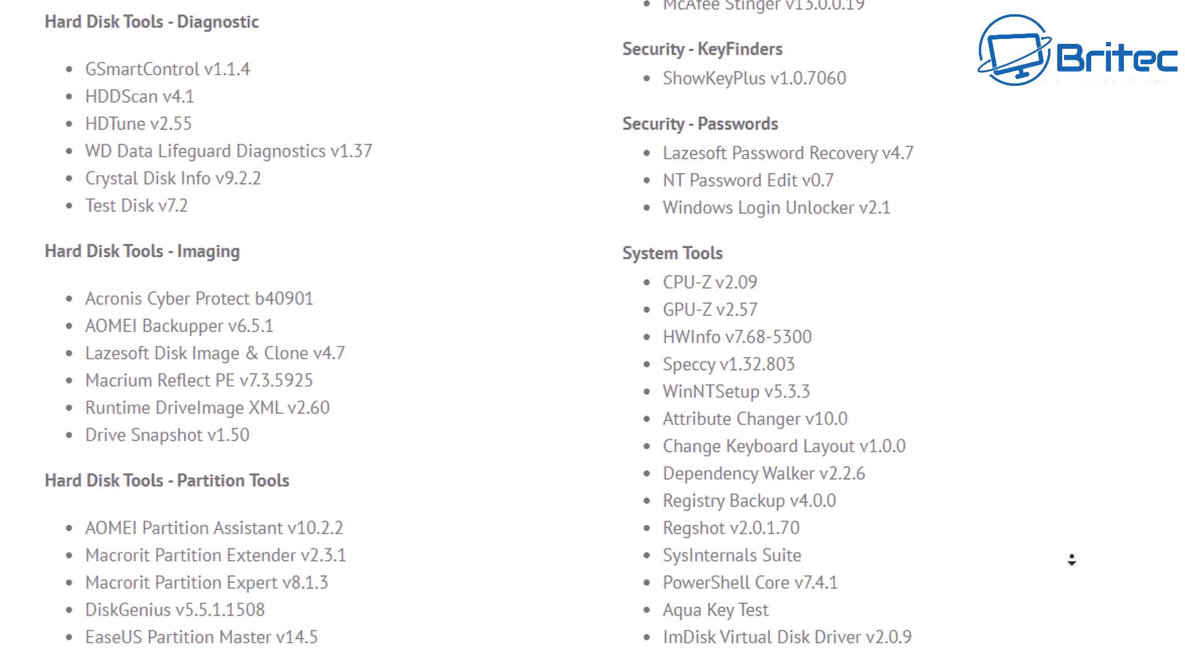
scroll(down, 3)
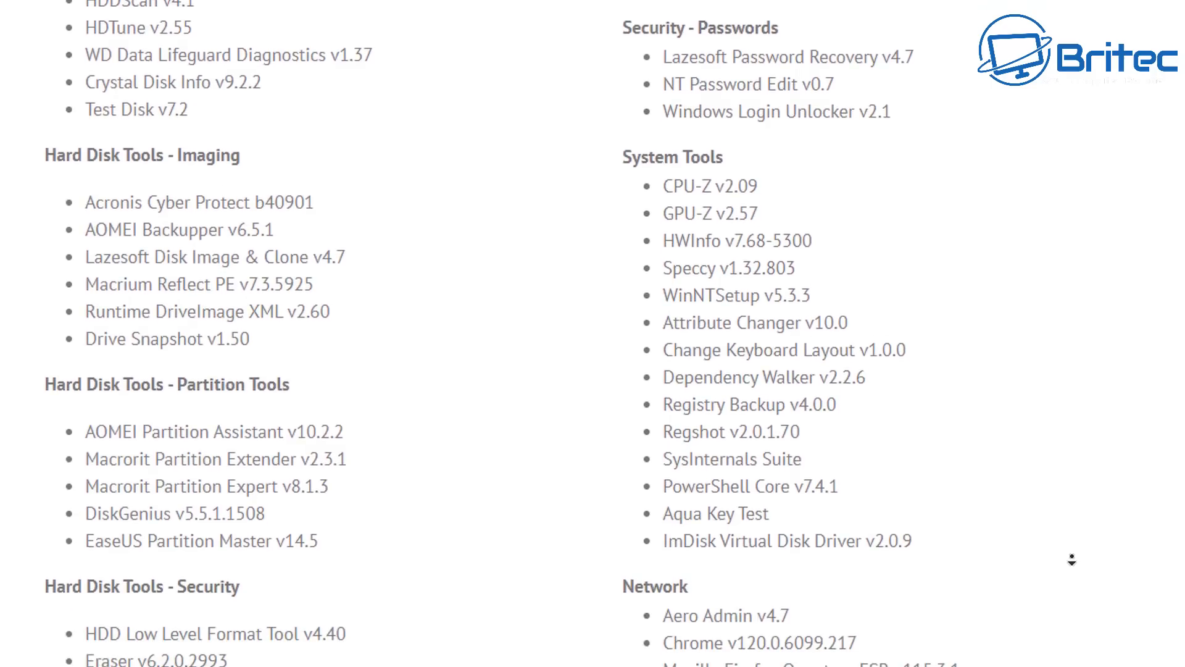
scroll(down, 3)
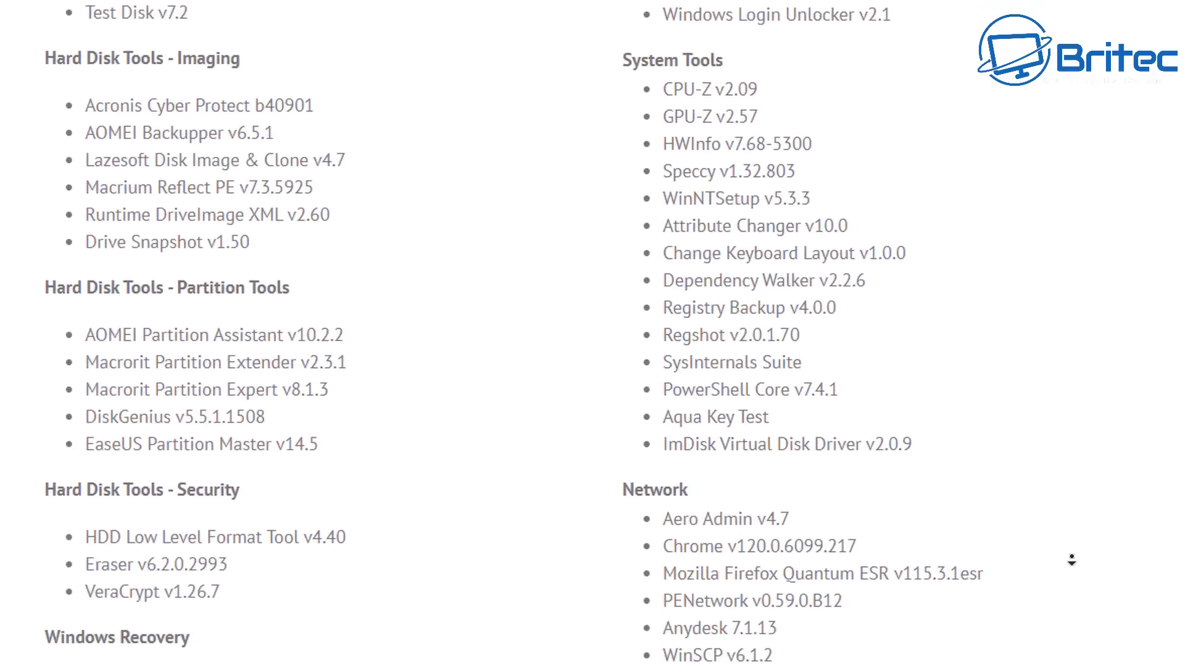
scroll(down, 3)
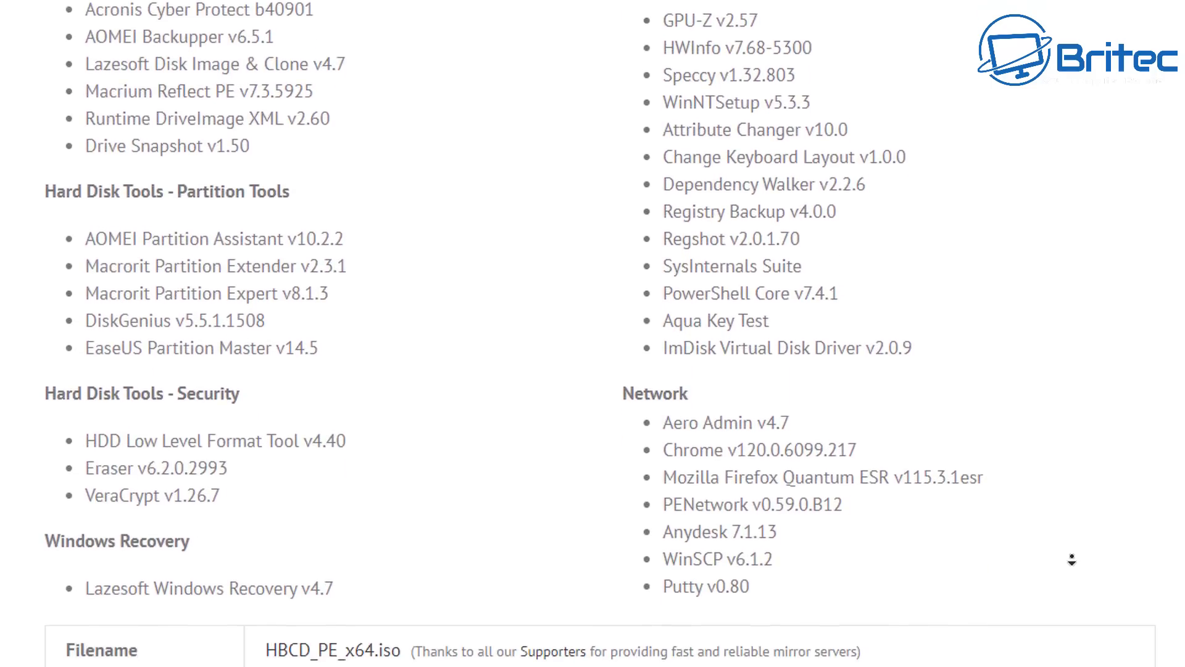
scroll(down, 3)
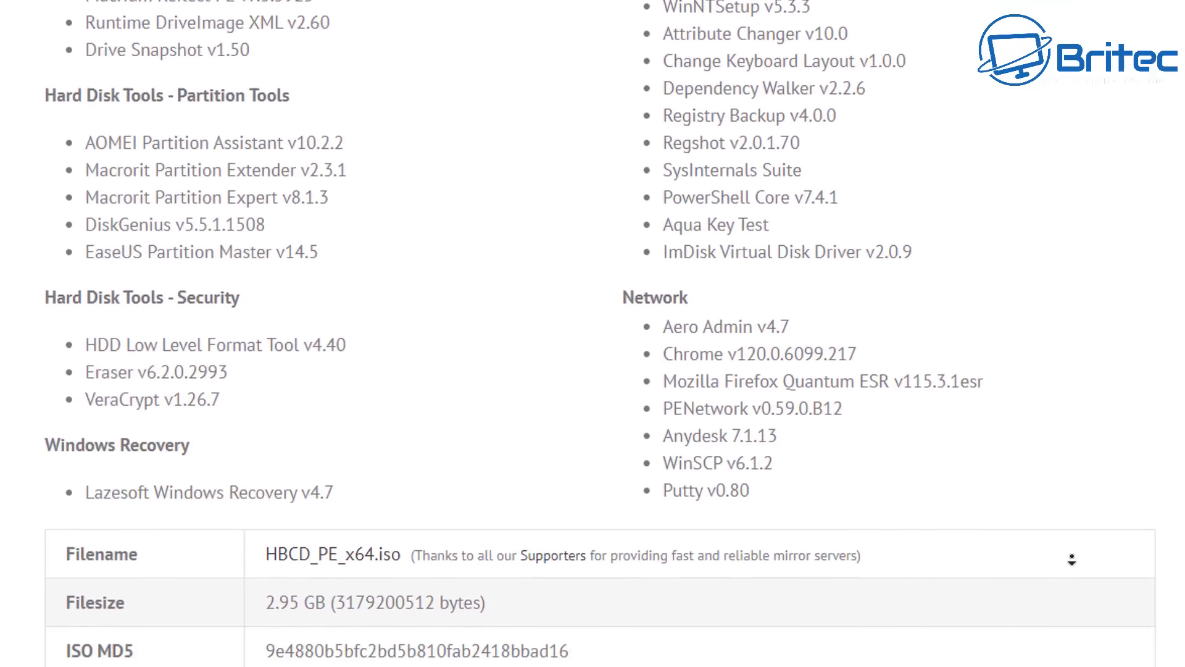
scroll(down, 3)
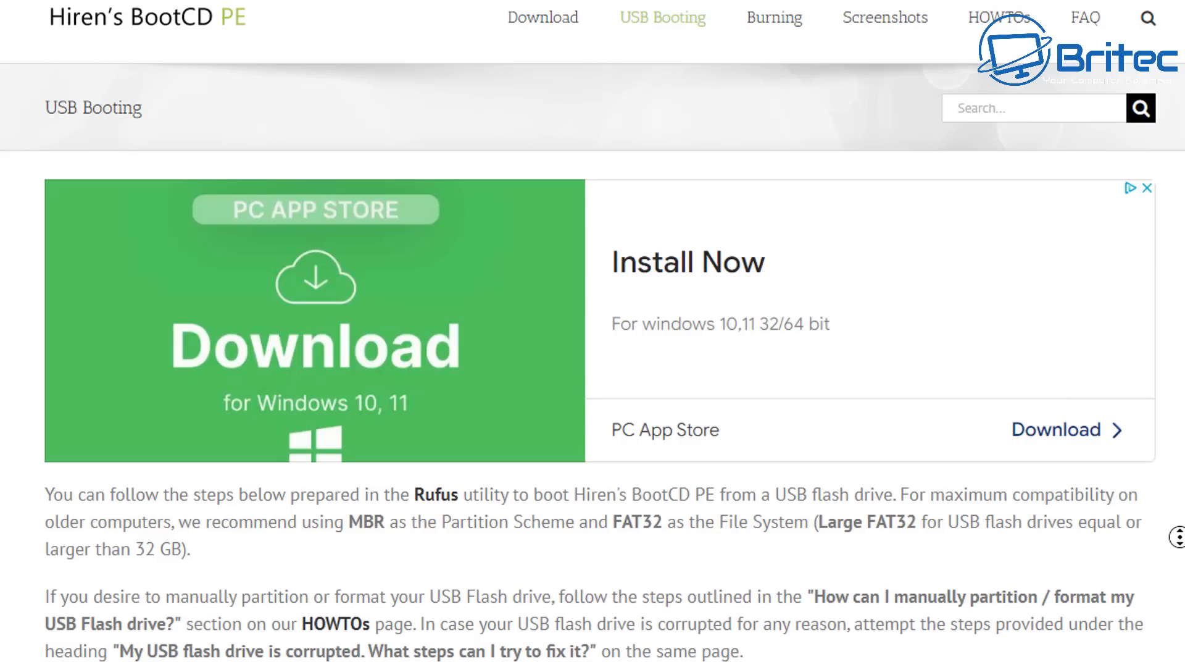
- Scroll the USB Booting page down to the Download Rufus and Dual UEFI/BIOS steps
scroll(down, 3)
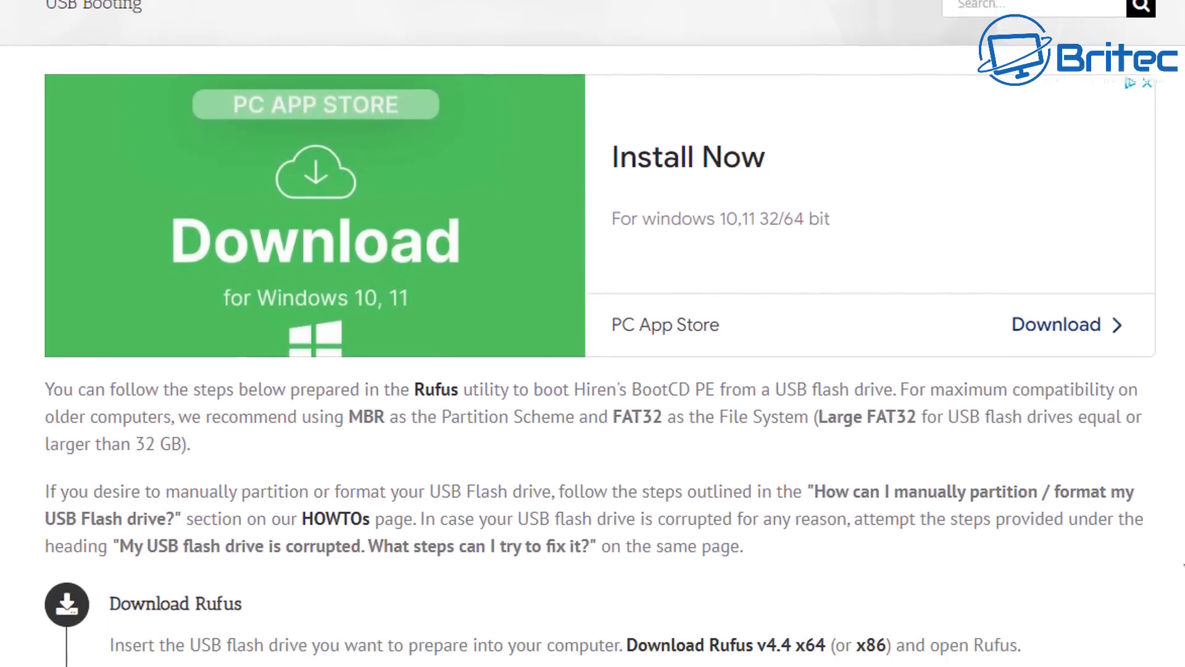
scroll(down, 3)
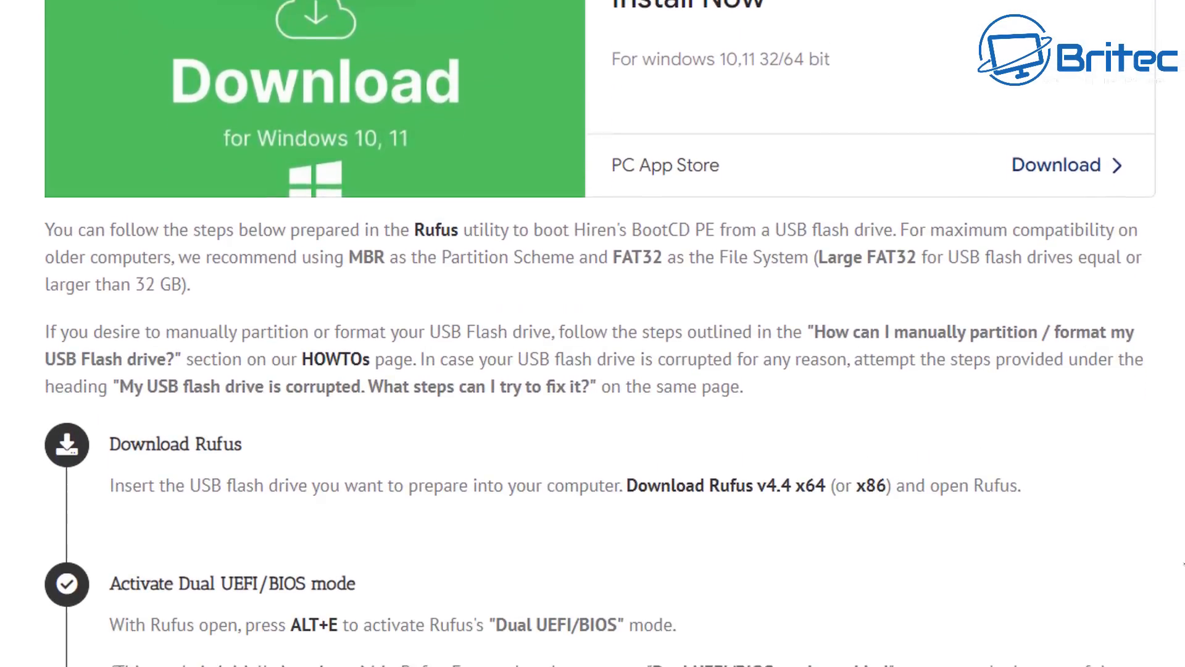
scroll(down, 3)
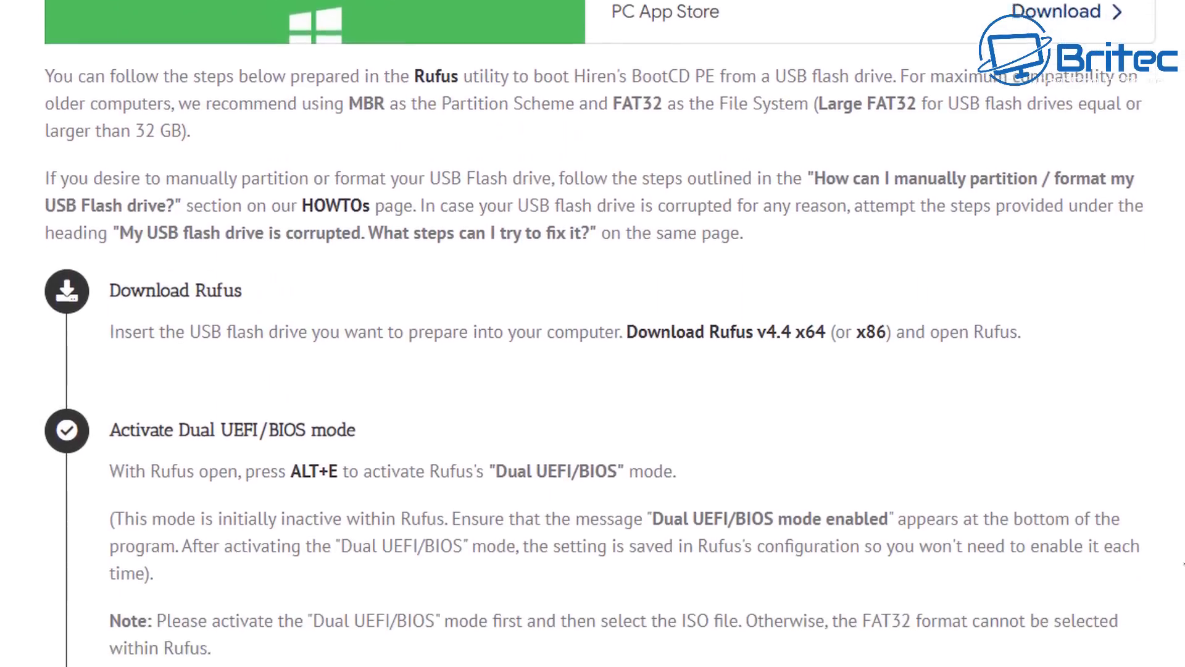
scroll(down, 3)
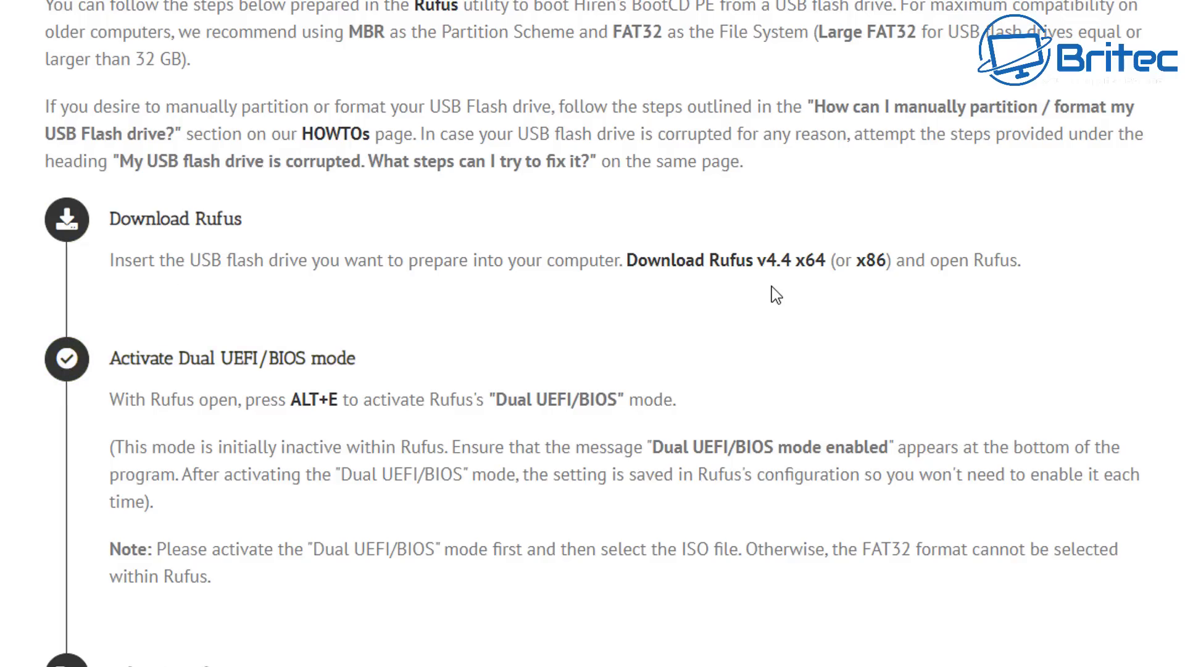
mouse_move(412, 435)
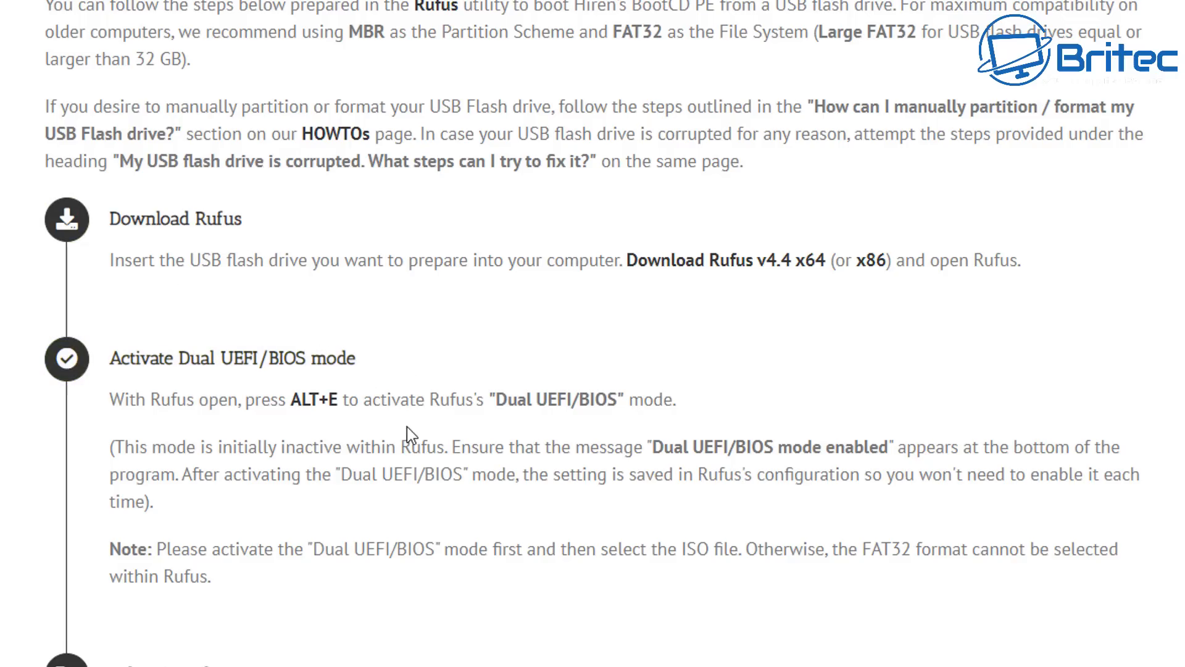
mouse_move(622, 428)
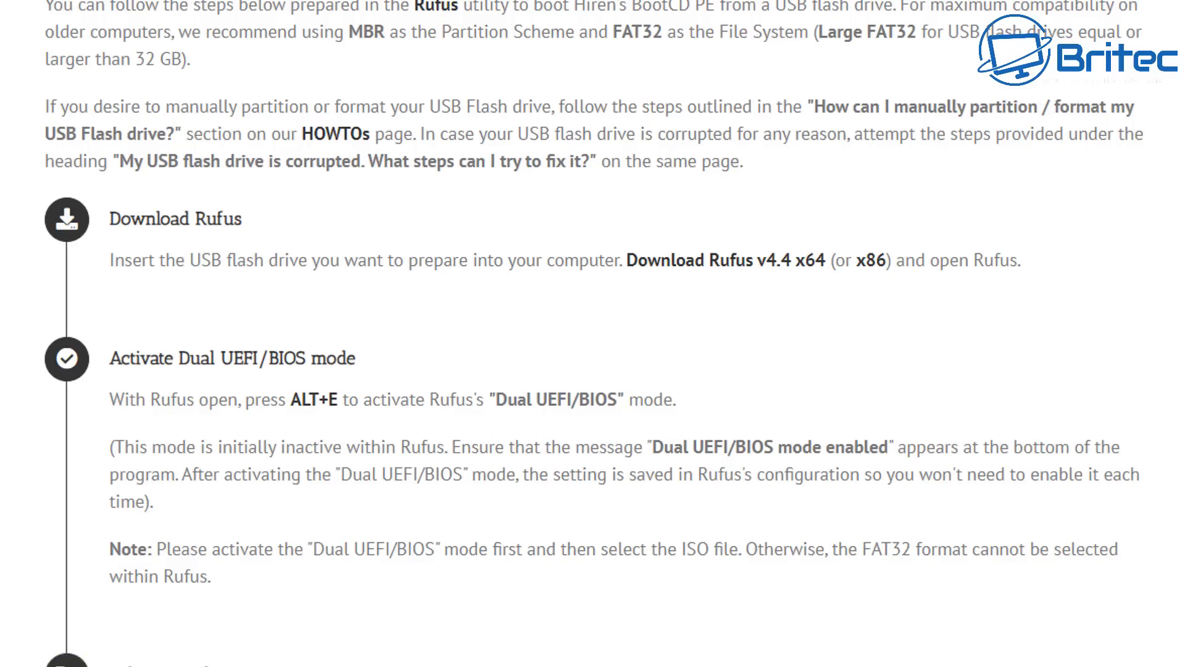
mouse_move(454, 97)
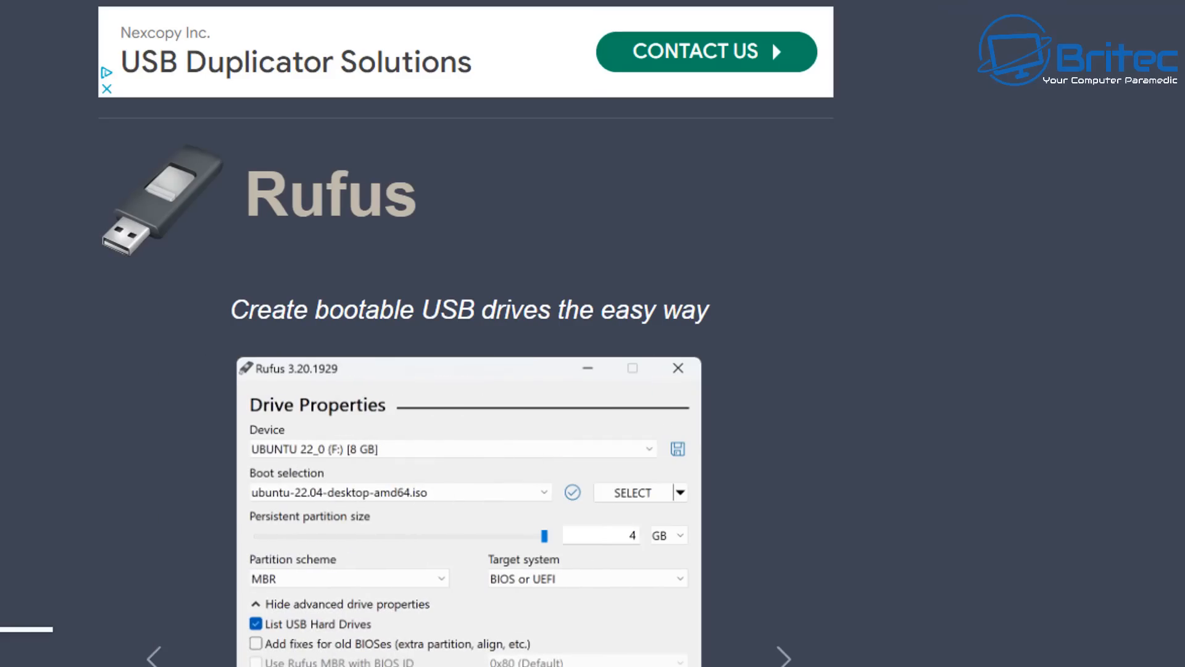
- Scroll the rufus.ie page past the screenshot to the Rufus description
scroll(down, 3)
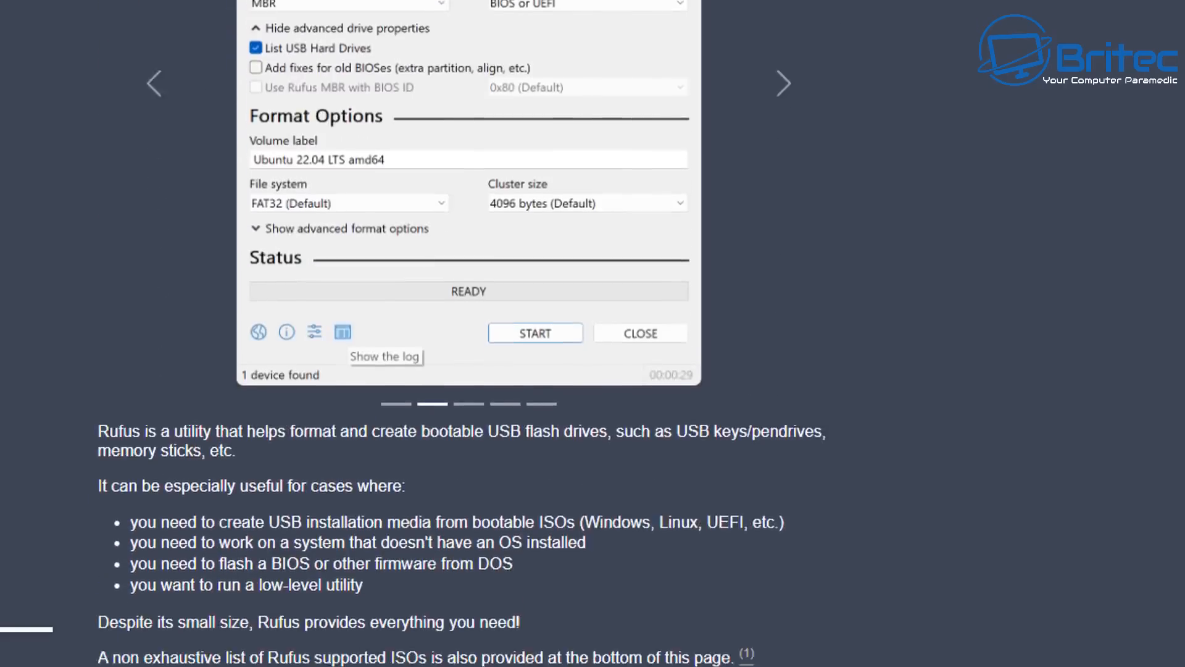
scroll(down, 3)
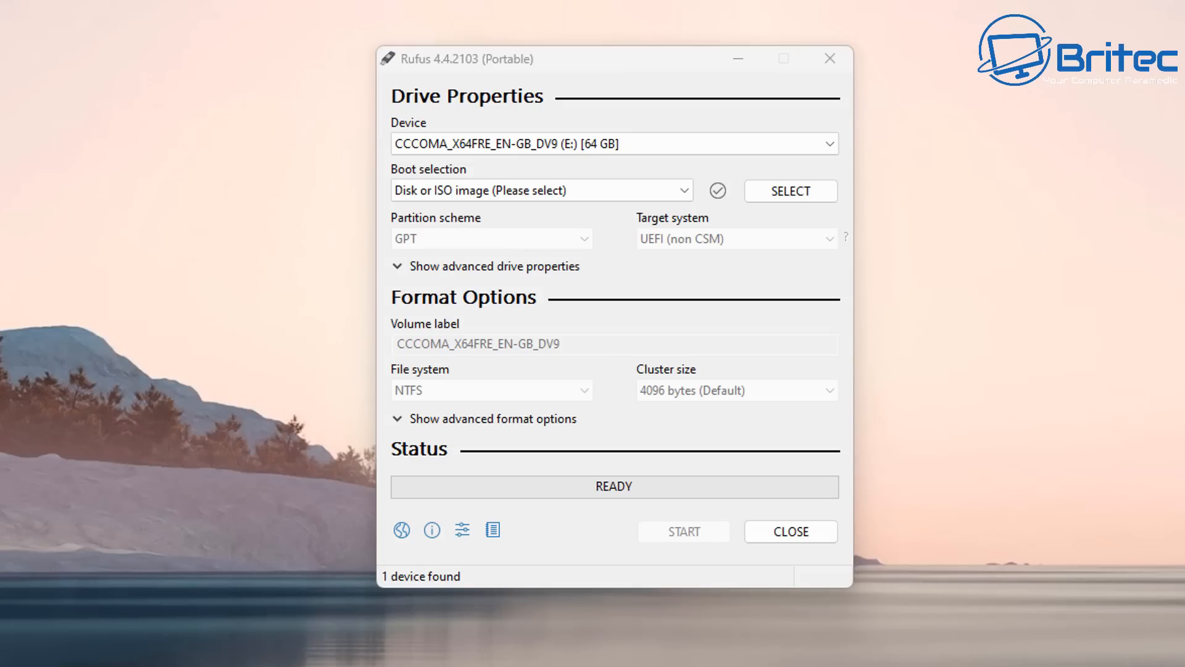
mouse_move(691, 244)
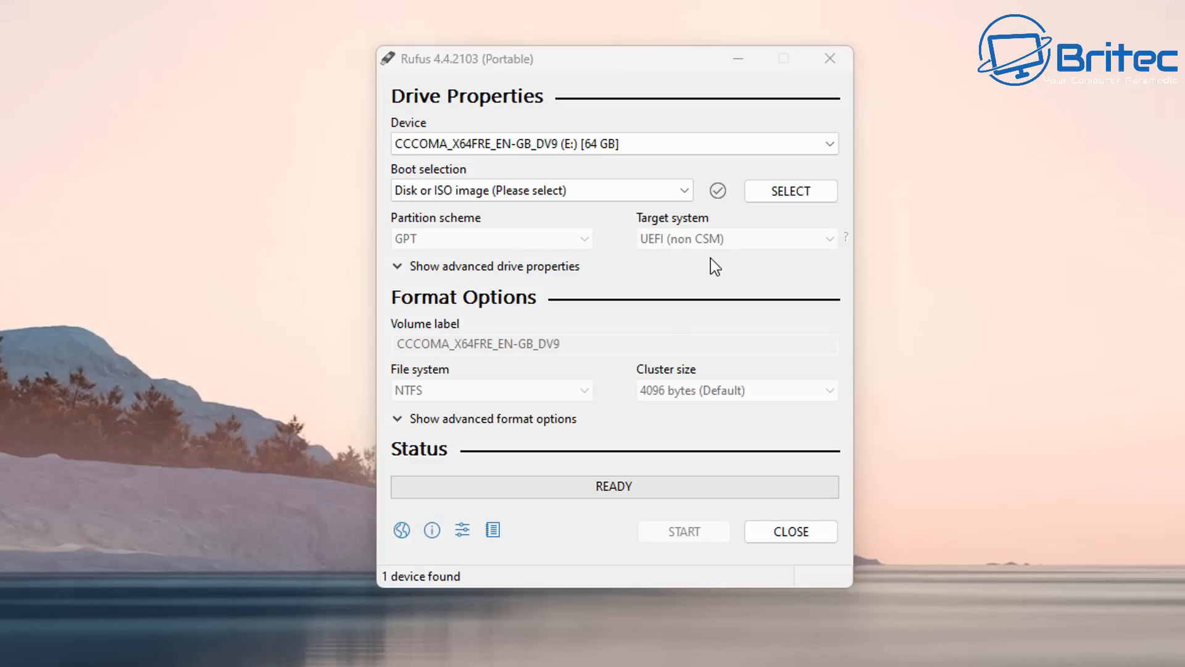
mouse_move(747, 296)
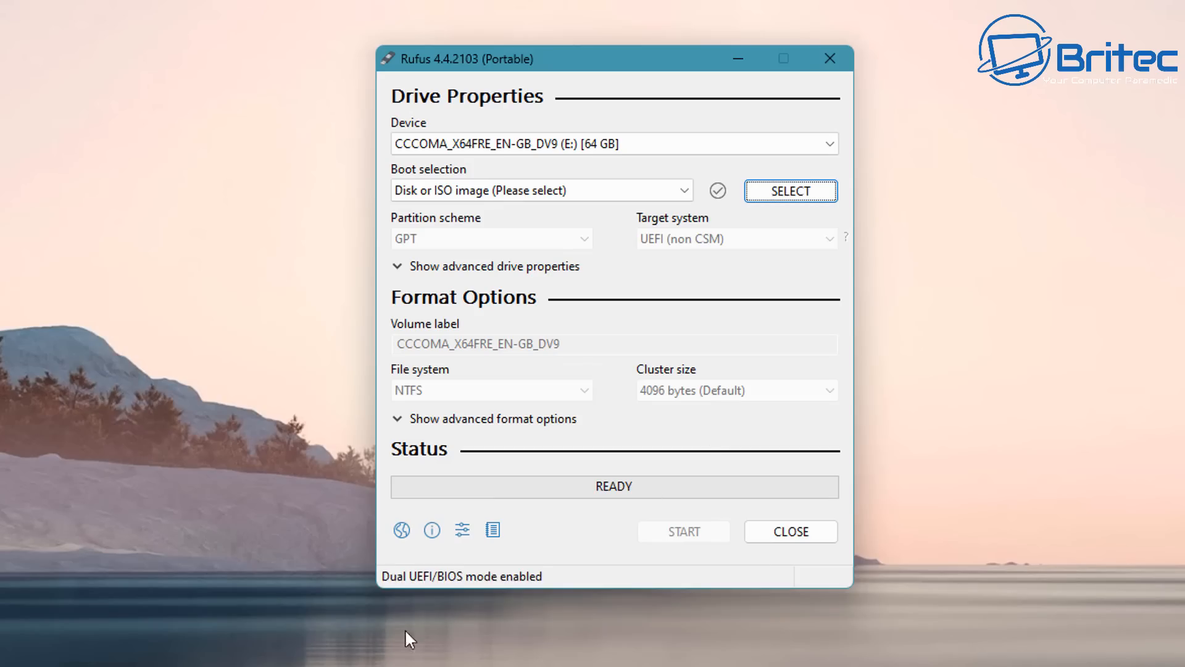
mouse_move(486, 590)
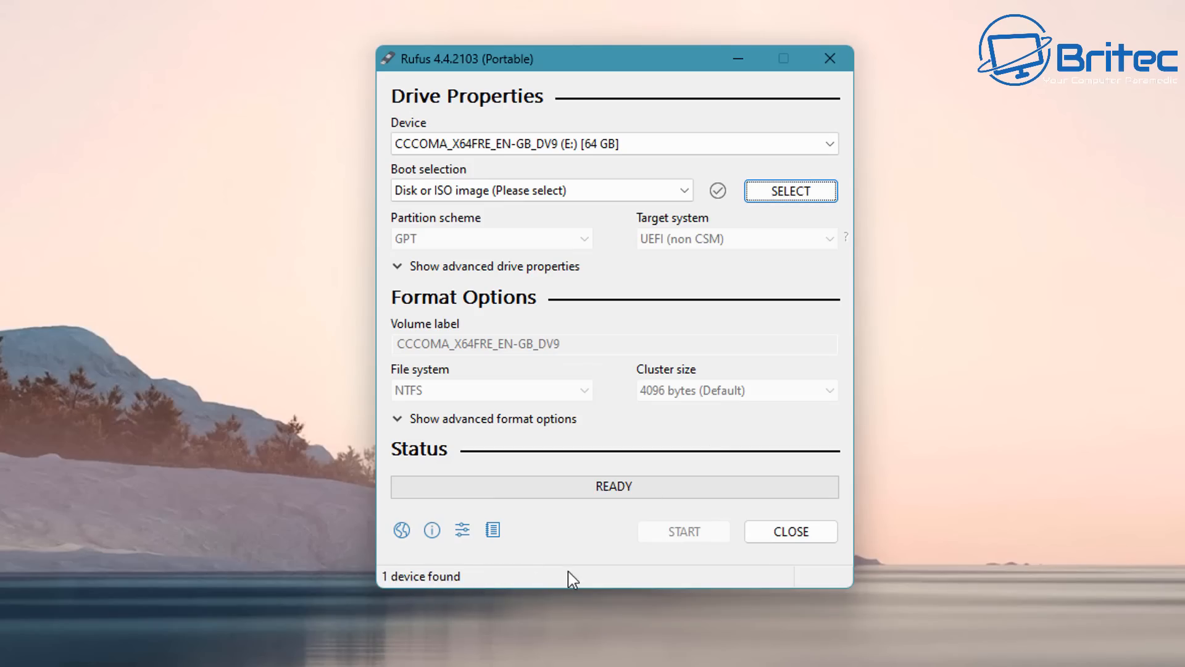
mouse_move(790, 191)
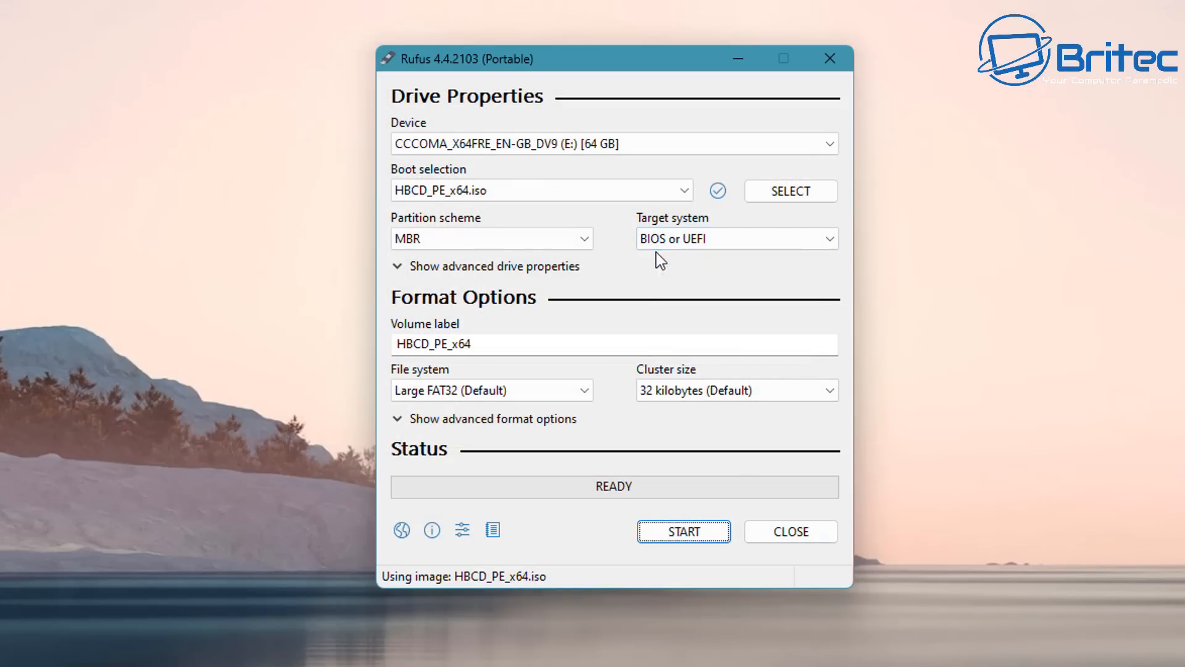
mouse_move(694, 260)
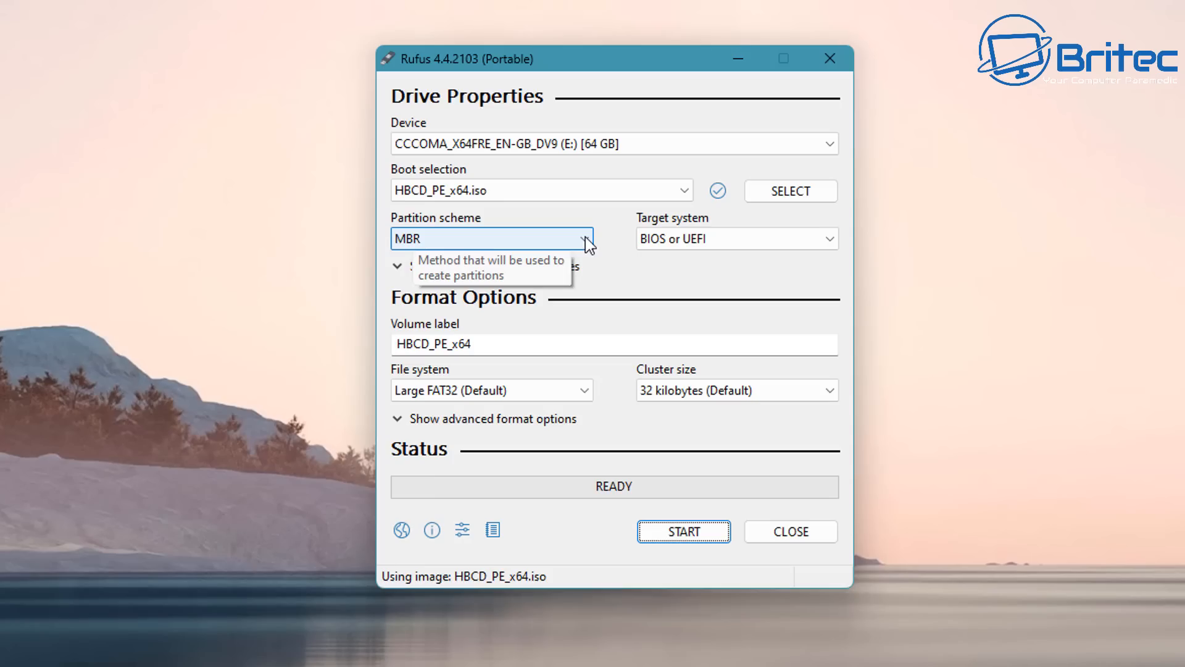
- Switch the partition scheme to GPT and then back to MBR
click(489, 239)
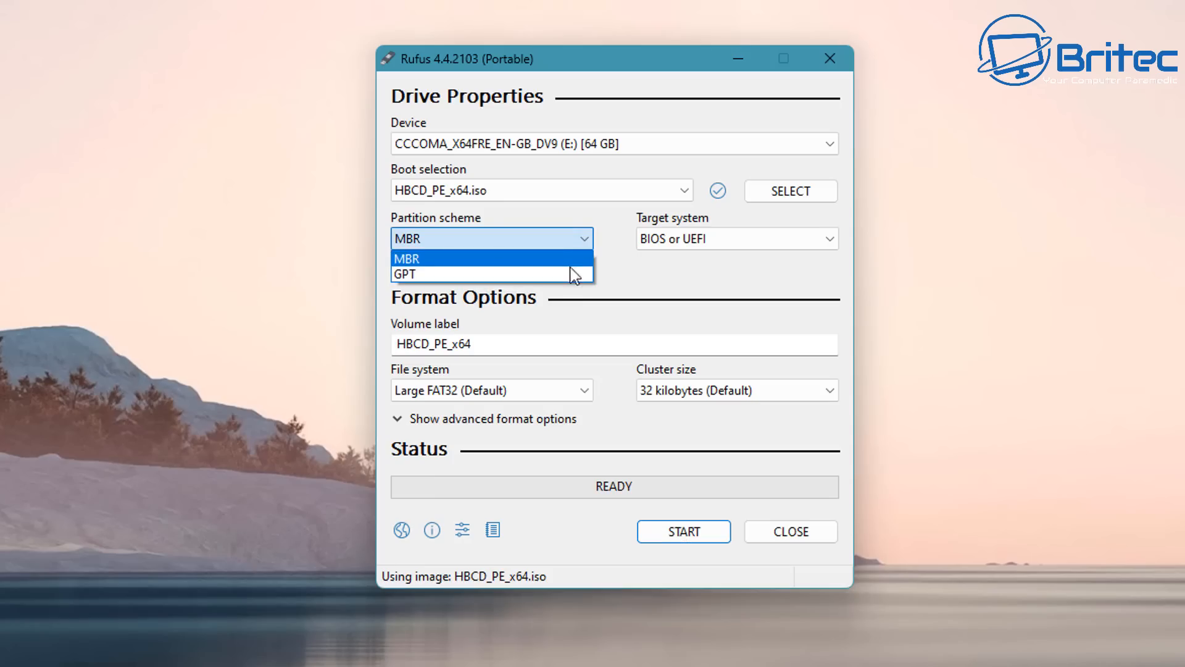
click(404, 274)
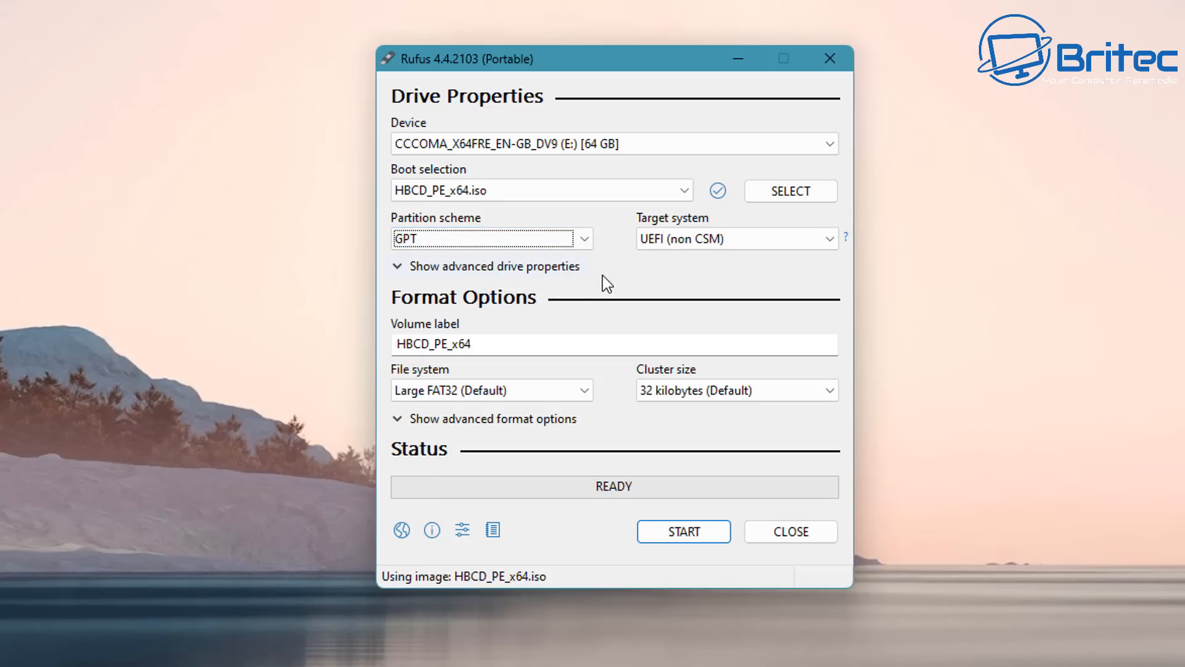
click(491, 238)
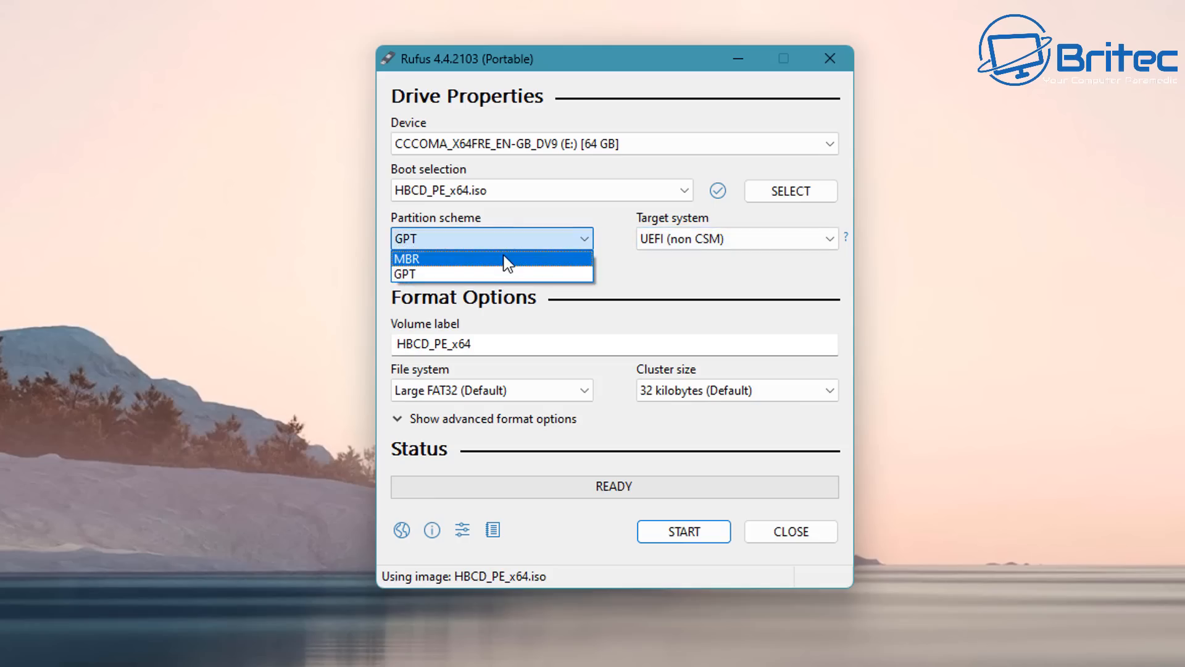
click(407, 258)
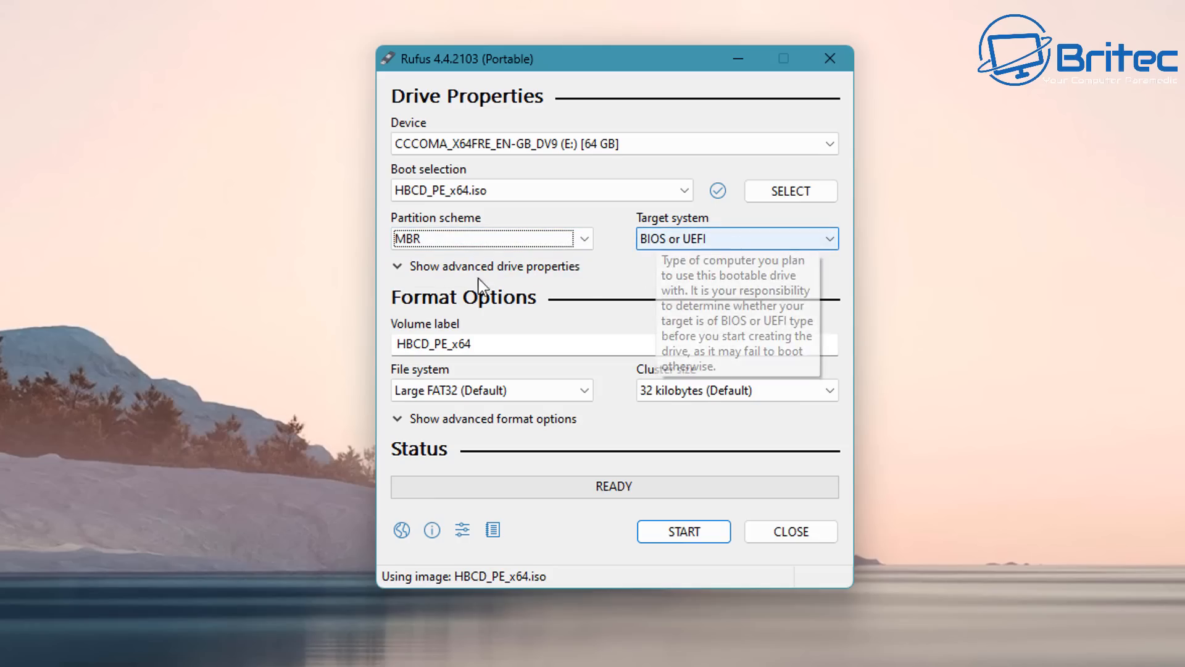
- Enable 'Use Rufus MBR with BIOS ID' in advanced drive properties and focus the HBCD_PE_x64 label
click(491, 265)
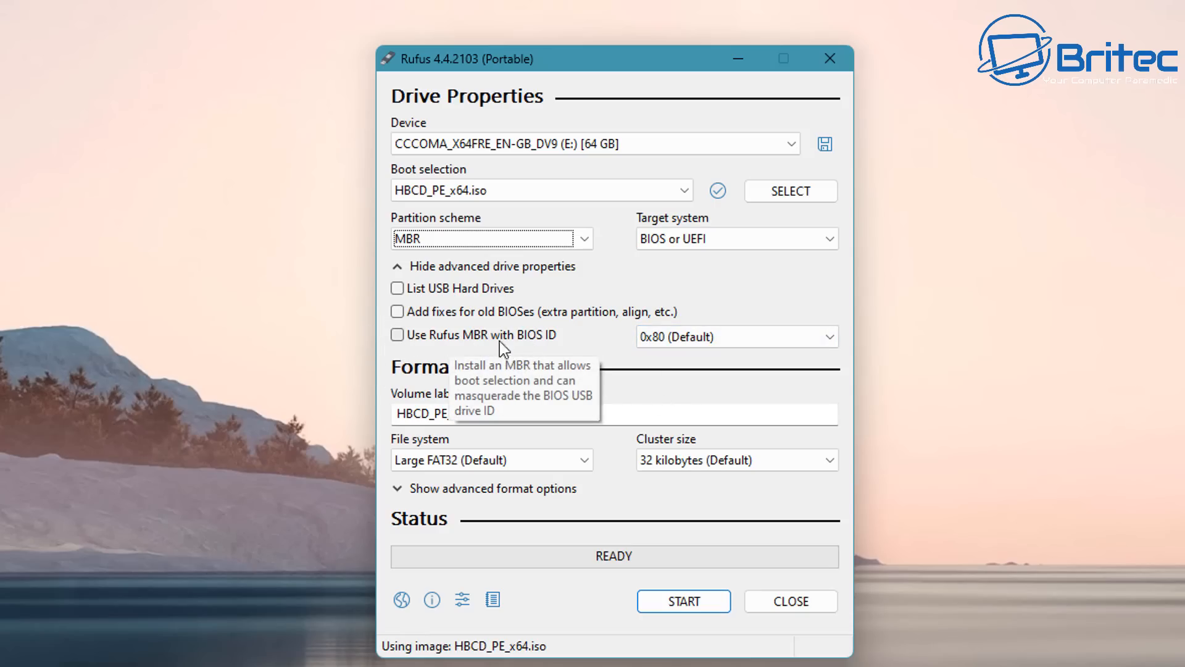
click(397, 334)
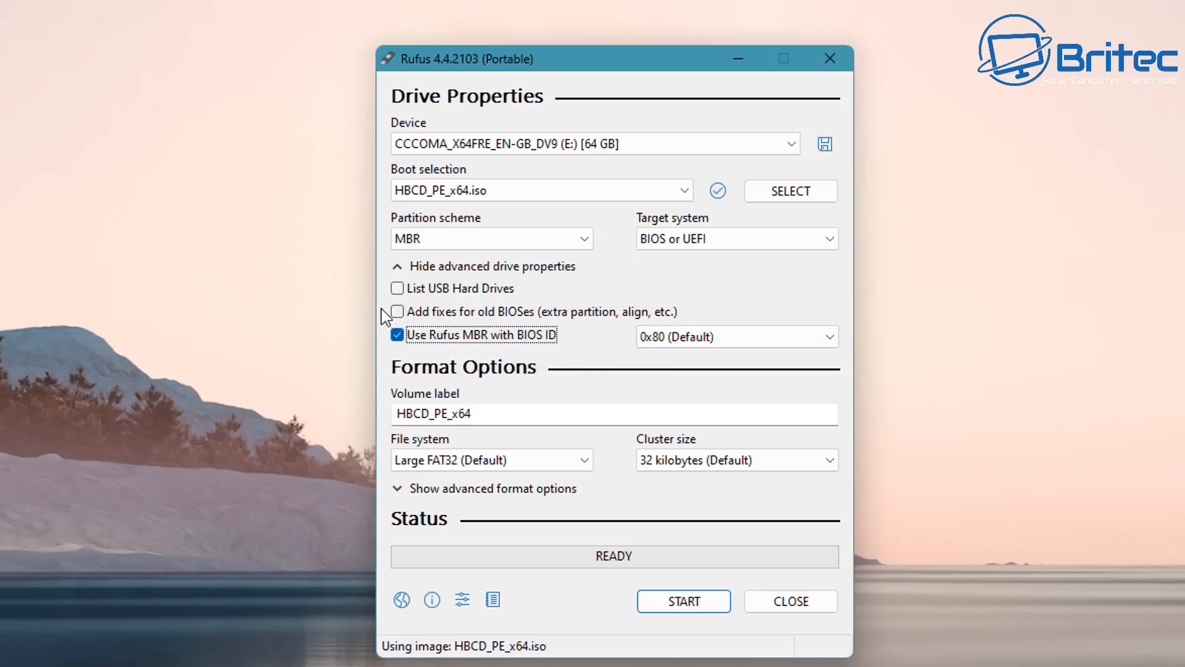
mouse_move(556, 321)
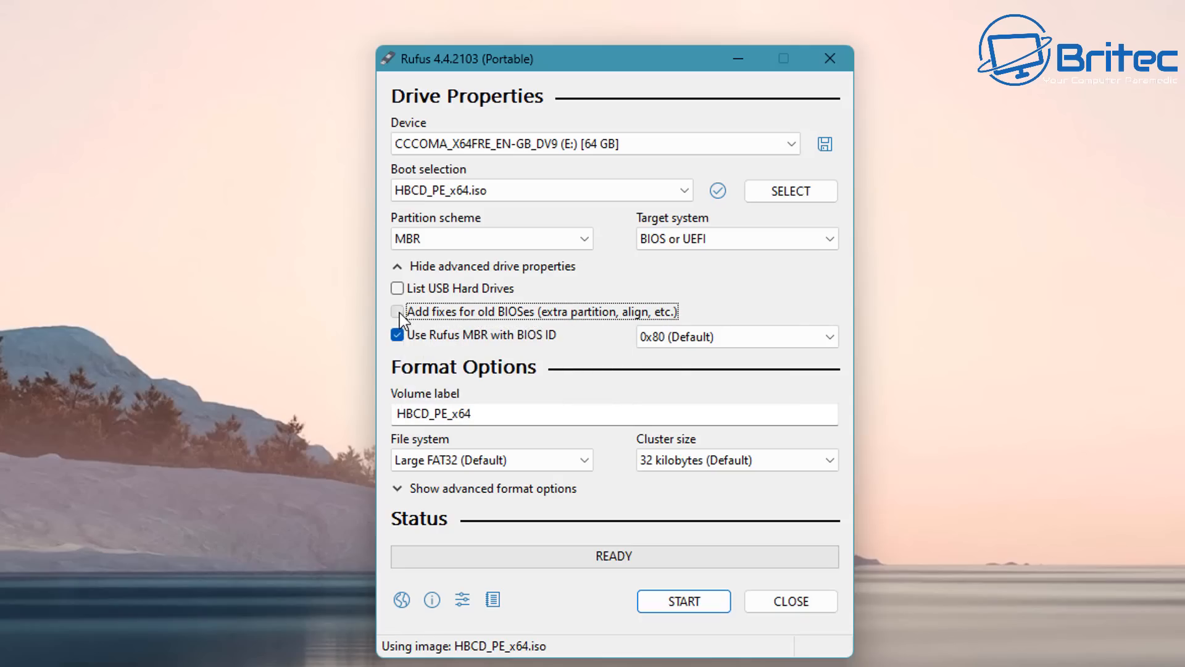
mouse_move(529, 324)
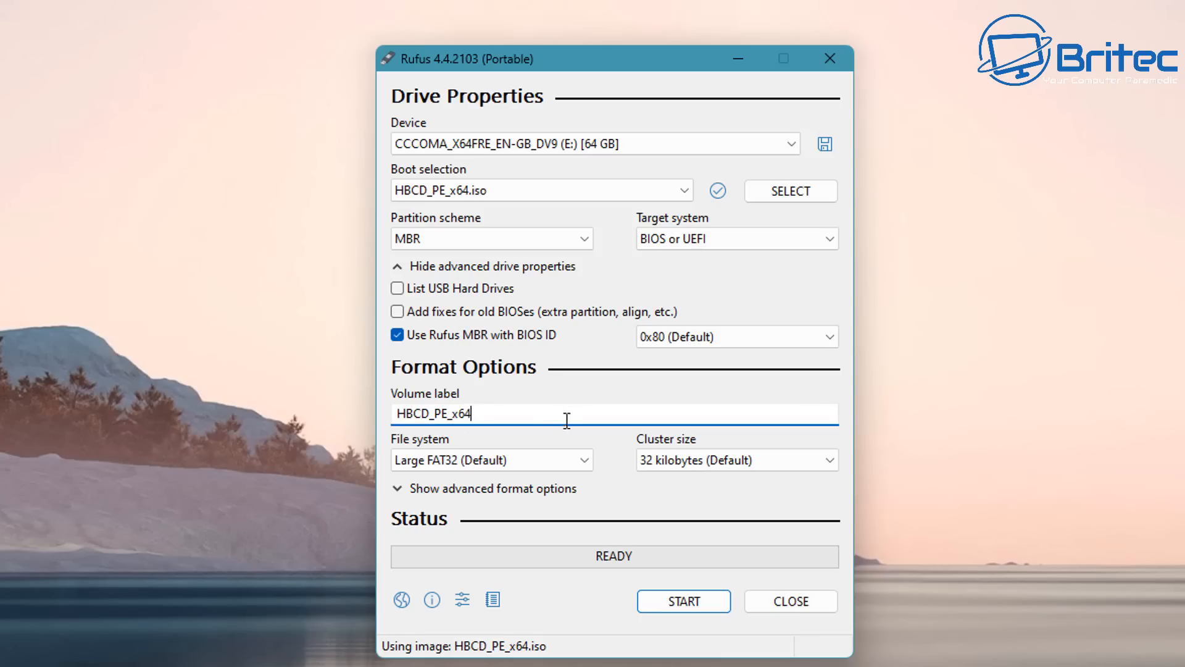
click(491, 459)
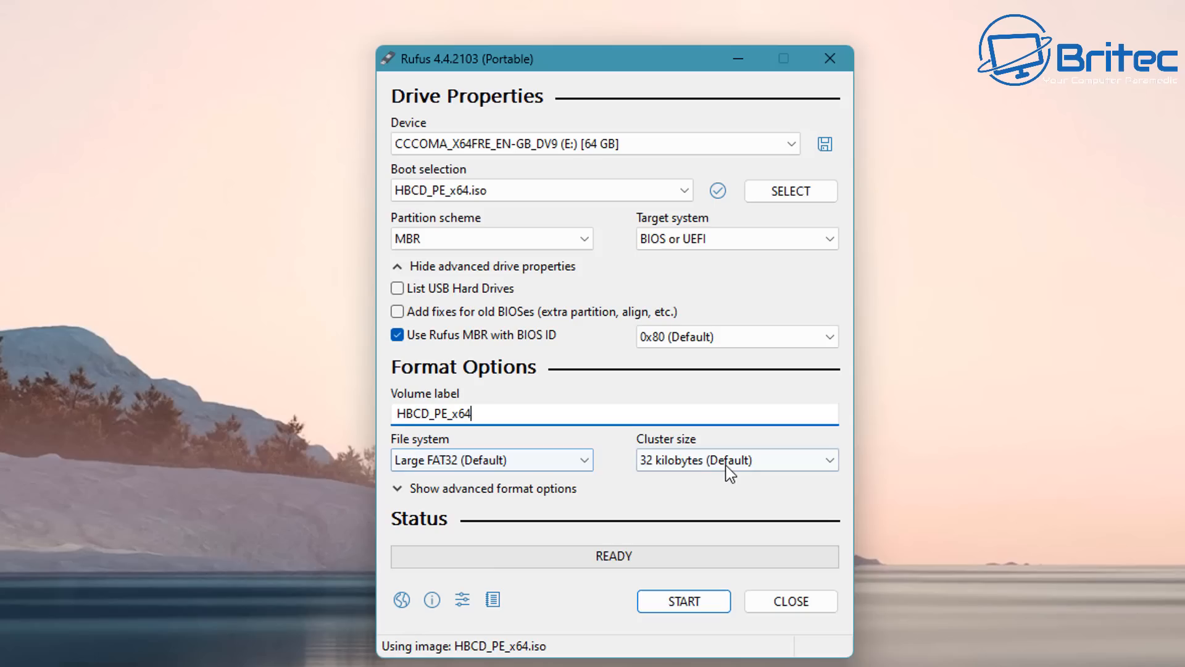
mouse_move(733, 460)
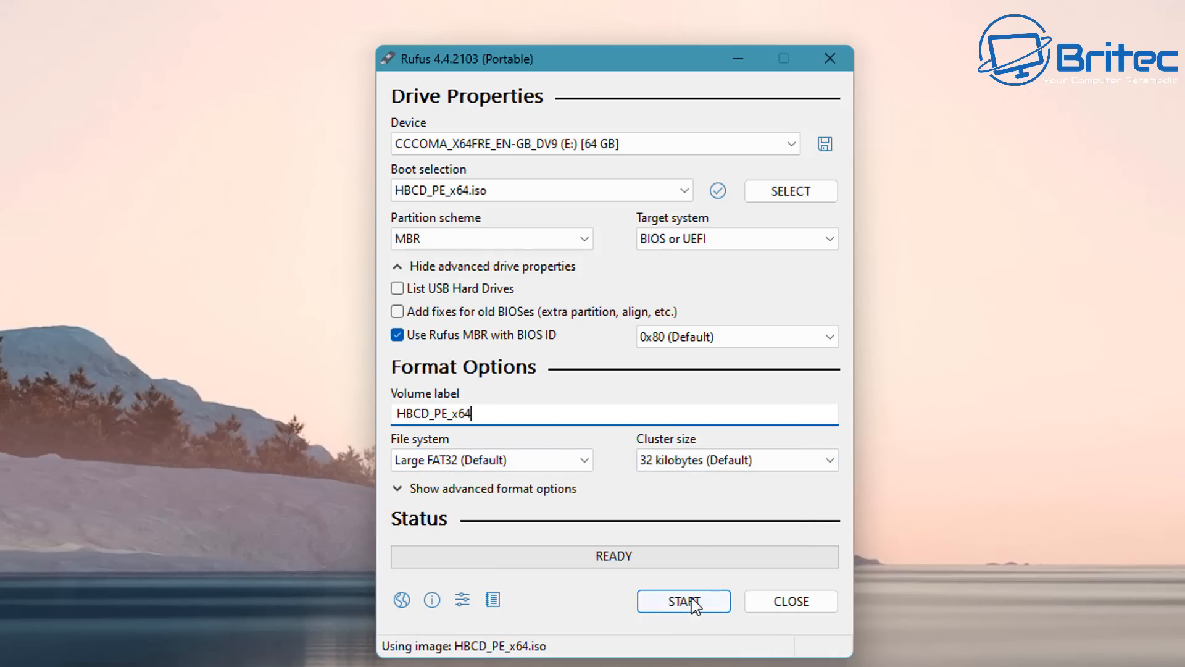
- Start writing Hiren's BootCD PE, confirming all data on the 64 GB drive will be destroyed
click(682, 600)
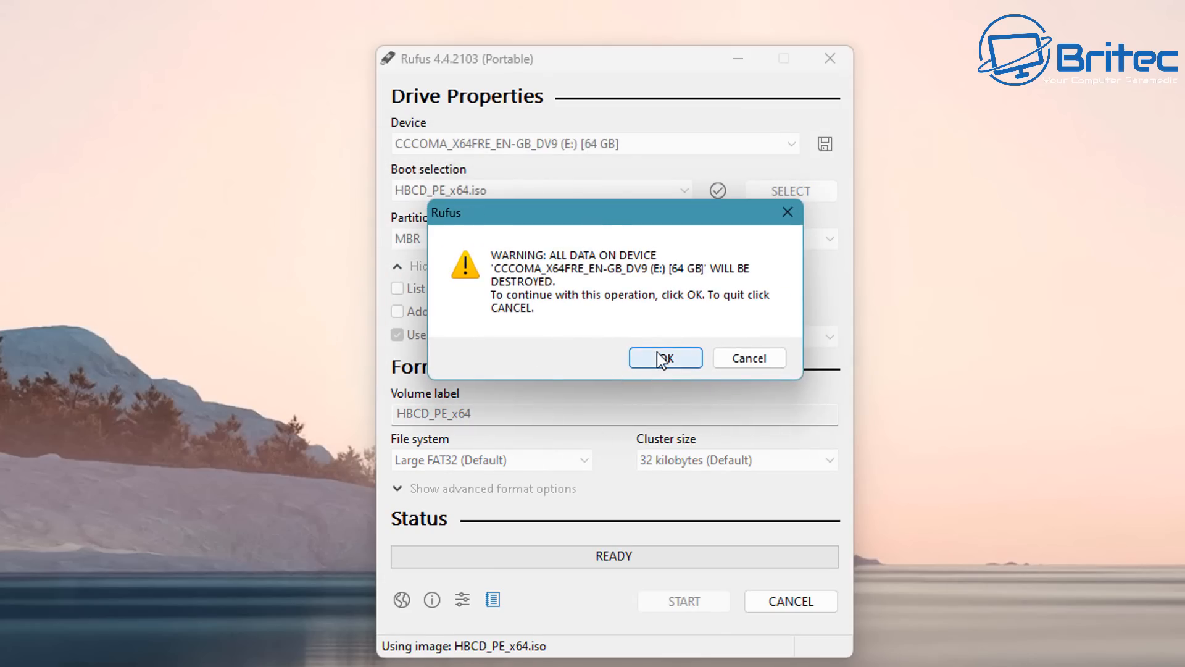
click(664, 357)
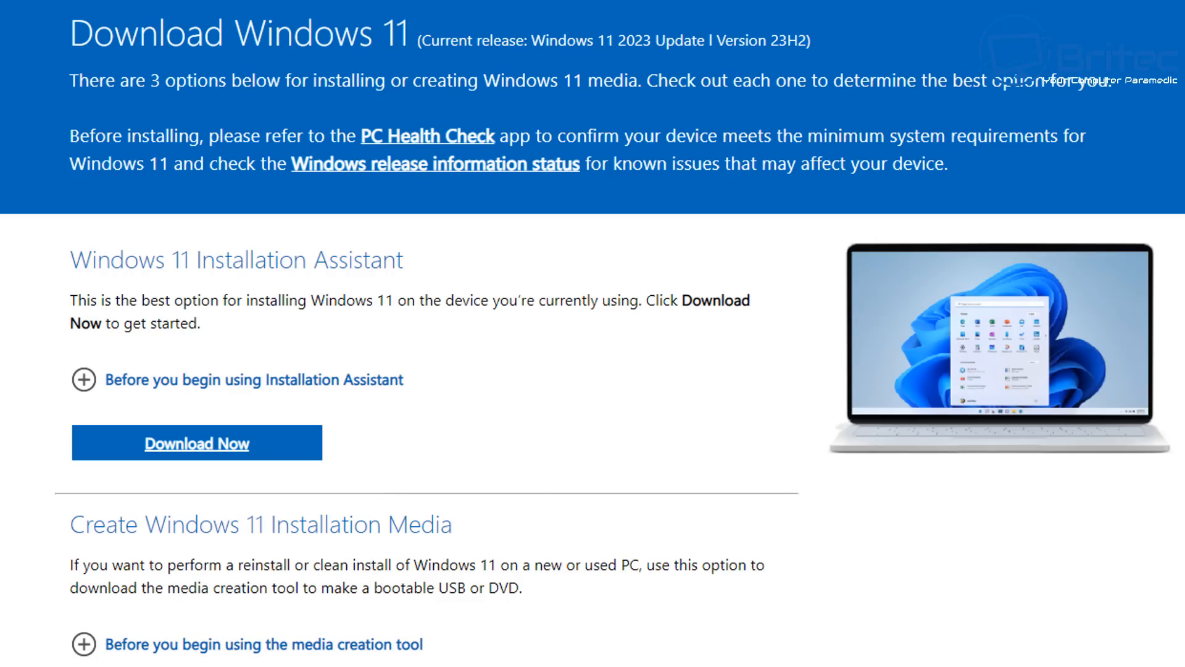
- Choose the Windows 11 multi-edition ISO for x64 and download the media creation tool
scroll(down, 3)
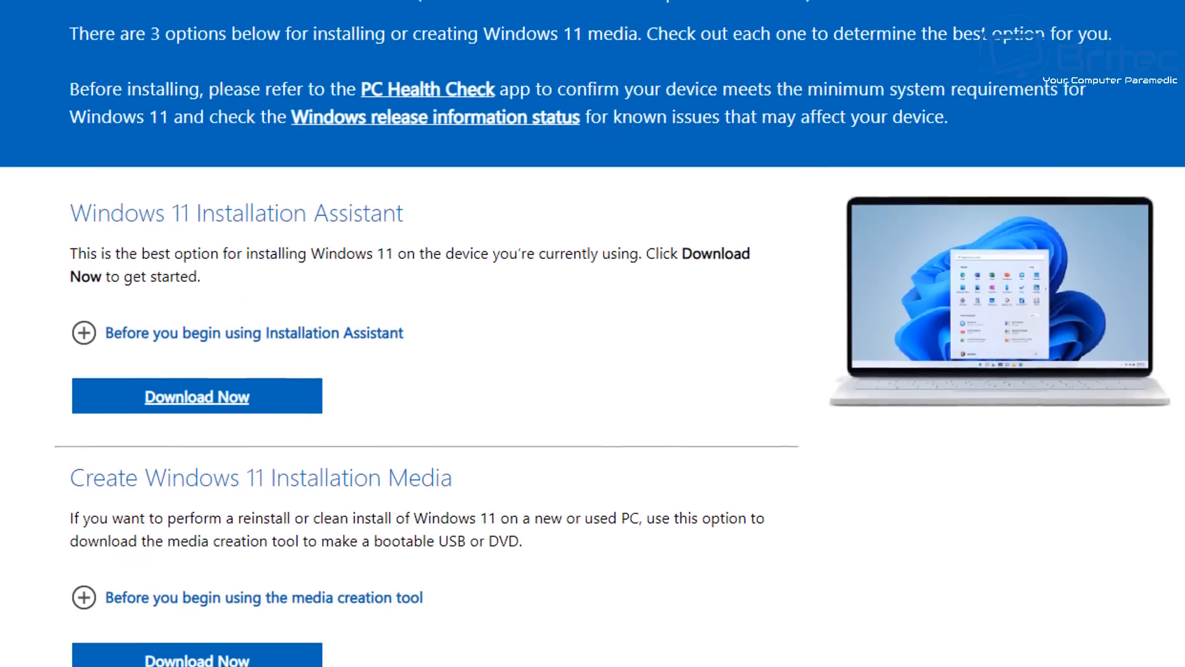
scroll(down, 3)
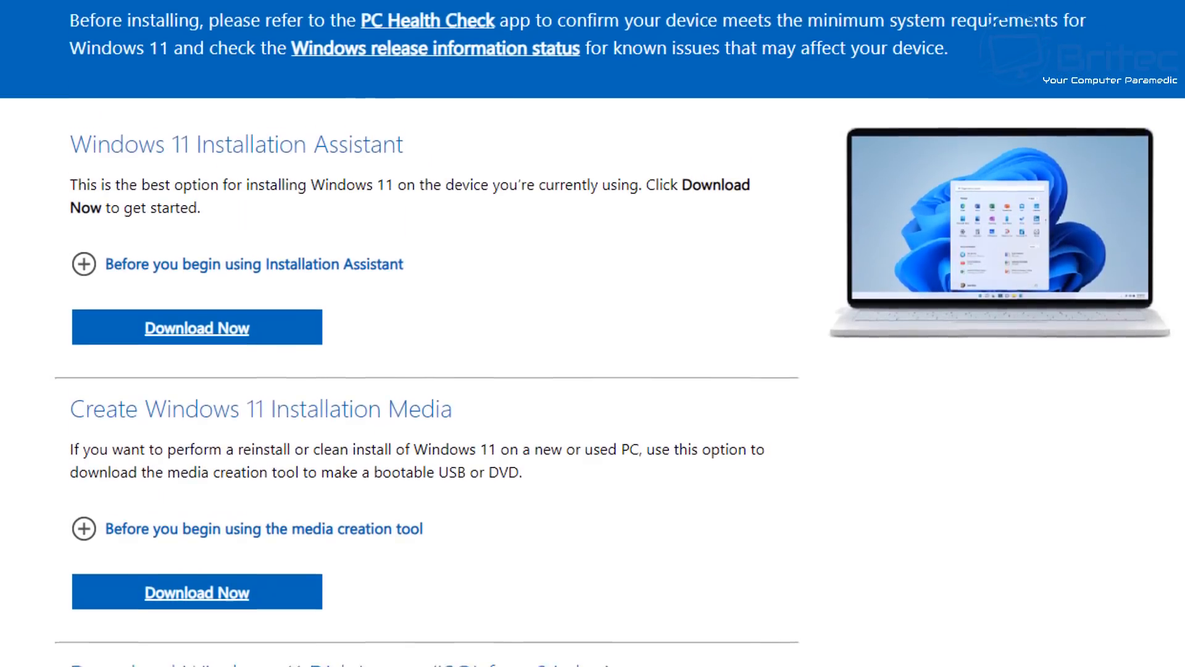
scroll(down, 3)
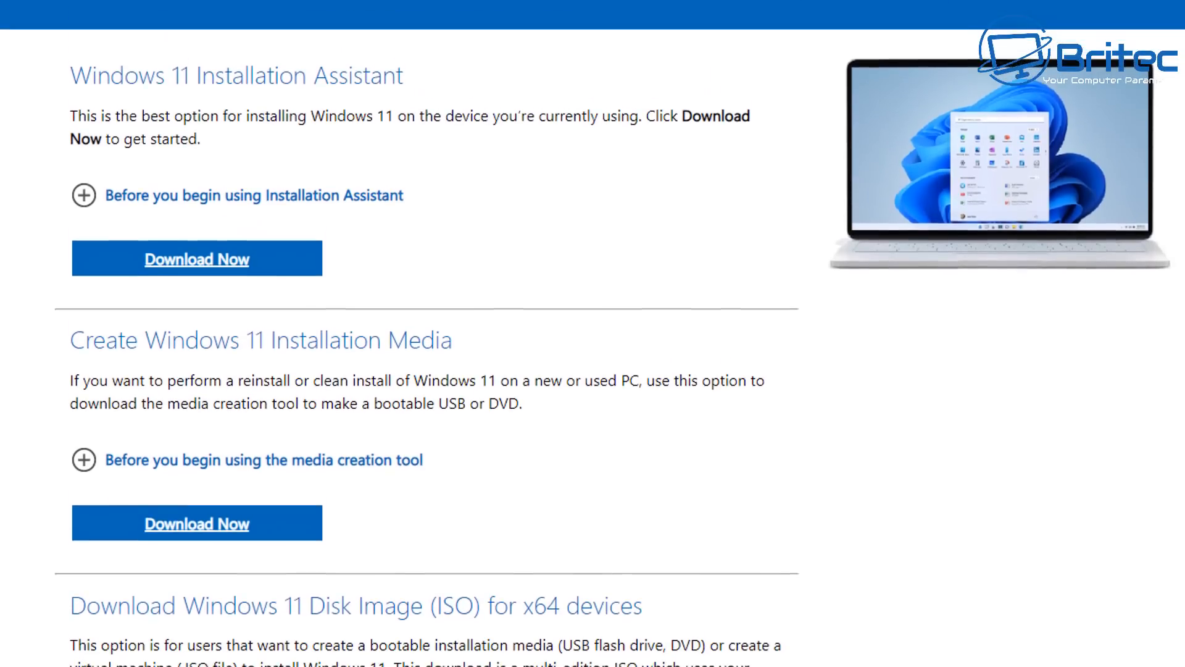
scroll(down, 3)
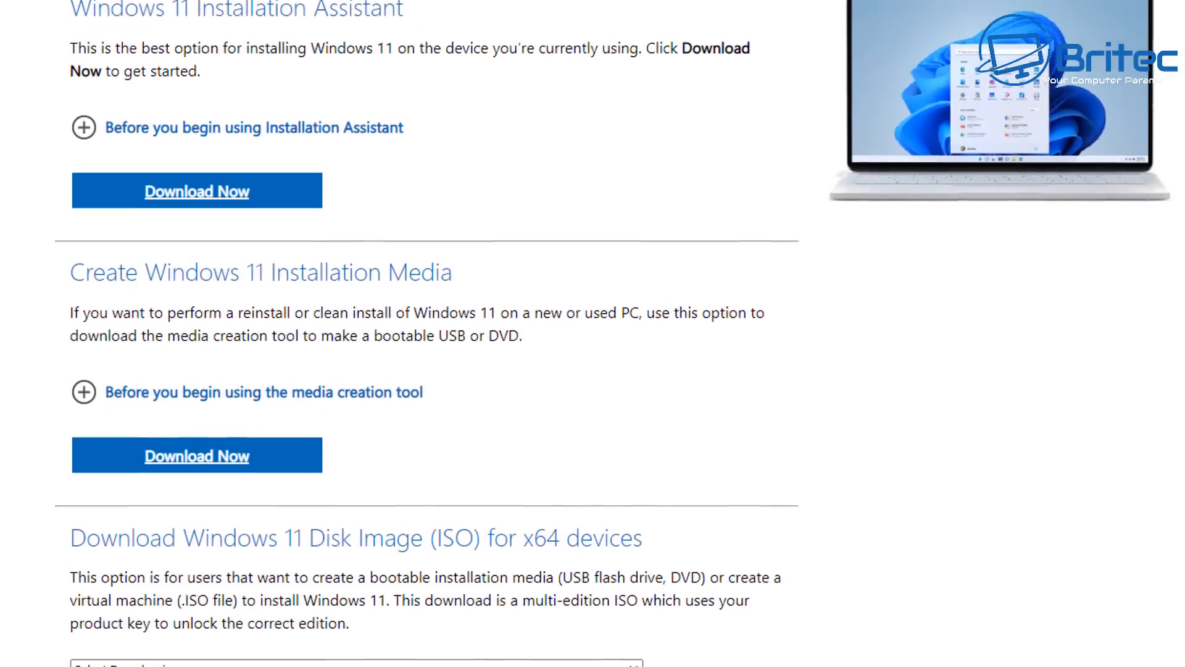
scroll(down, 3)
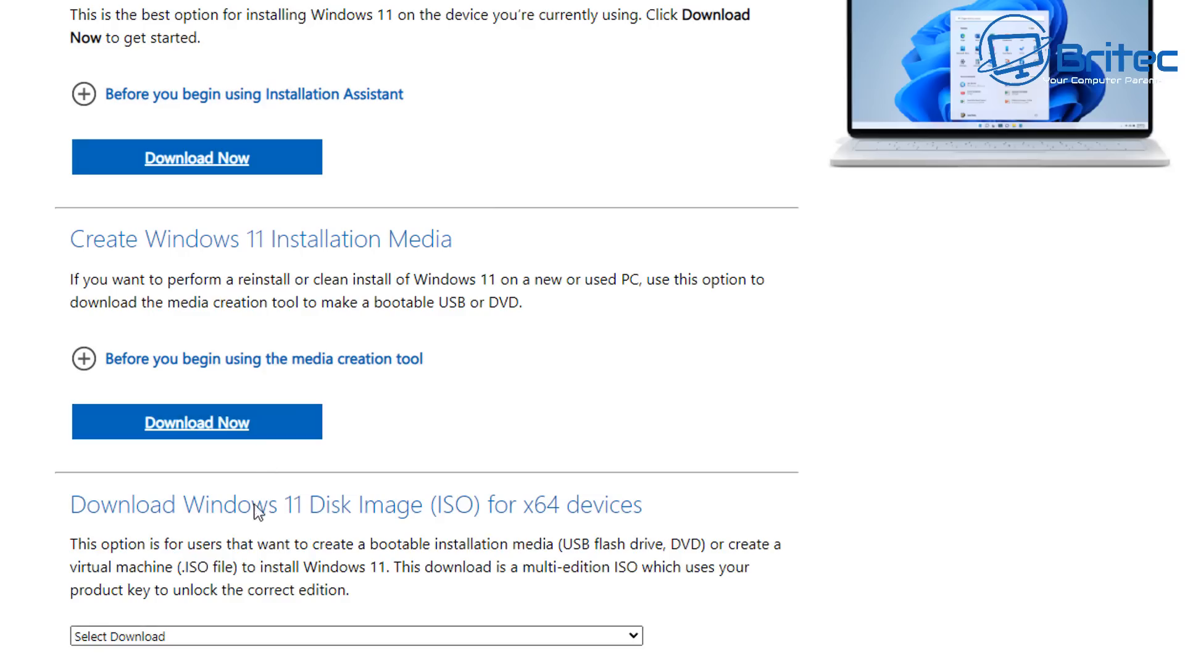
click(356, 636)
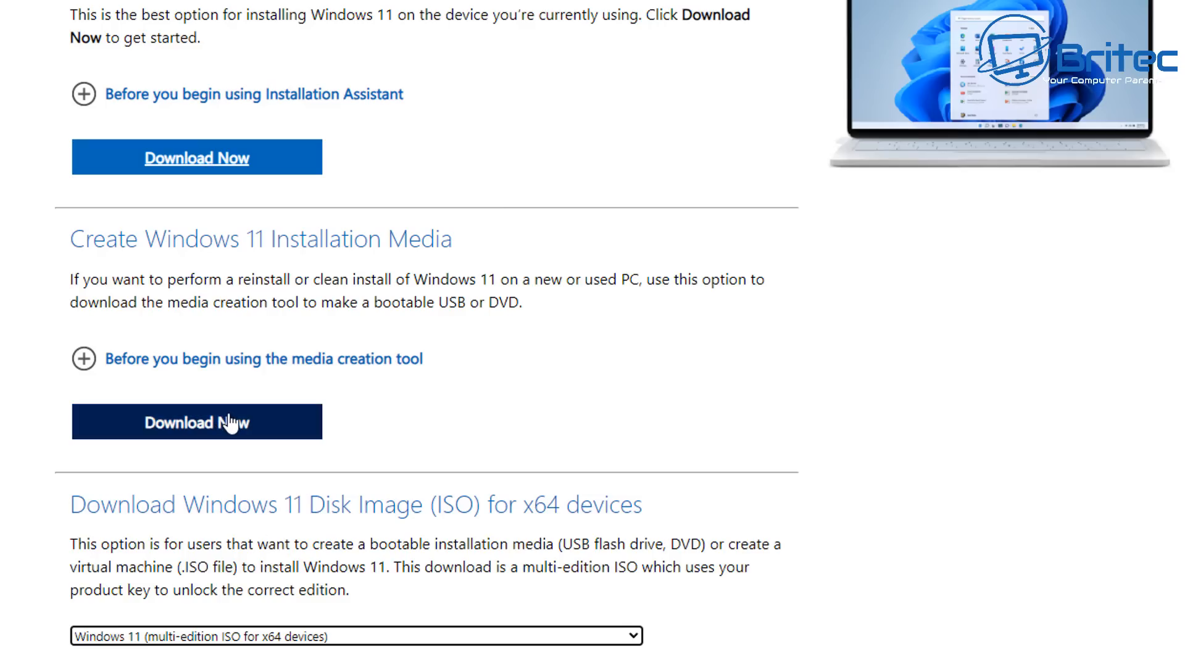
click(196, 421)
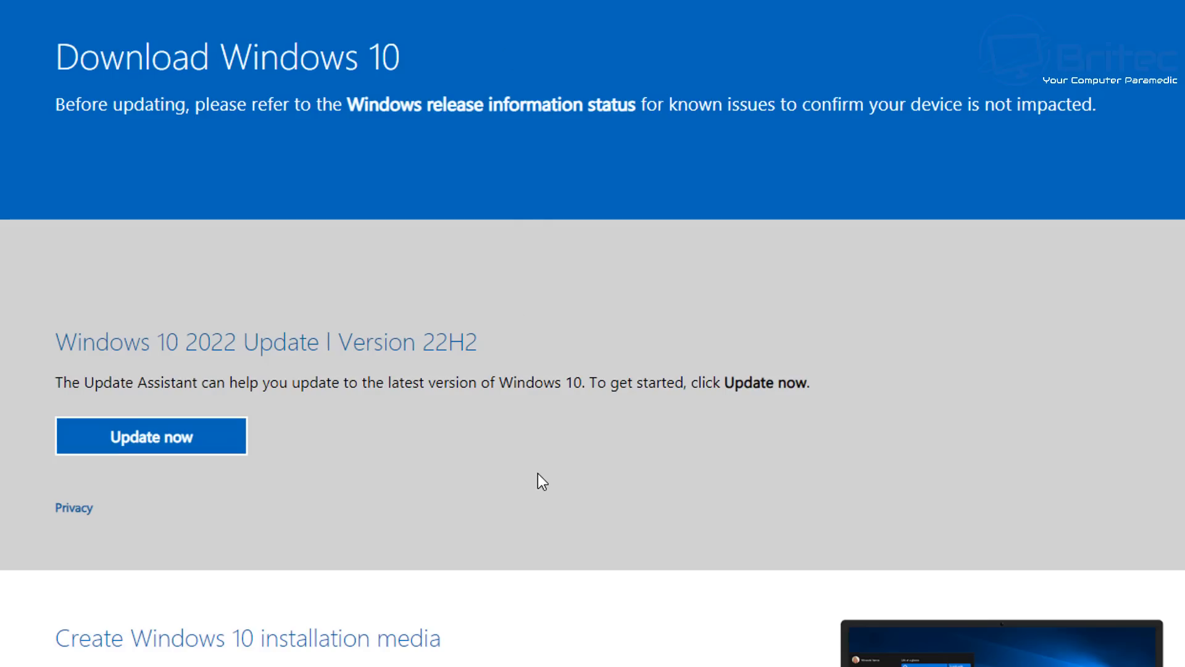
mouse_move(875, 471)
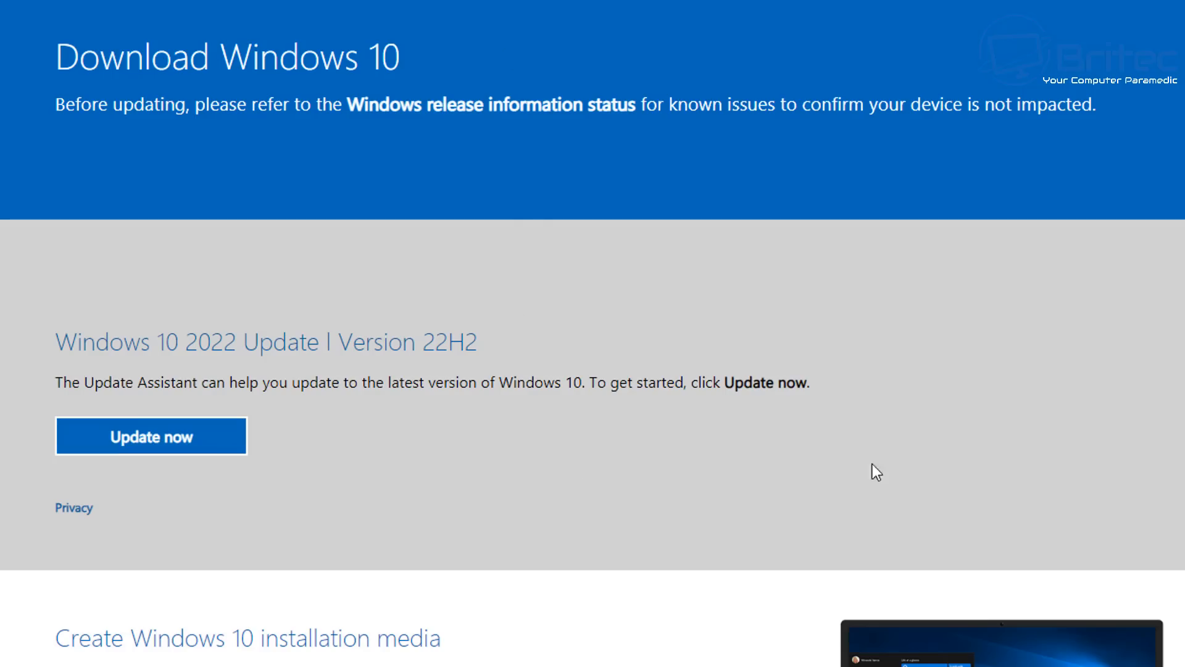
- Scroll down the Download Windows 10 page toward the Download tool now section
scroll(down, 3)
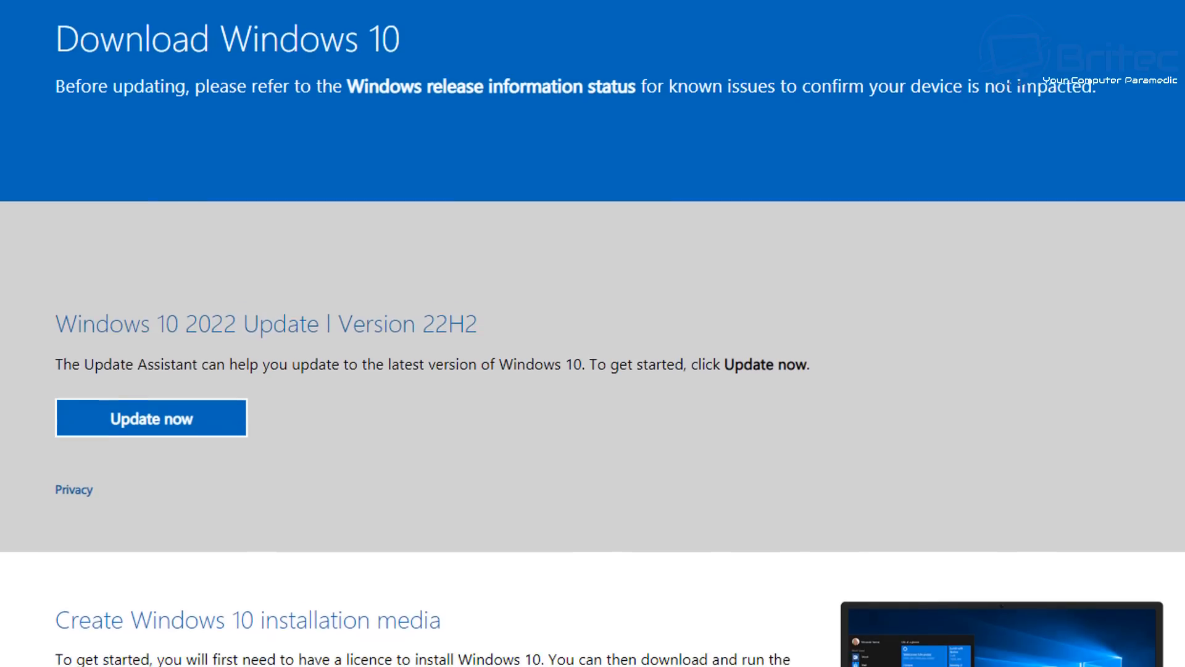
scroll(down, 3)
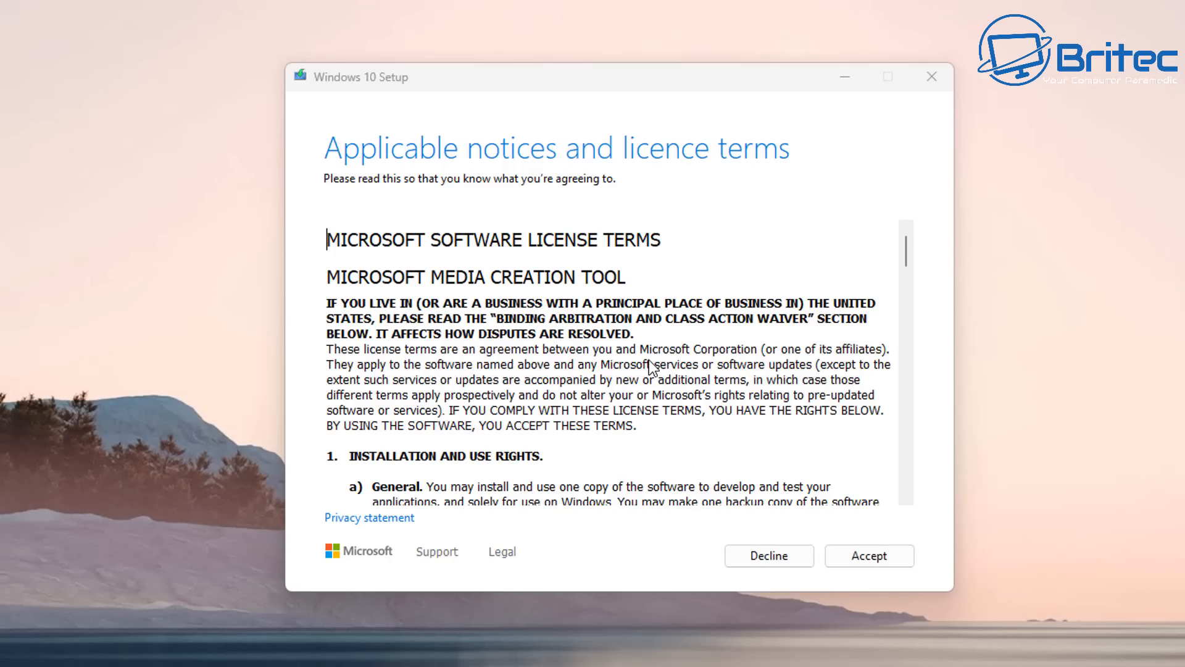
- Accept the licence, choose media for another PC, and untick the recommended options
click(869, 556)
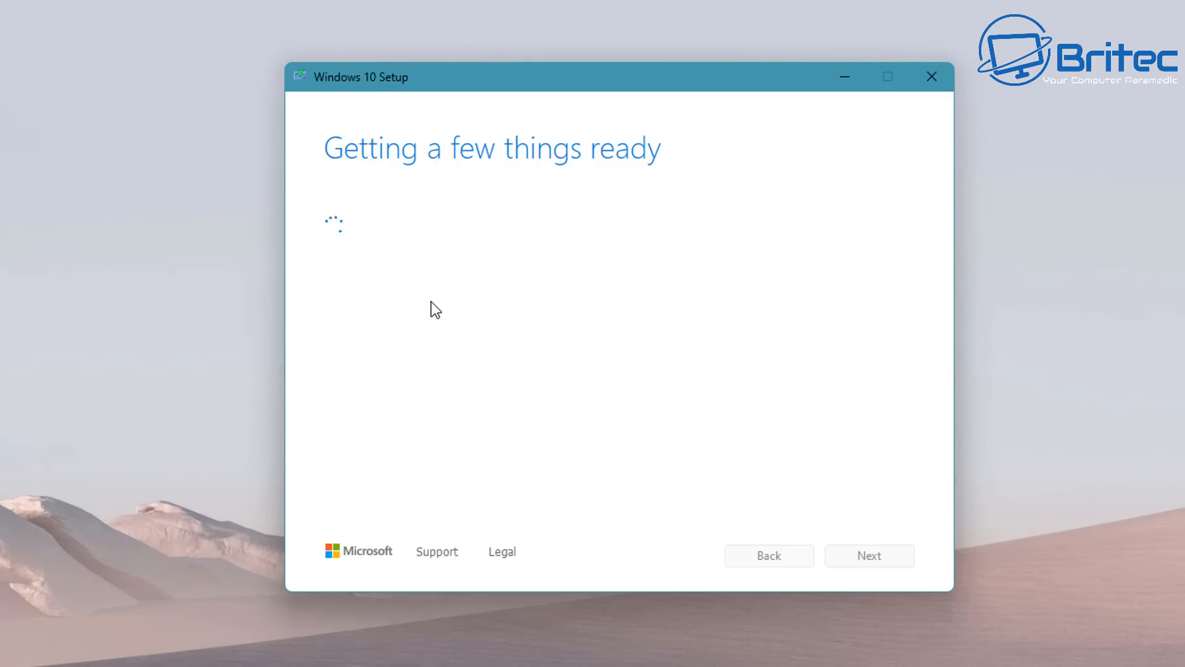
mouse_move(447, 289)
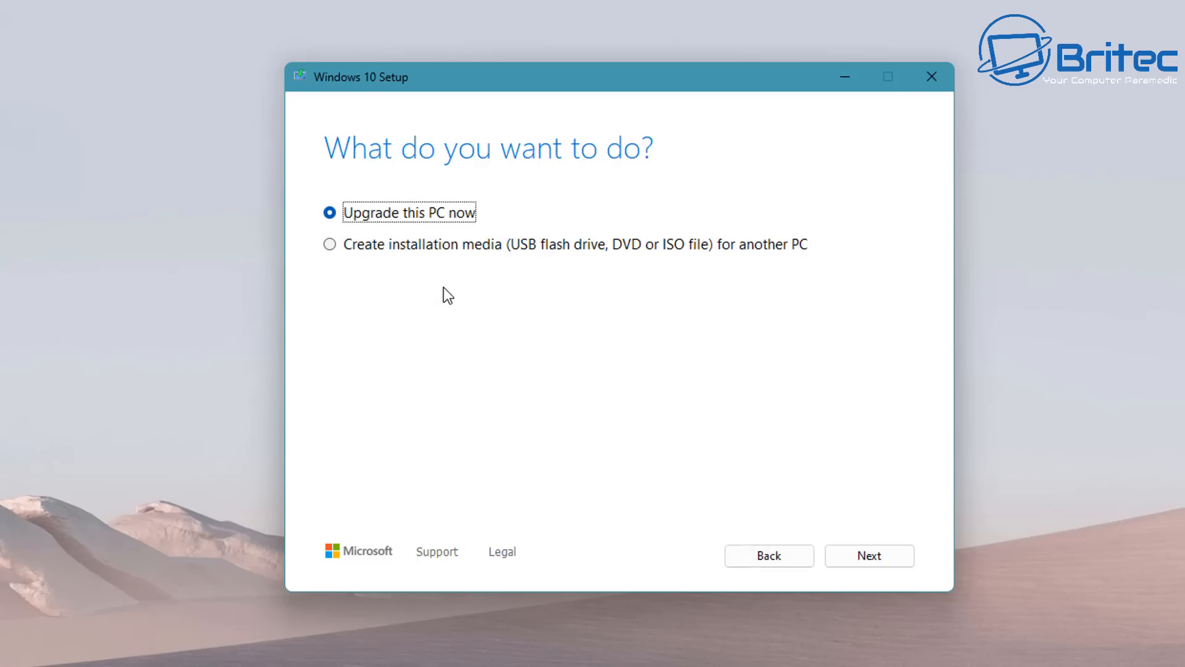
click(329, 243)
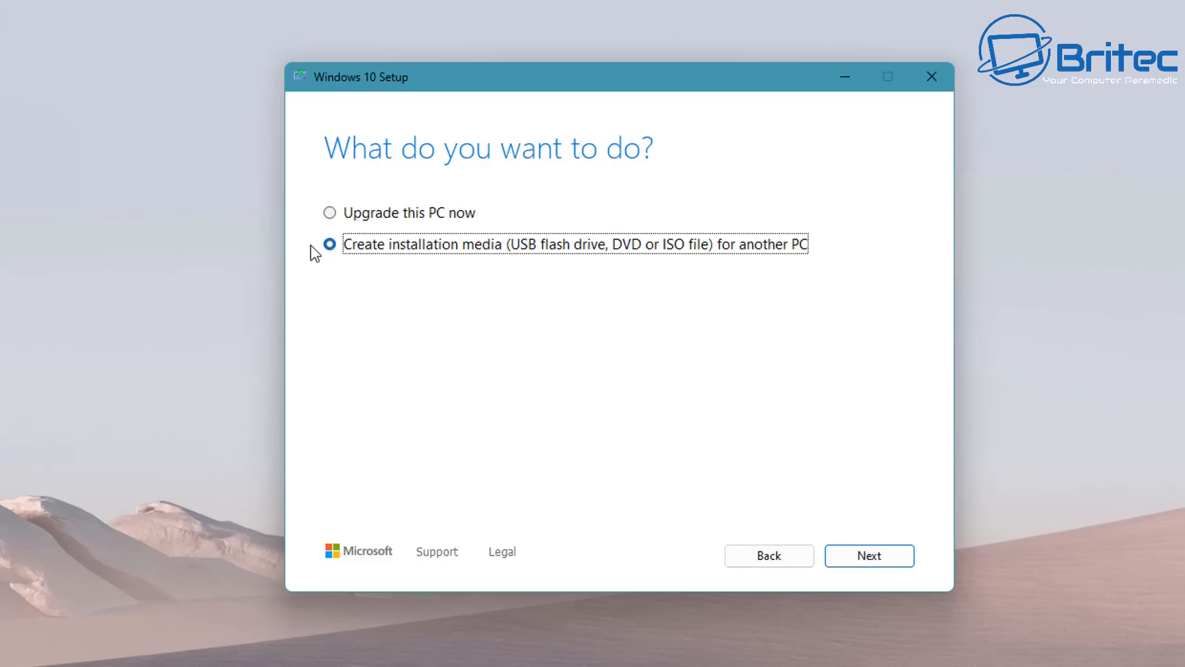
click(329, 243)
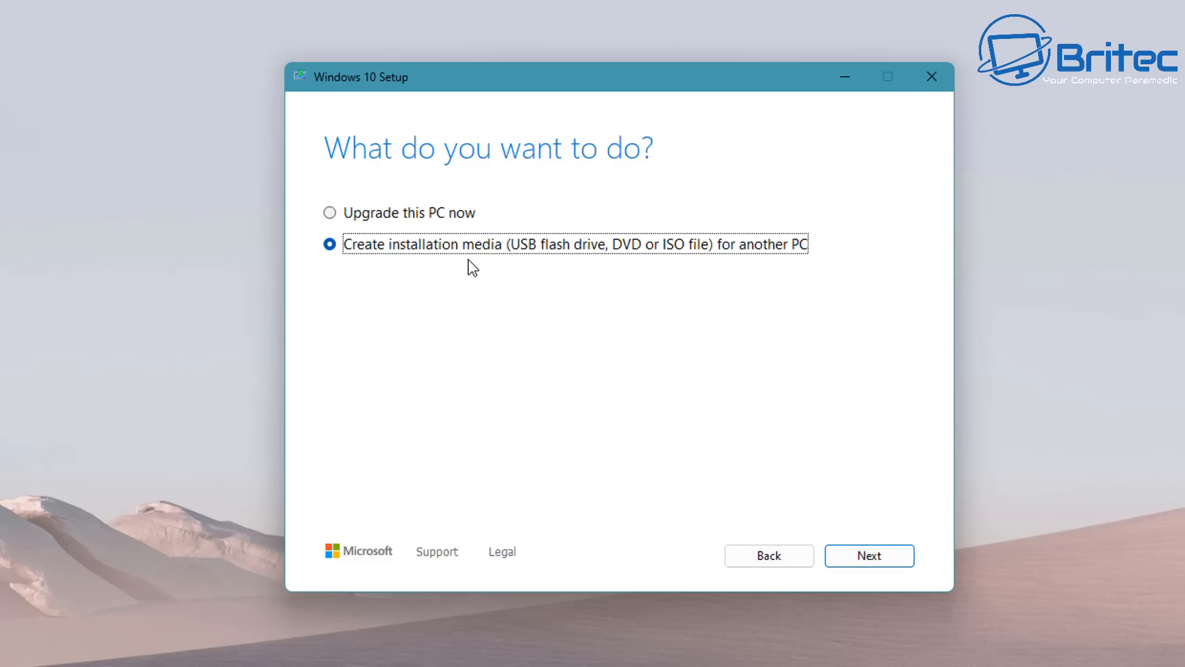
click(868, 555)
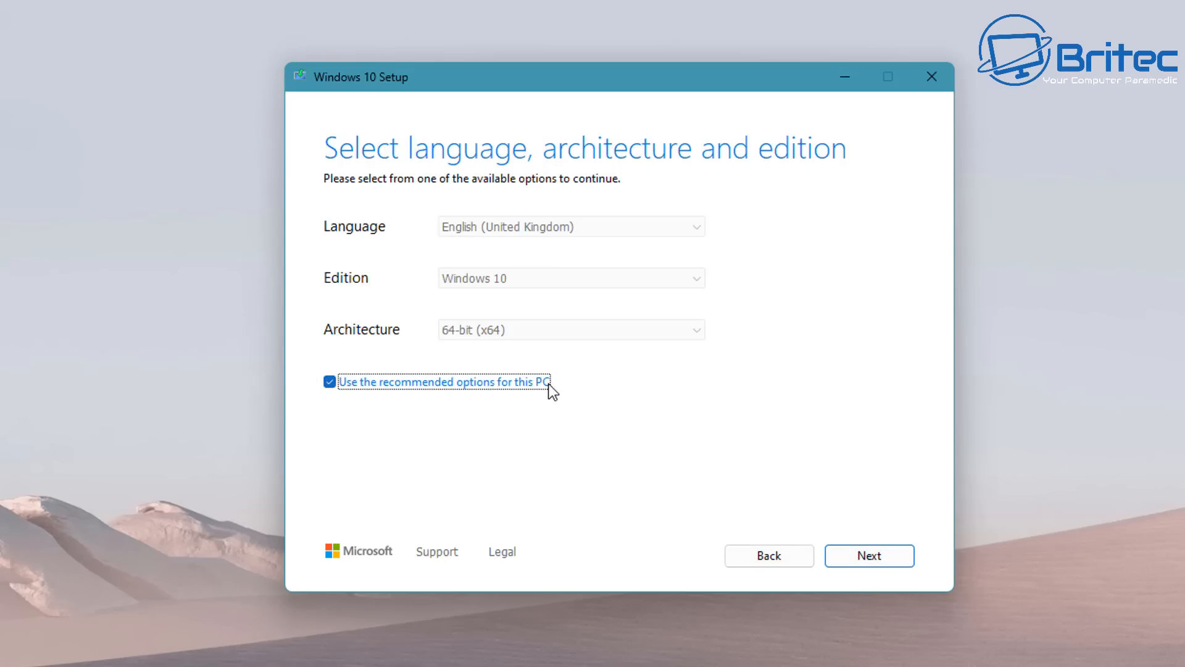
click(330, 381)
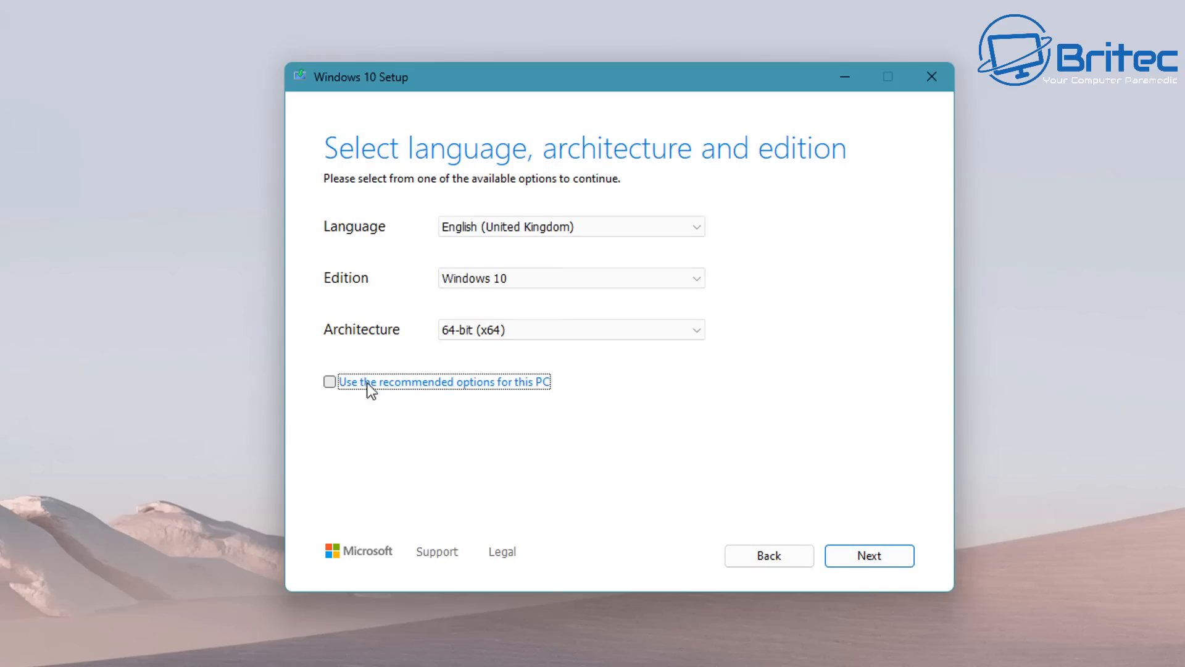
mouse_move(485, 399)
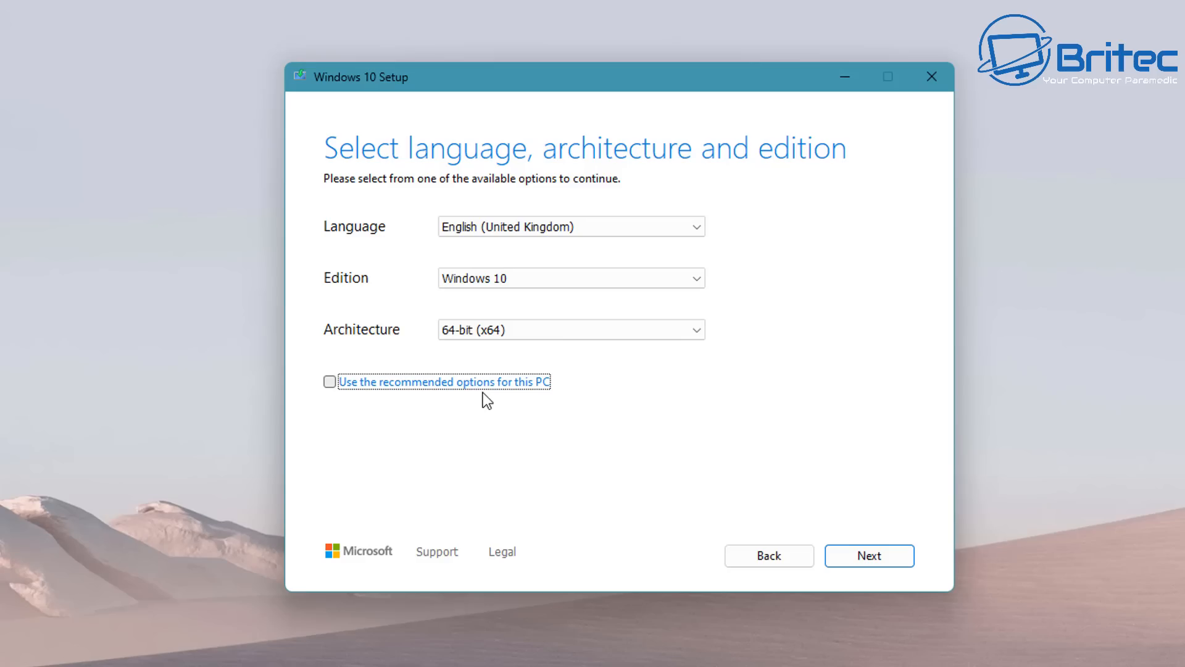
click(868, 556)
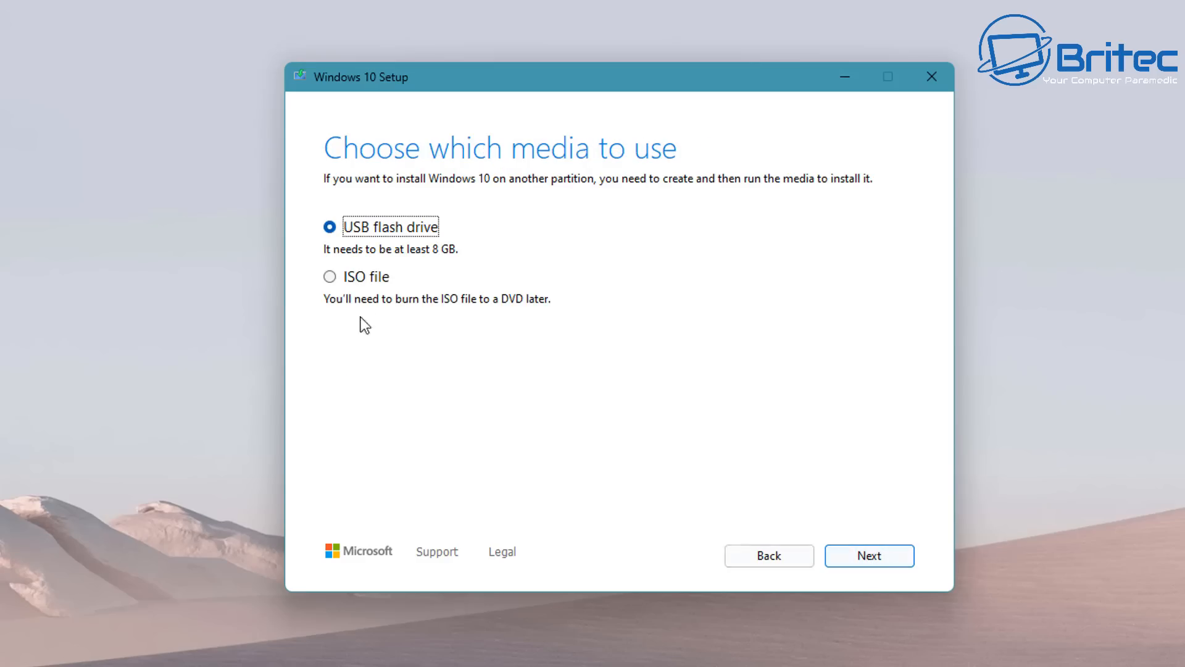
mouse_move(464, 246)
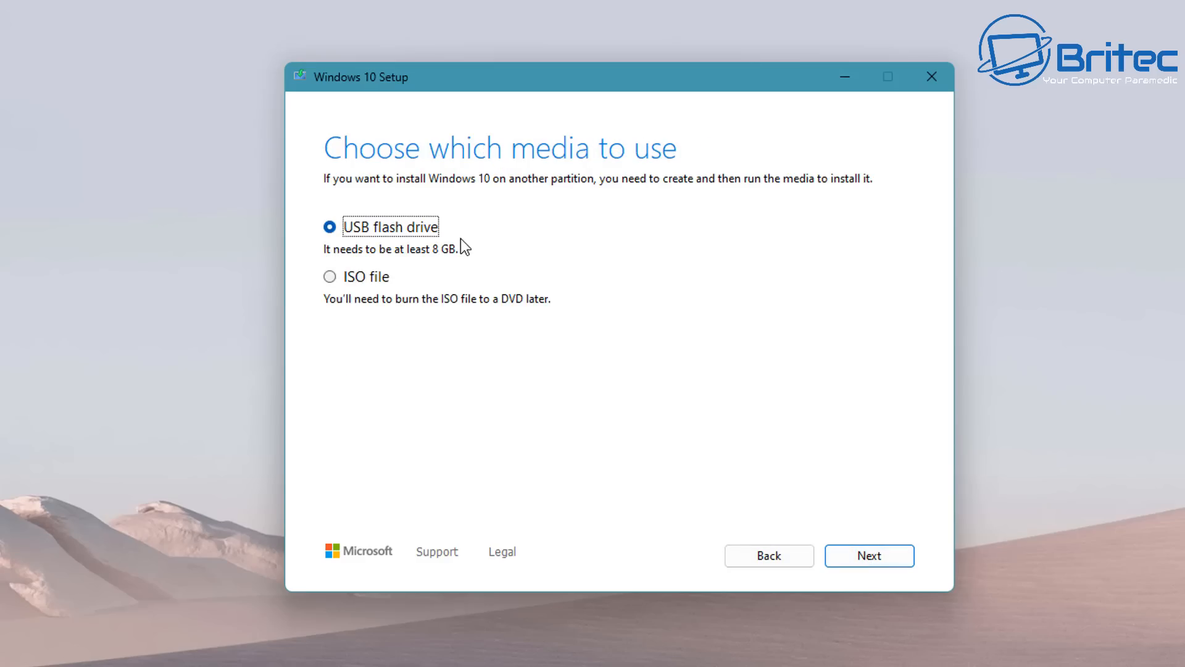
- Write Windows 10 media to the E: (WIN10) USB flash drive and finish when complete
click(867, 556)
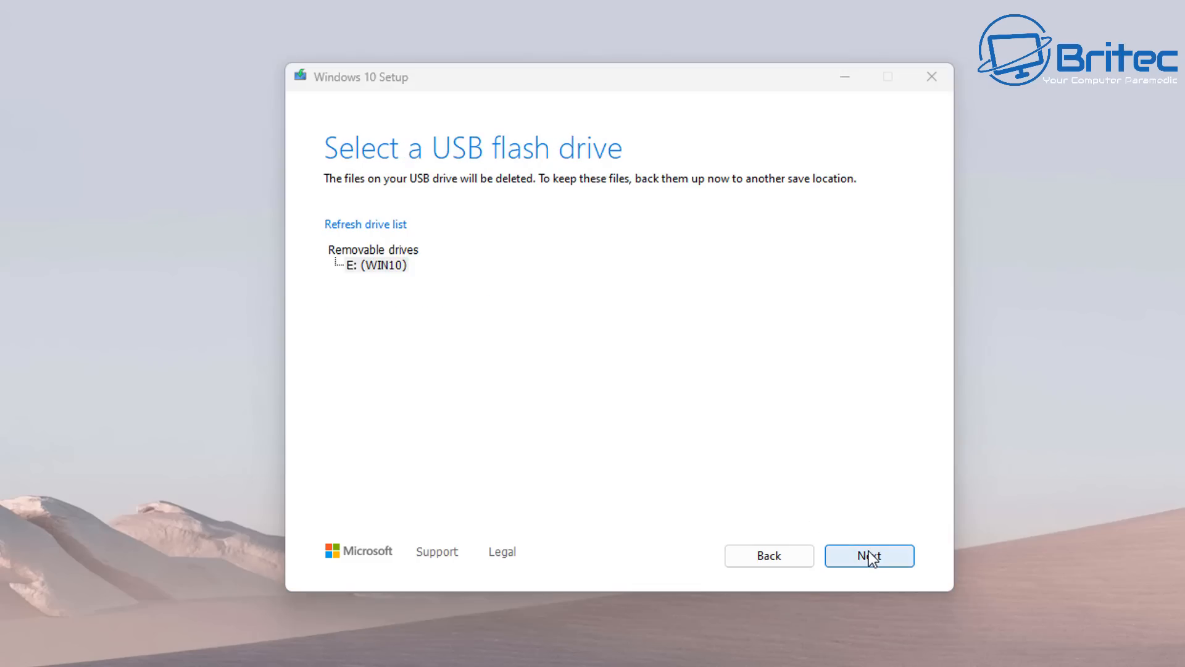
click(869, 556)
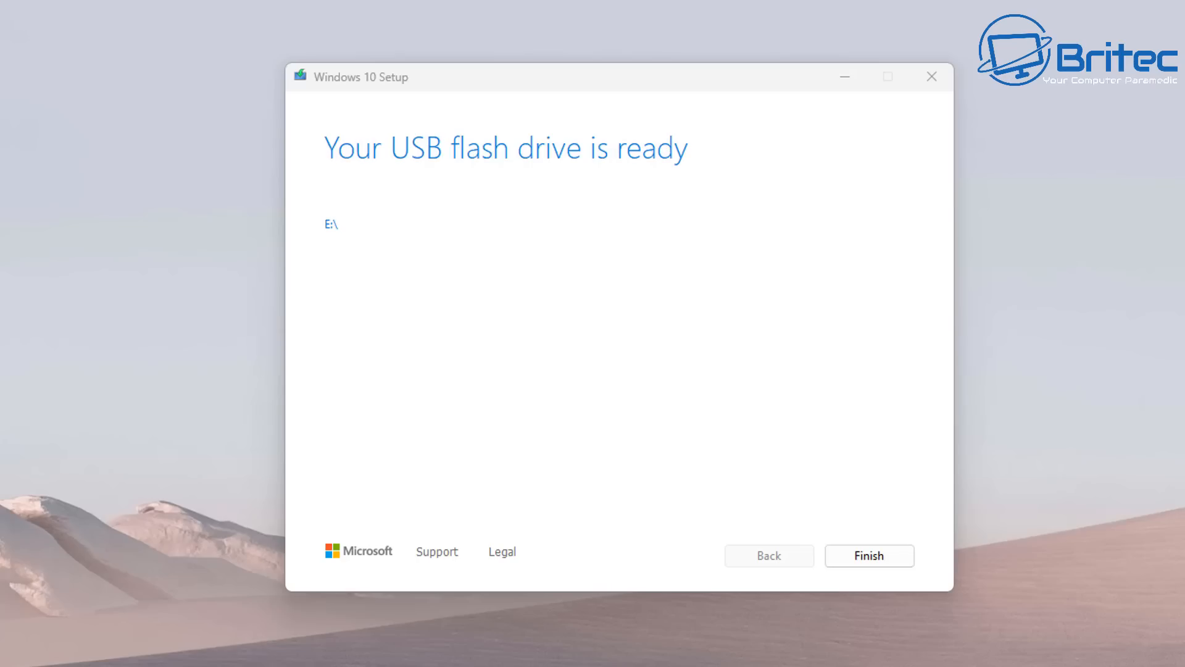
click(869, 556)
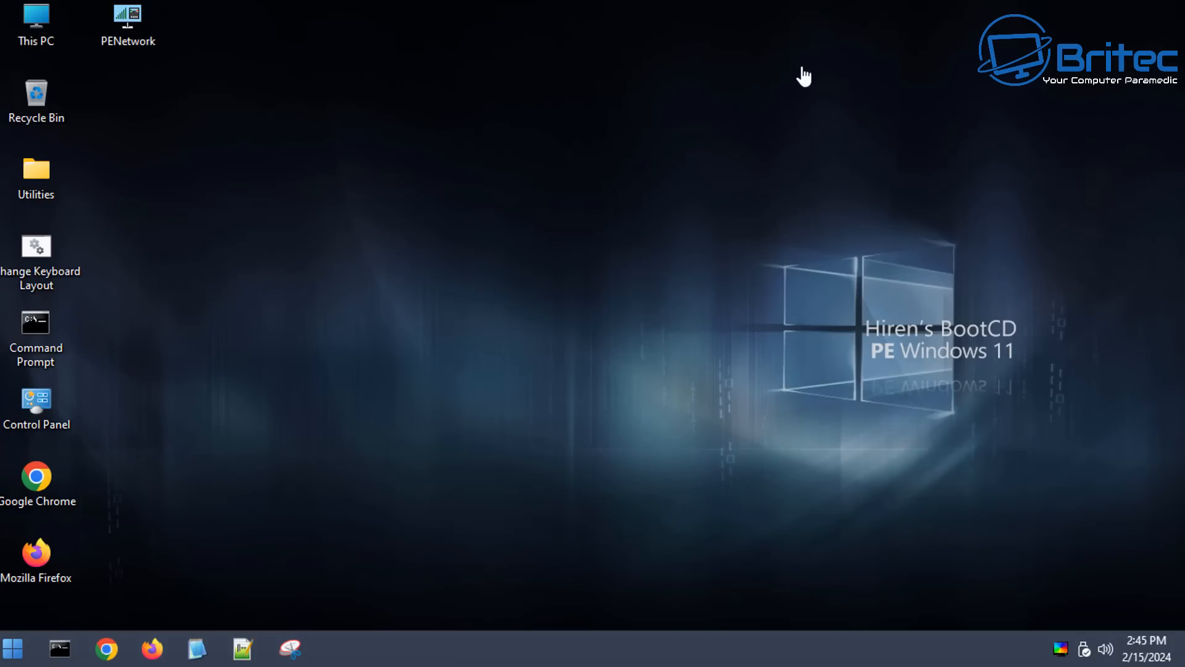
mouse_move(875, 334)
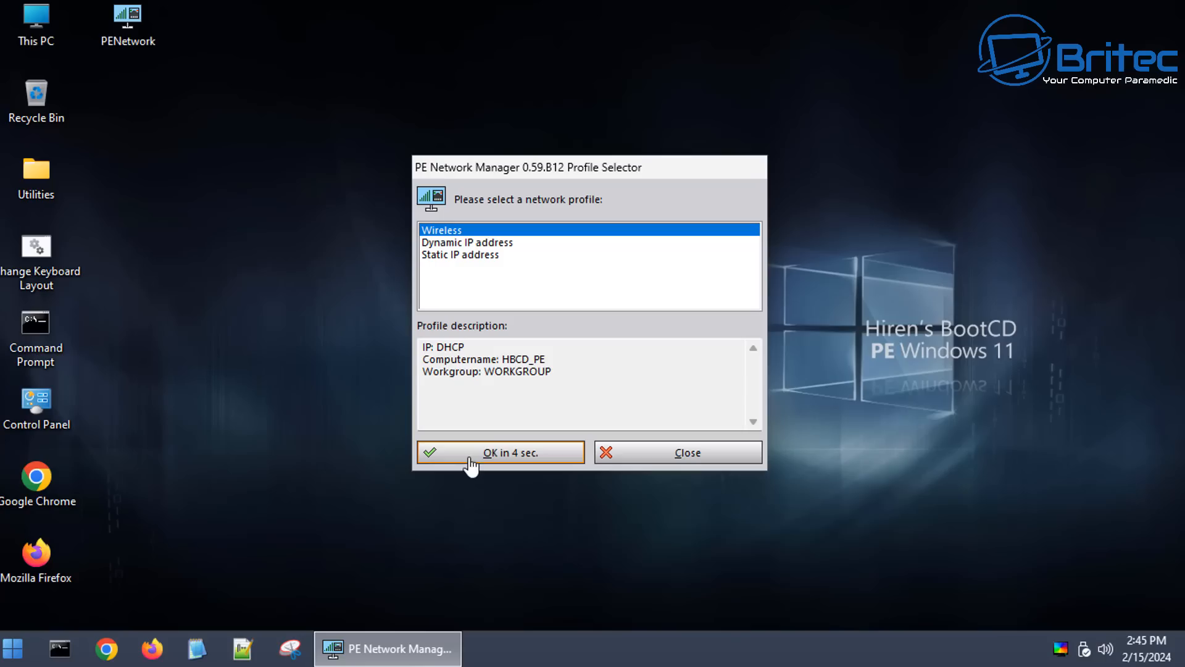
mouse_move(408, 548)
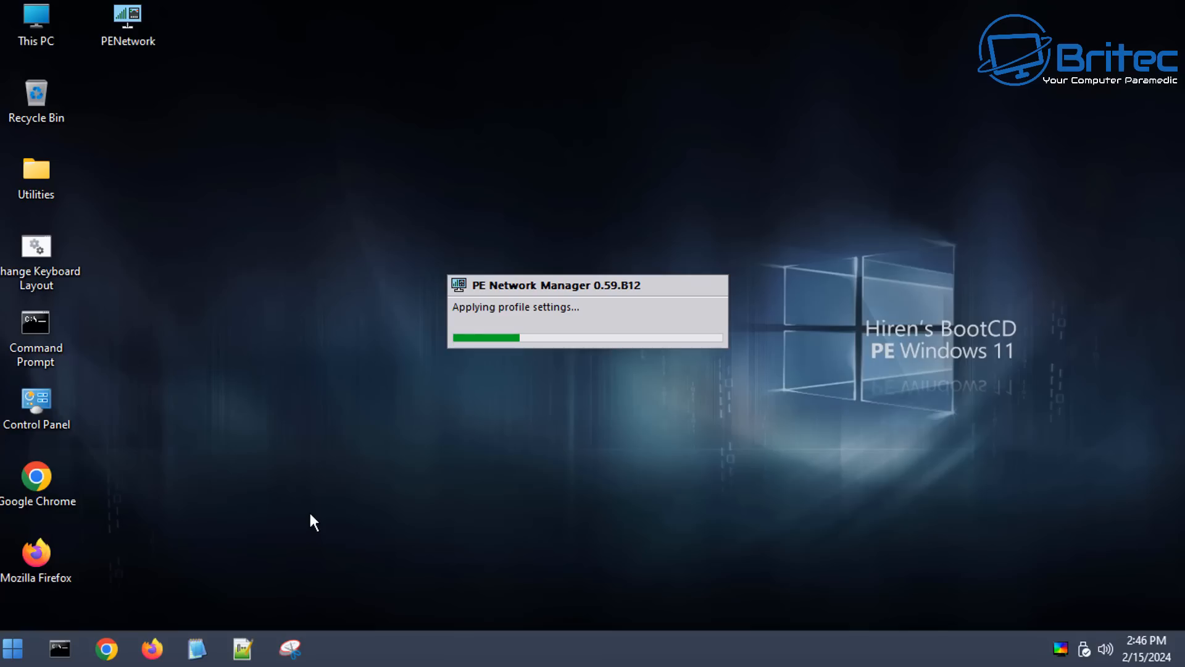
mouse_move(743, 256)
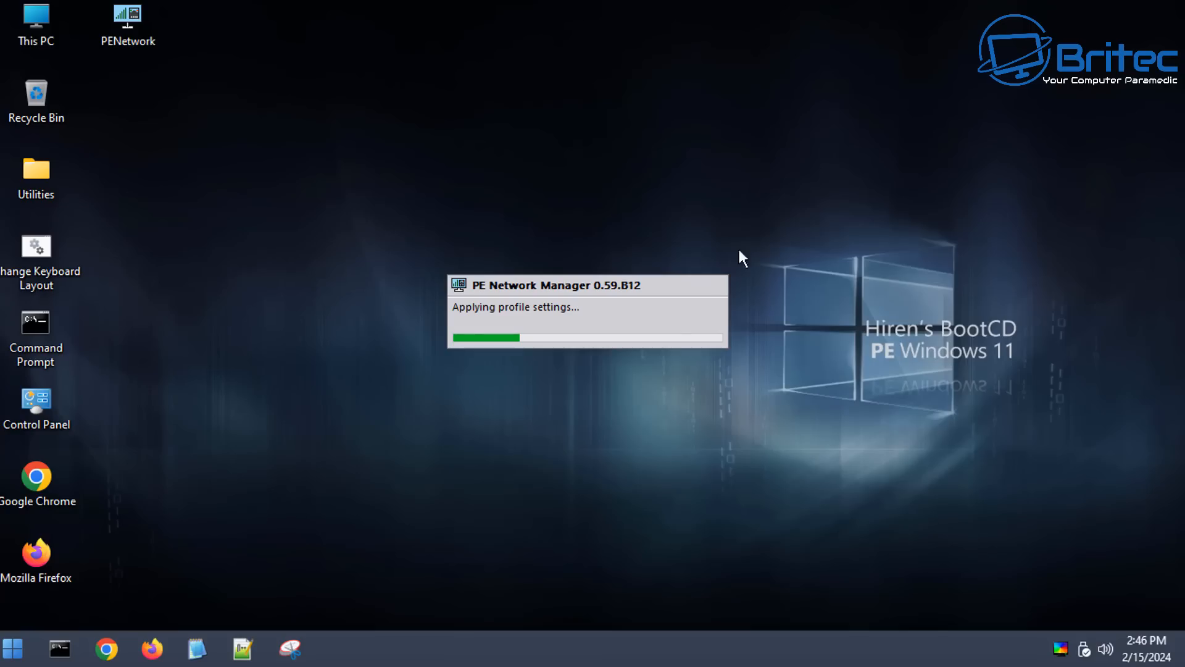
mouse_move(666, 335)
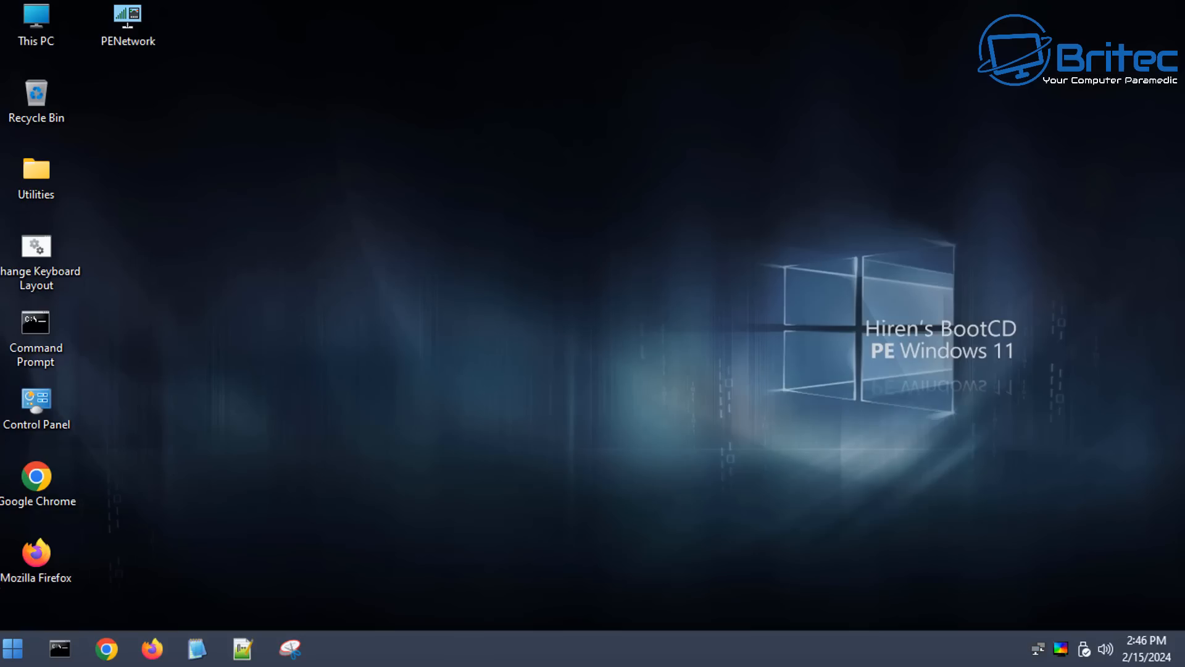
- Open the Hiren's BootCD PE Start menu showing PE Network Manager
click(12, 648)
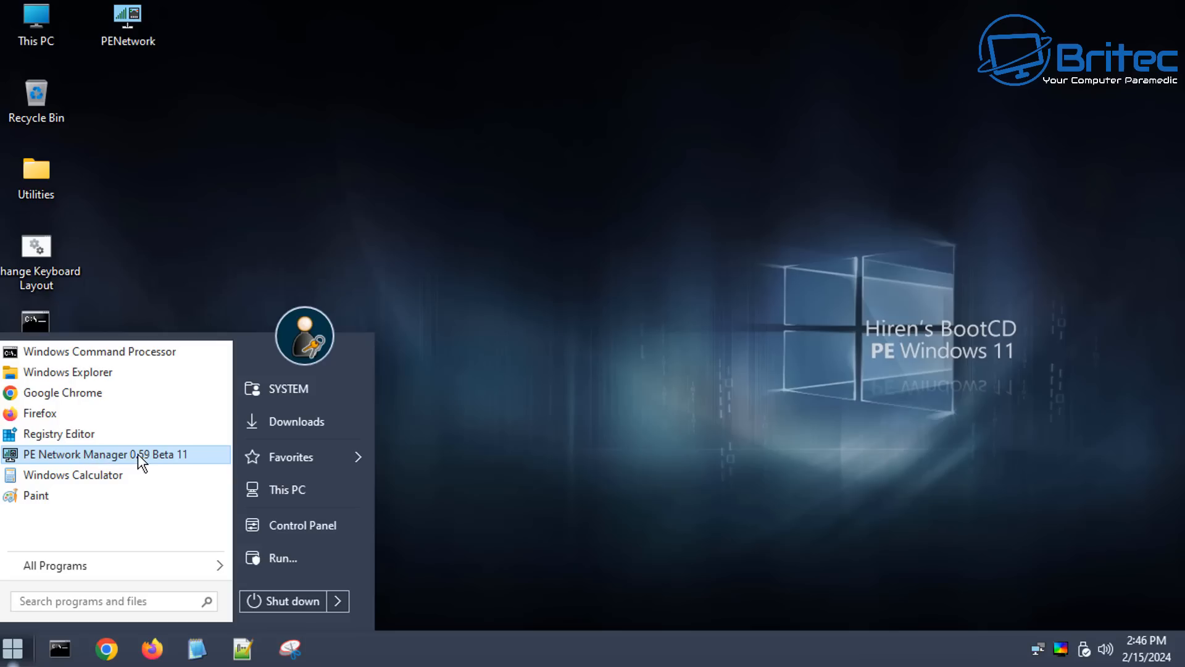
mouse_move(76, 413)
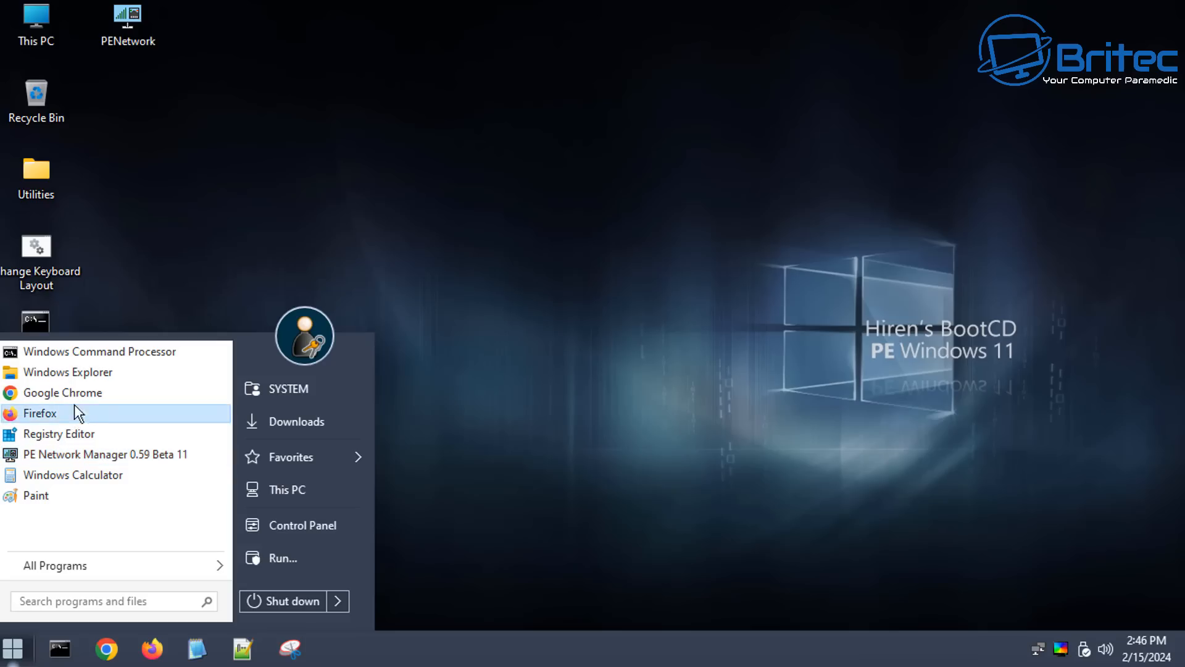
mouse_move(70, 533)
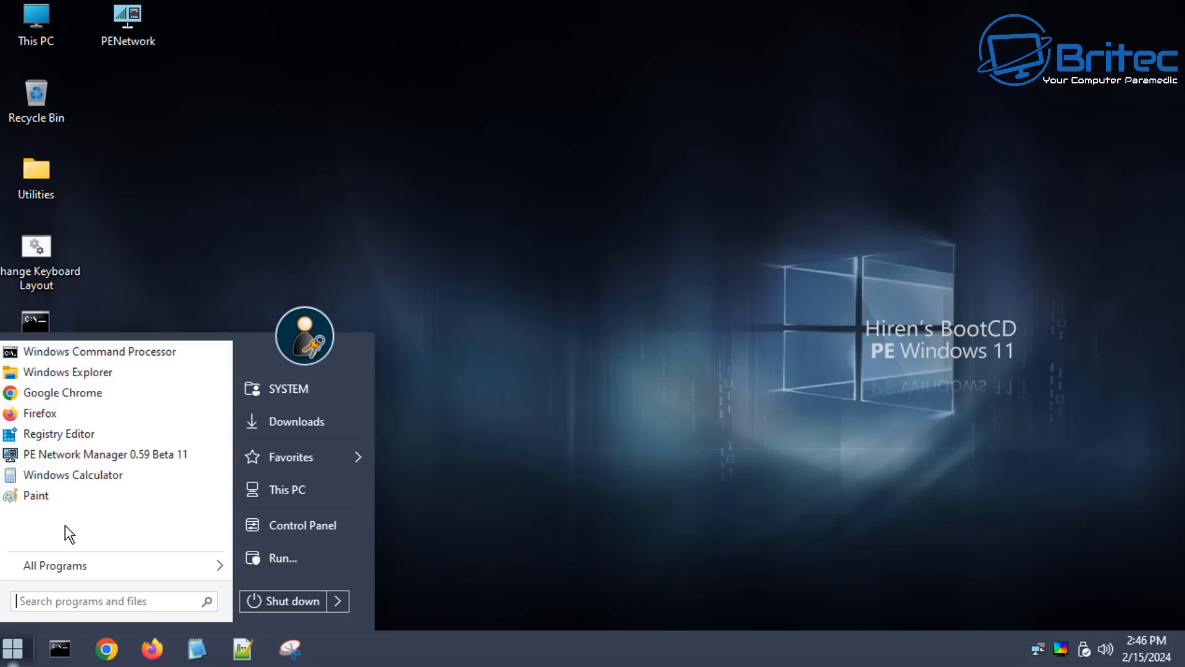
mouse_move(301, 457)
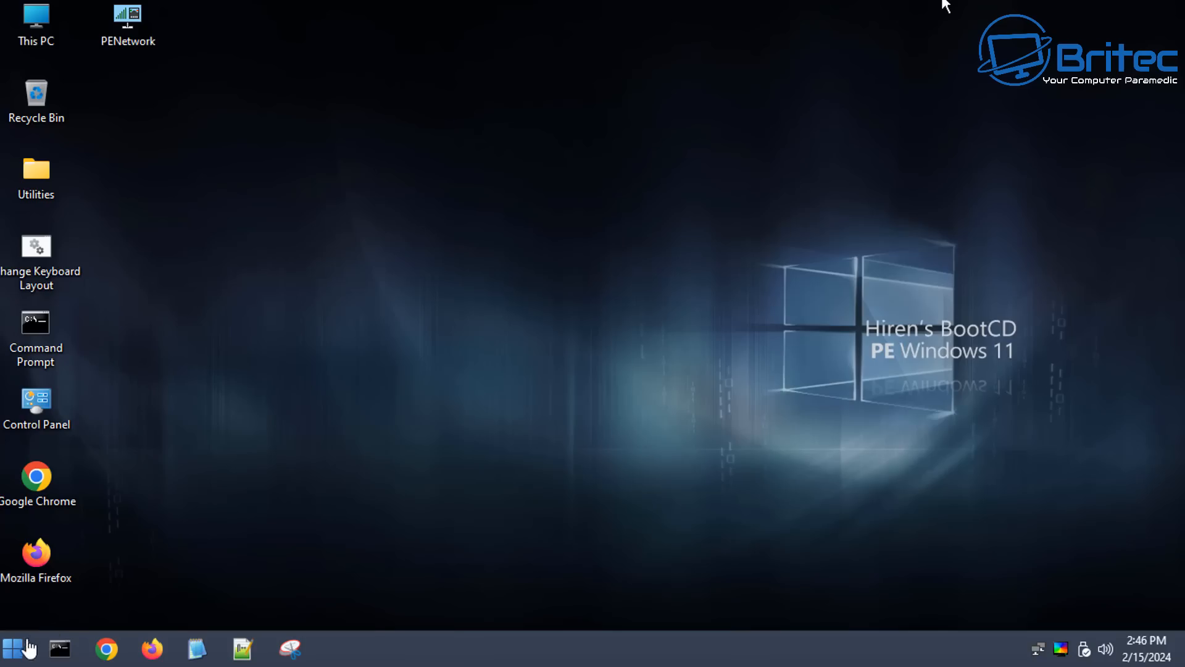
- Launch ESET Online Scanner from the Security > Antivirus tool category
click(13, 649)
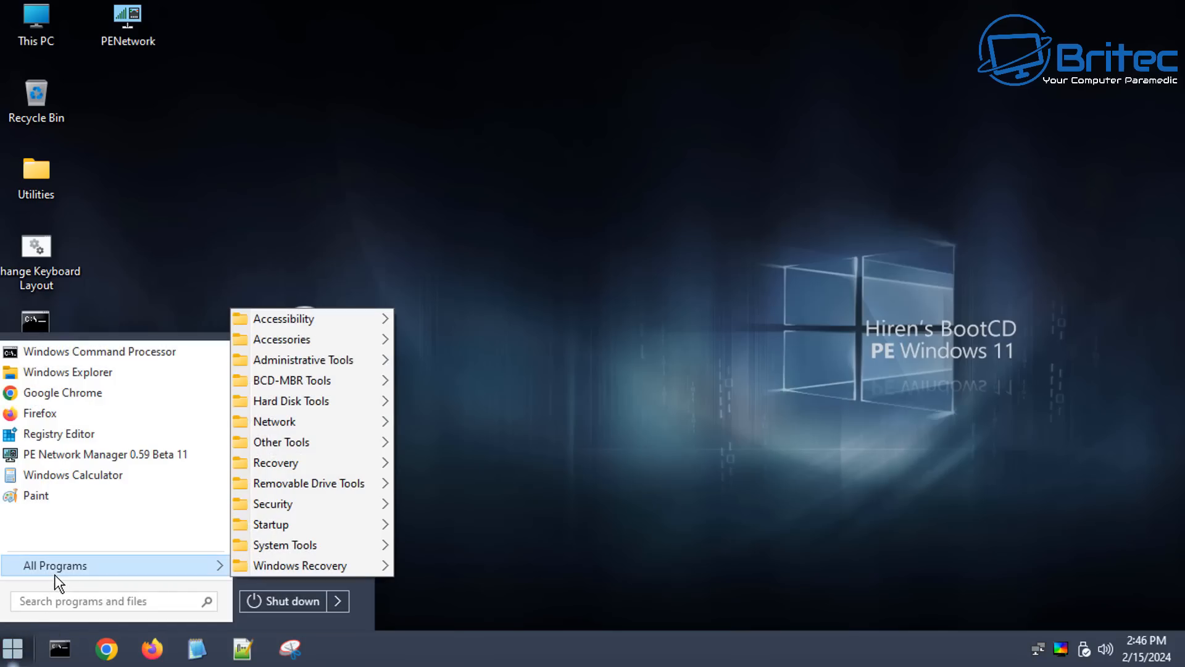
mouse_move(285, 318)
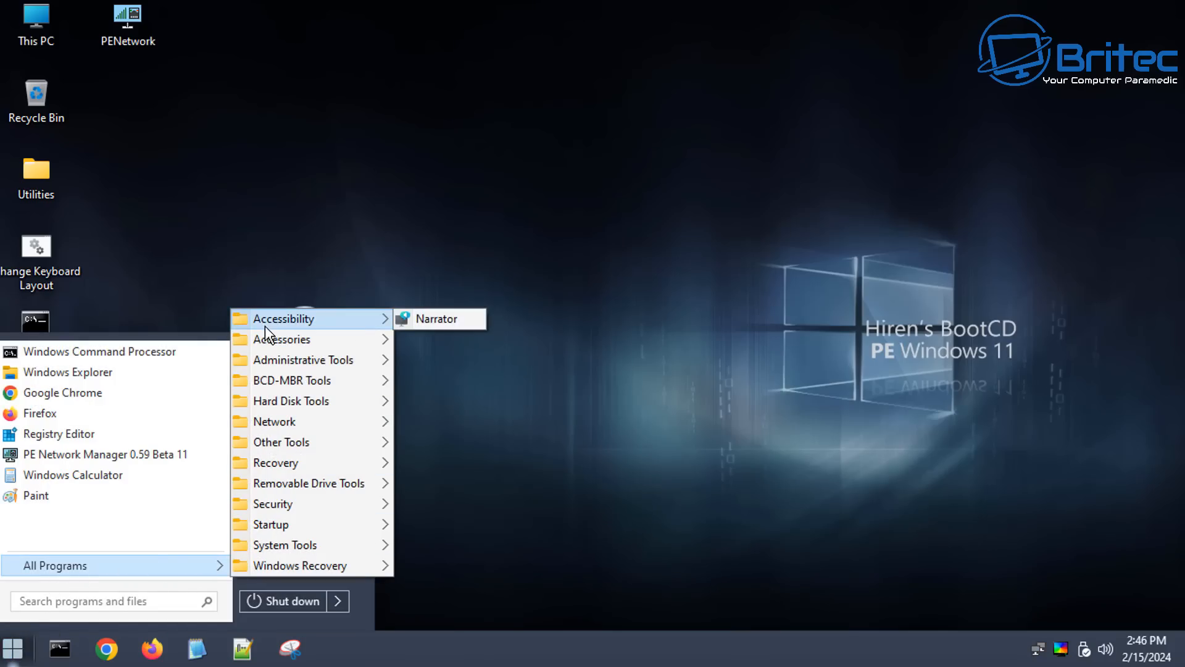
mouse_move(293, 380)
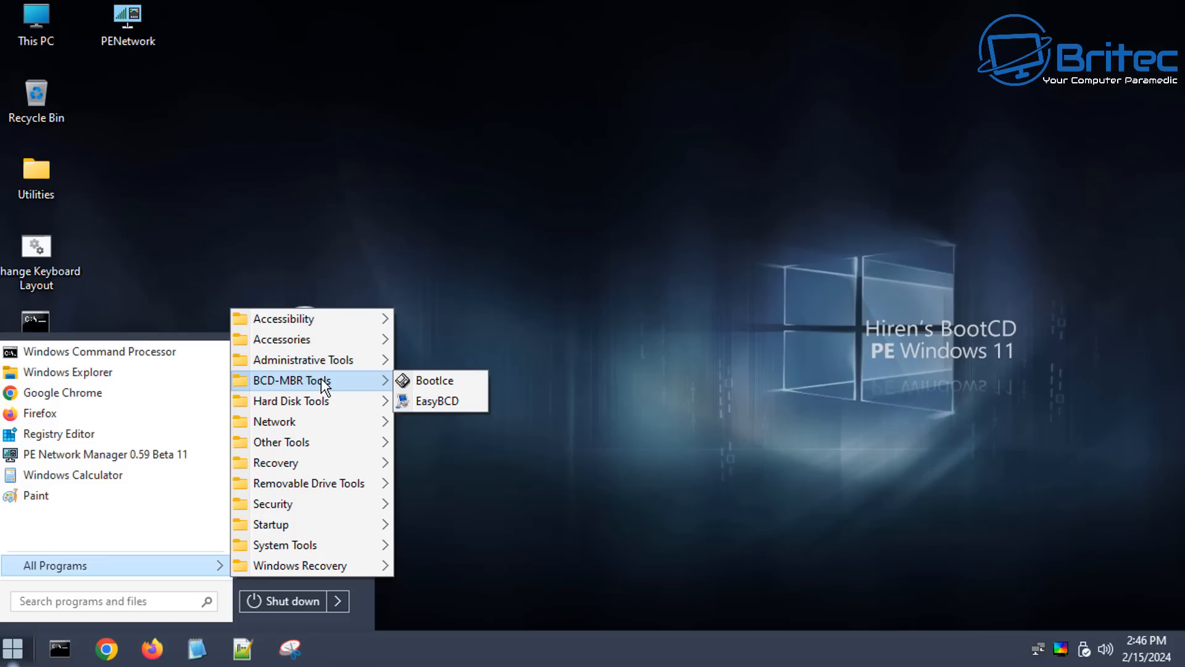
mouse_move(302, 359)
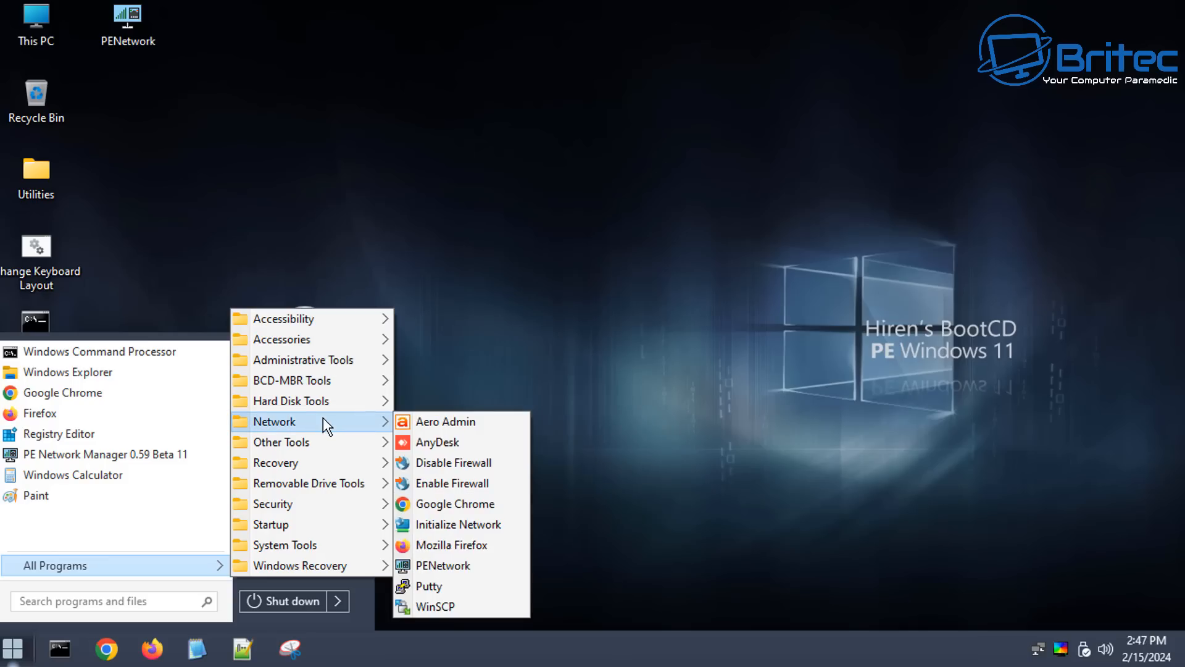
mouse_move(326, 424)
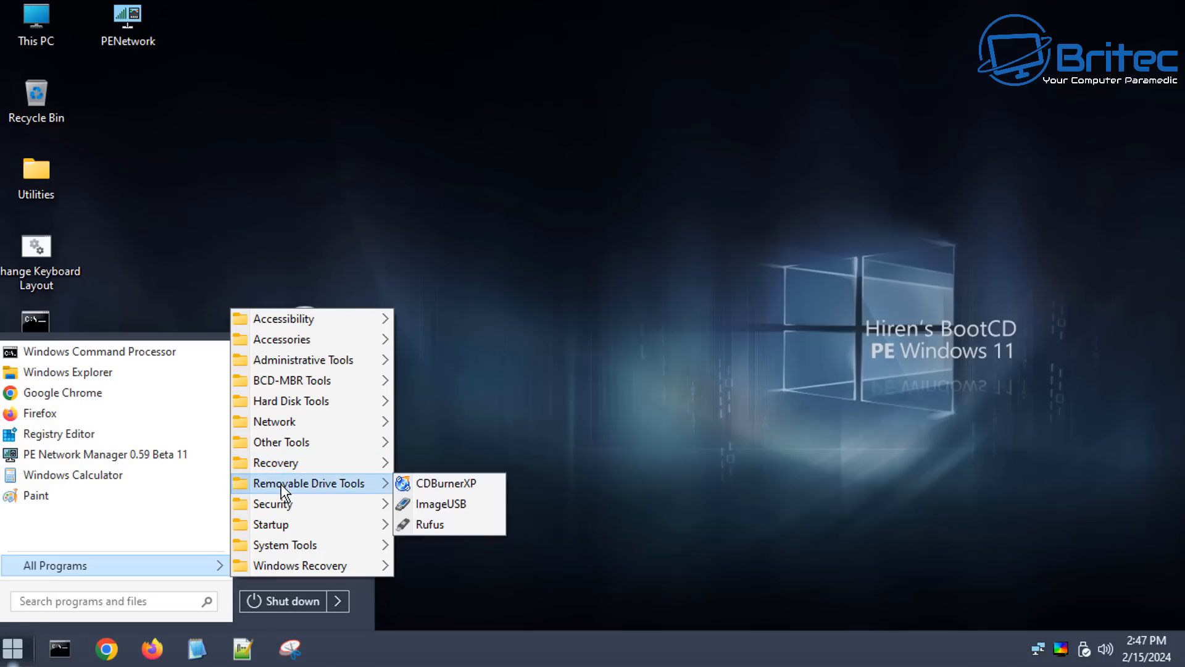
mouse_move(274, 504)
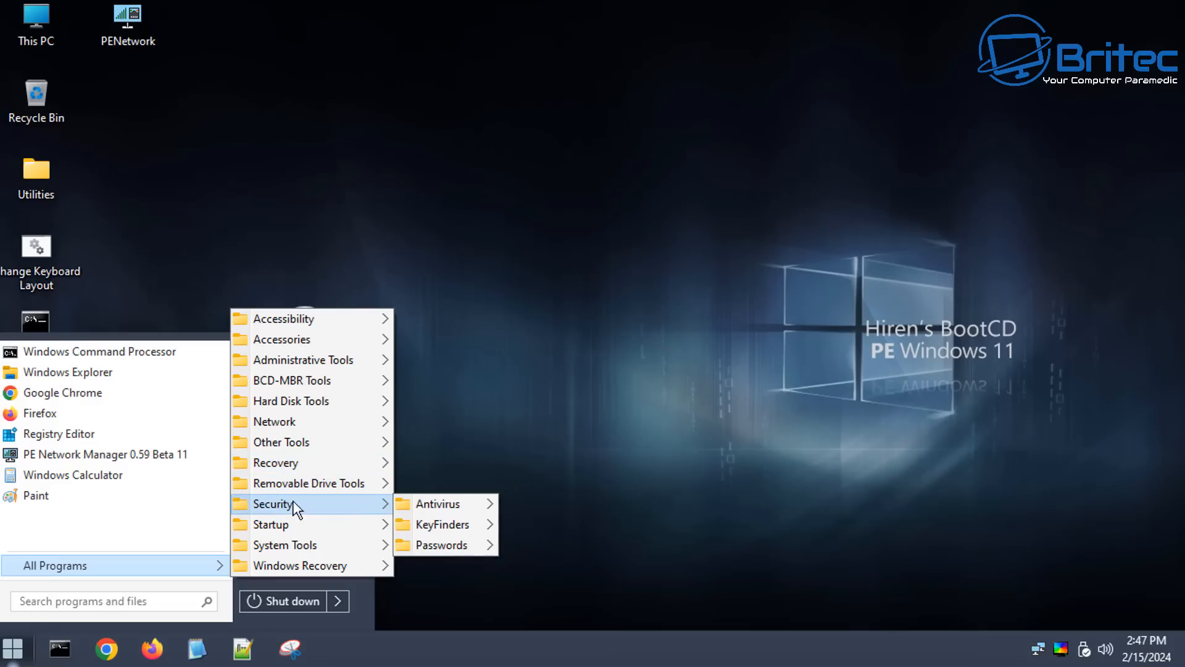
click(437, 504)
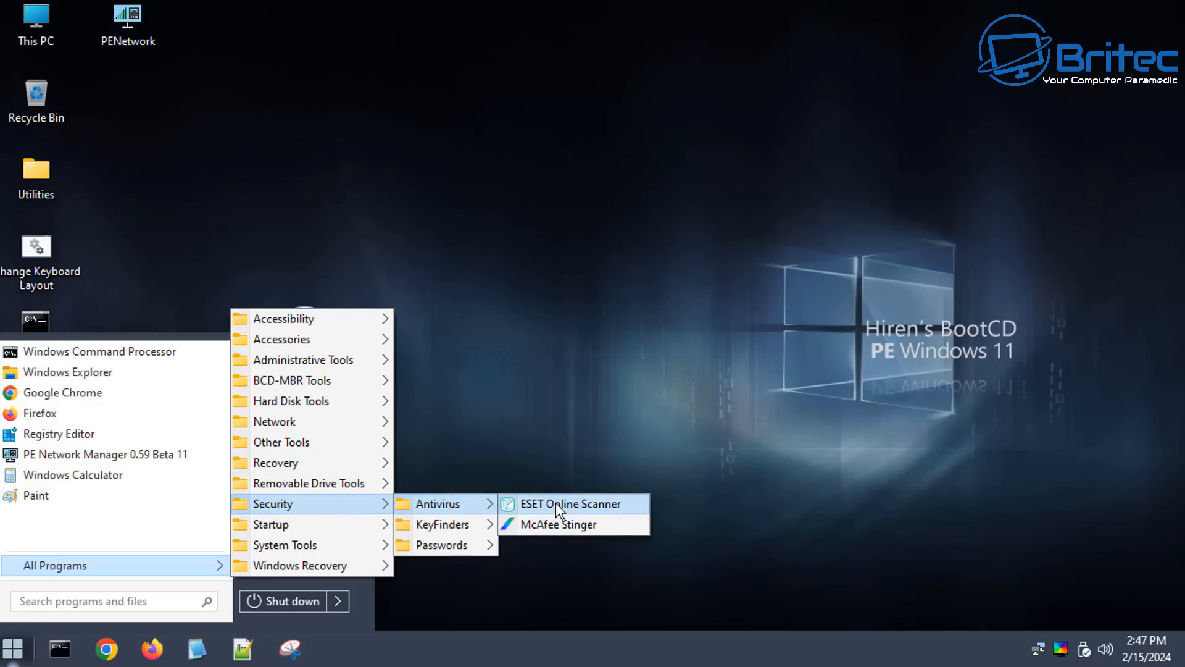
click(572, 504)
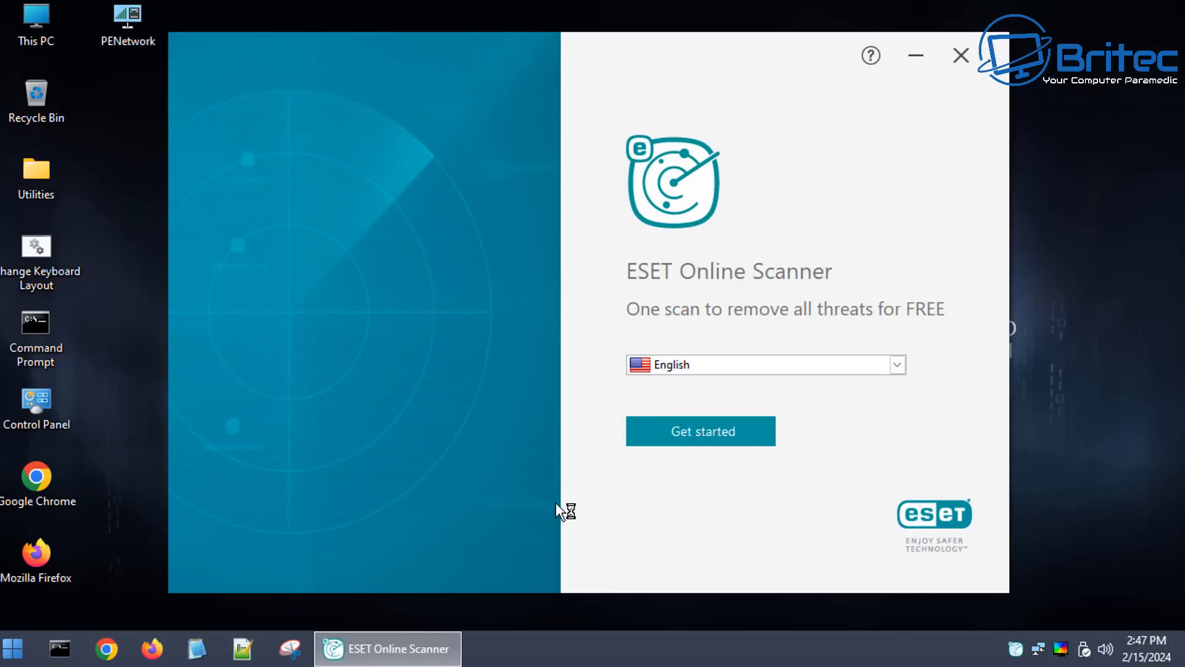
- Get started, accept ESET Online Scanner's terms of use, then close it
click(699, 430)
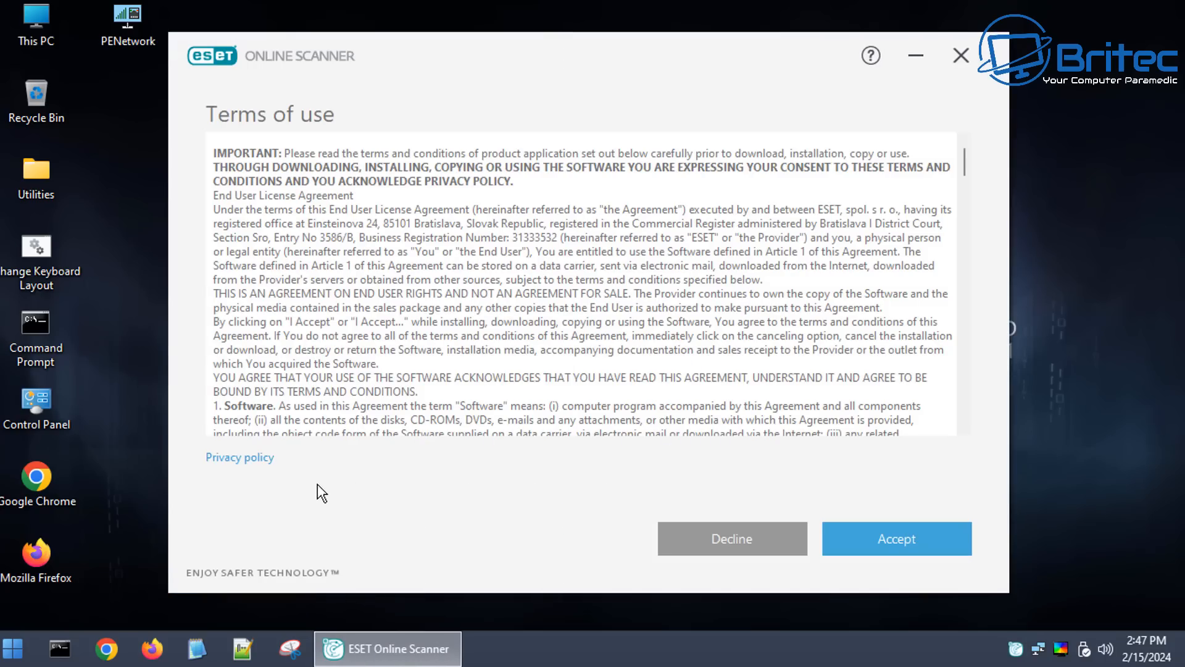
click(896, 538)
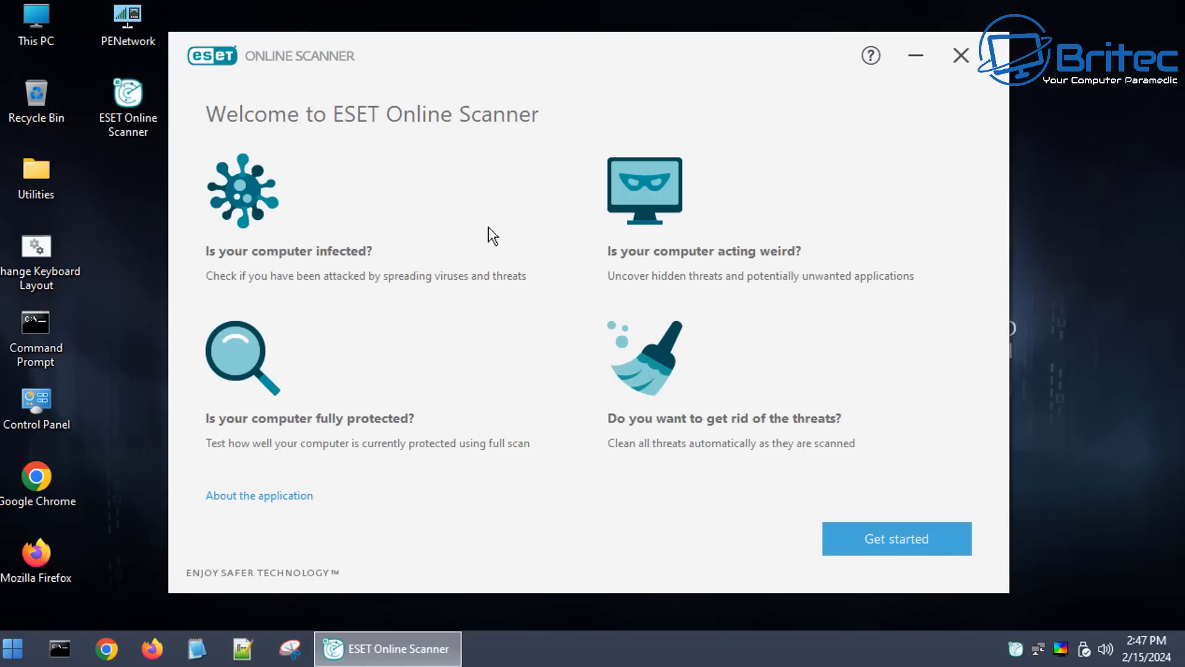
mouse_move(576, 344)
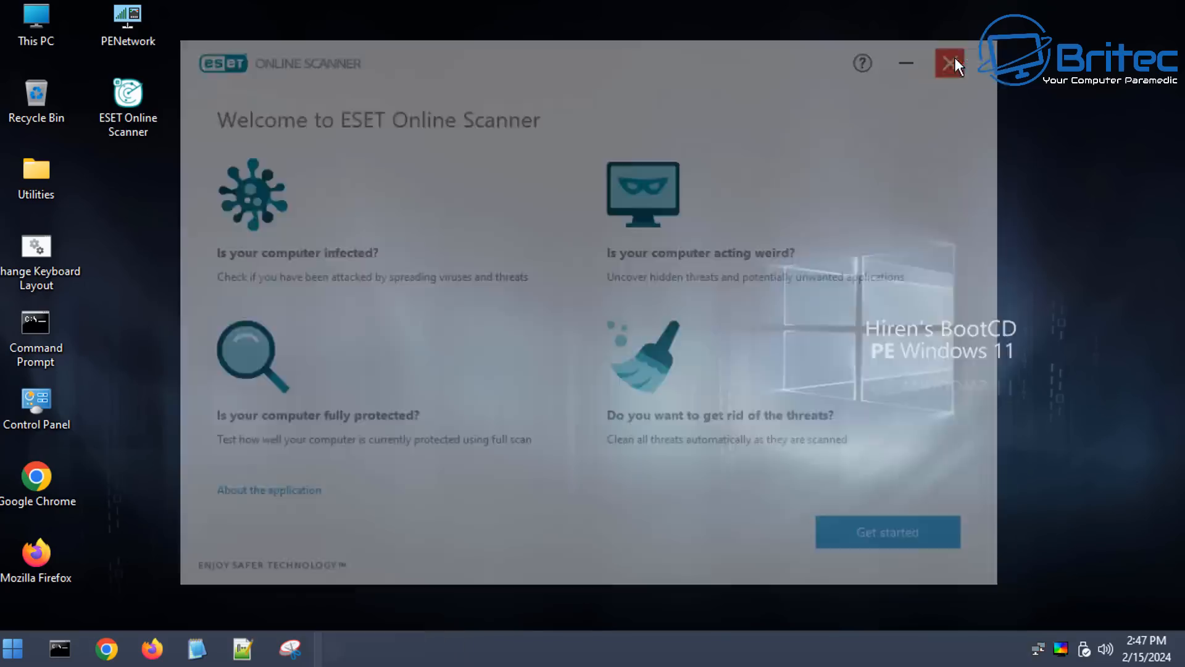
click(949, 63)
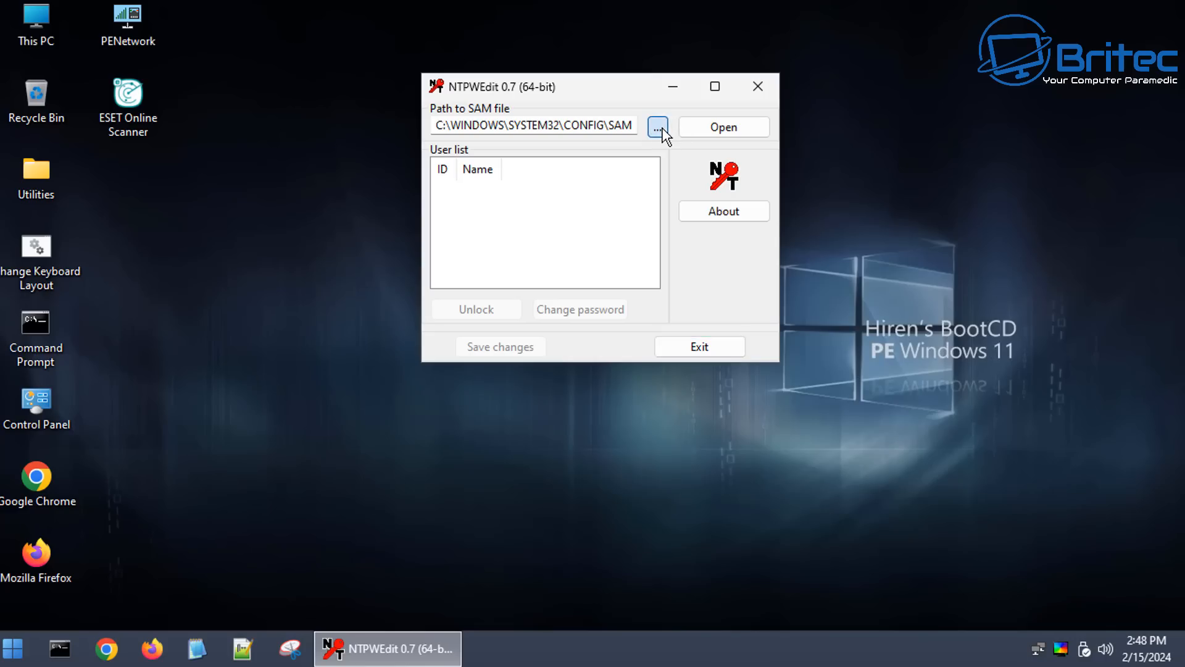
- Cancel NTPWEdit's SAM file browser and exit the password editor unchanged
click(657, 125)
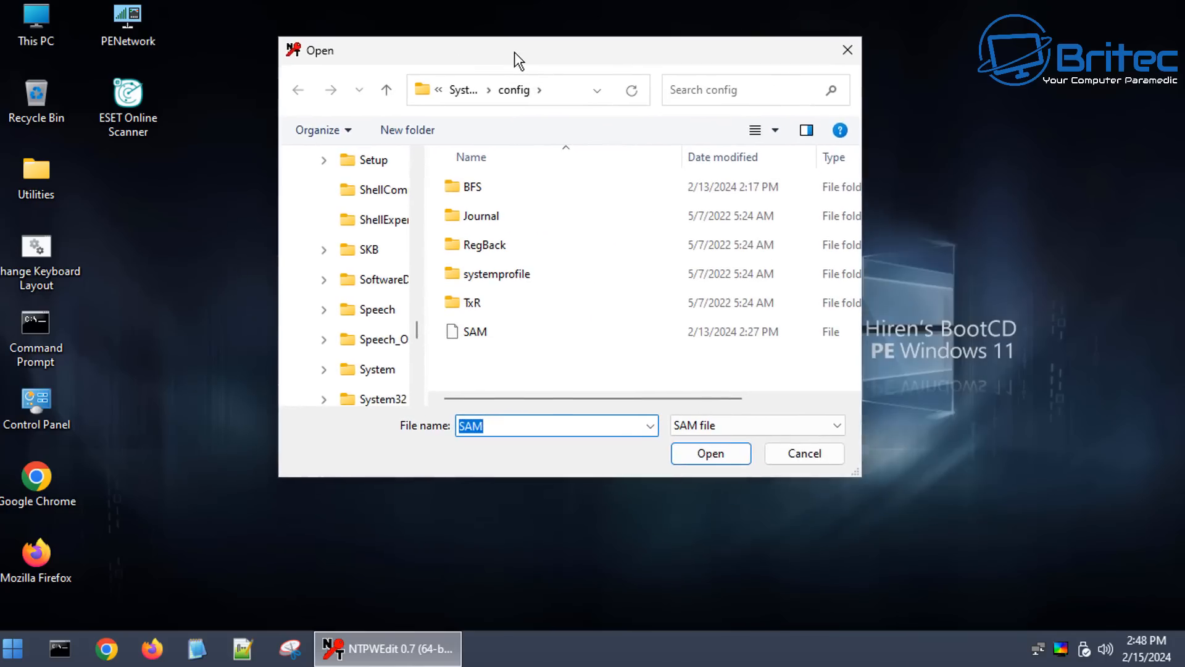
click(491, 425)
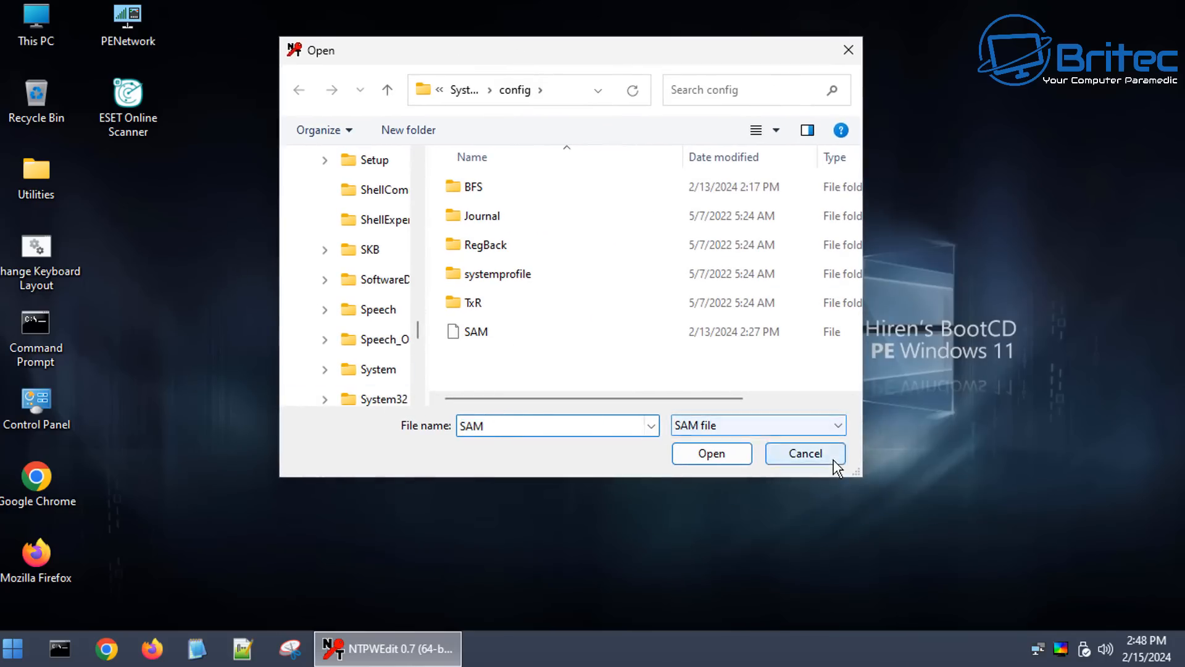
click(709, 453)
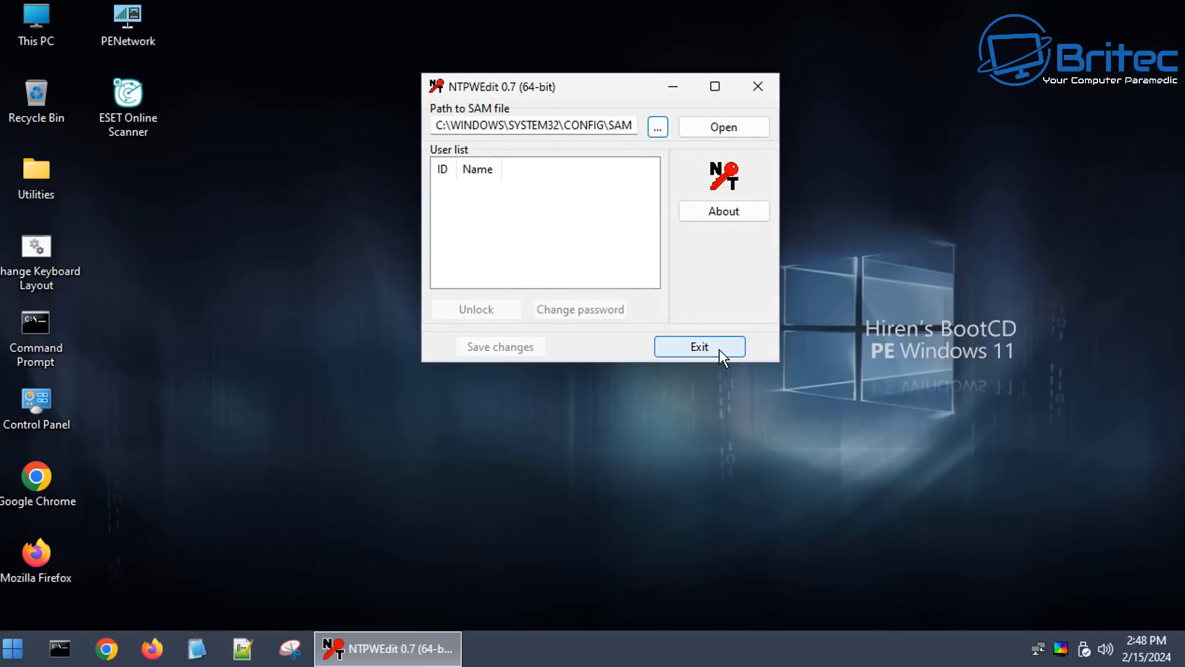
click(698, 346)
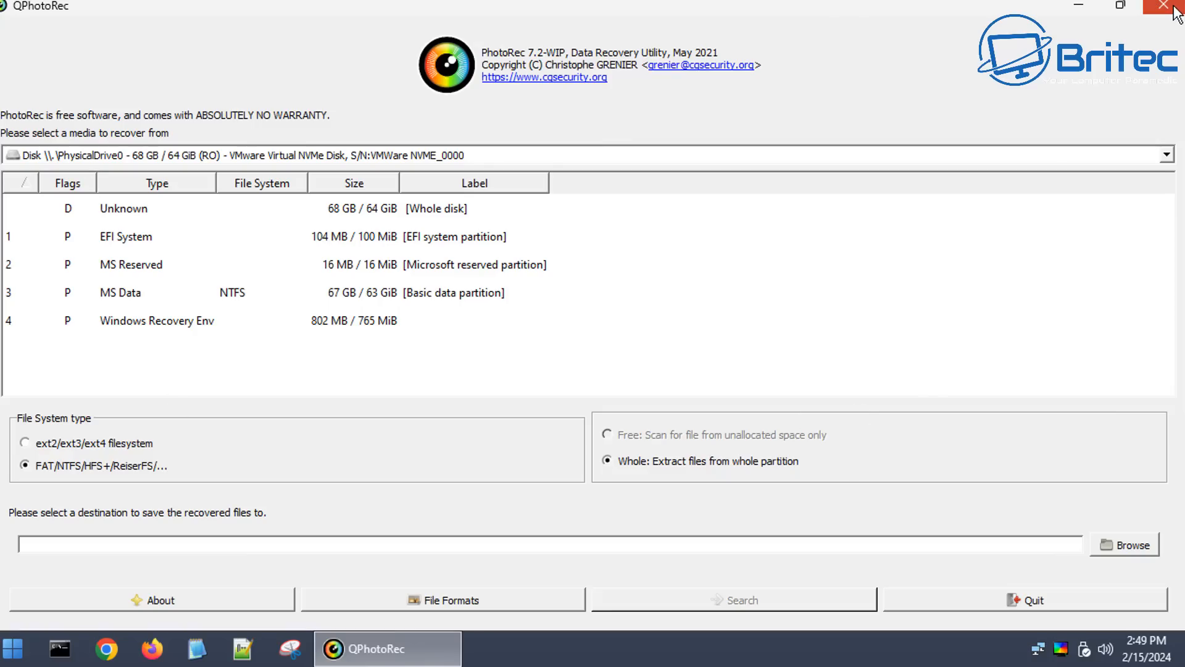
- Close QPhotoRec and then DiskGenius with their window close buttons
click(1166, 6)
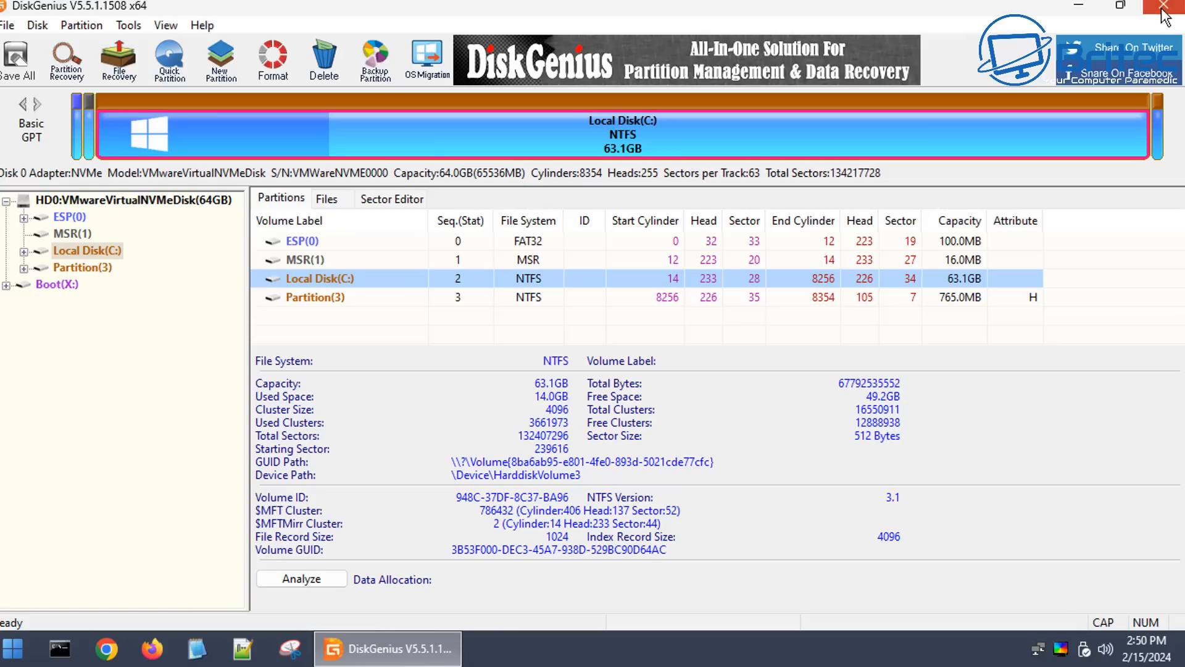
click(1167, 6)
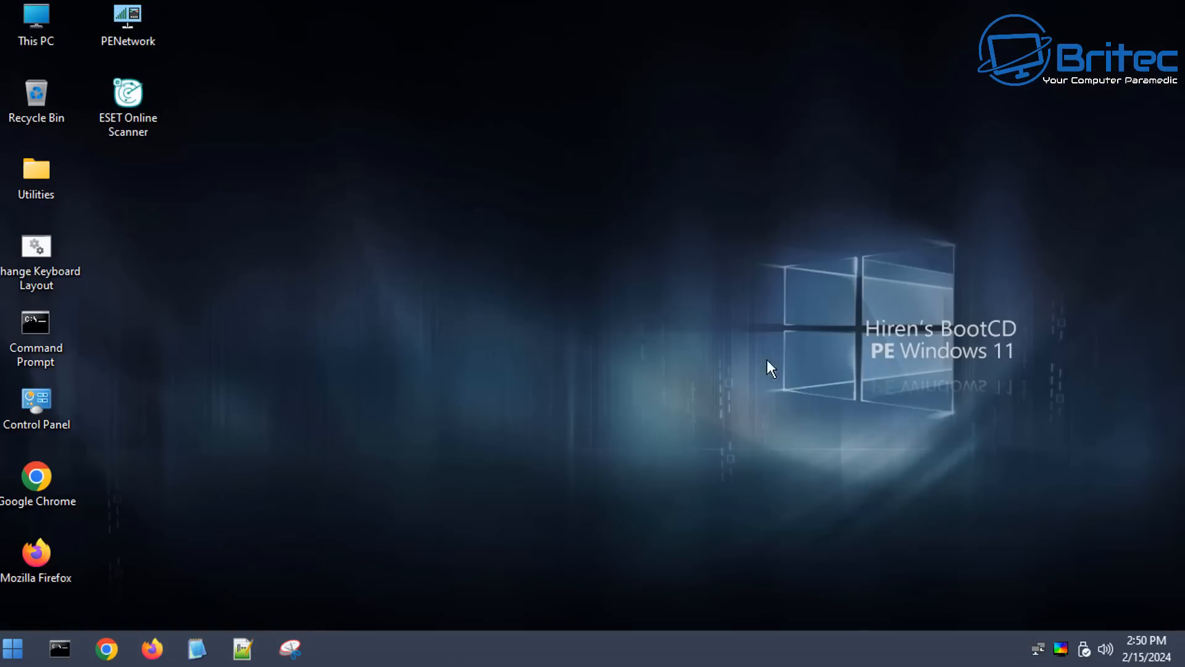
mouse_move(598, 539)
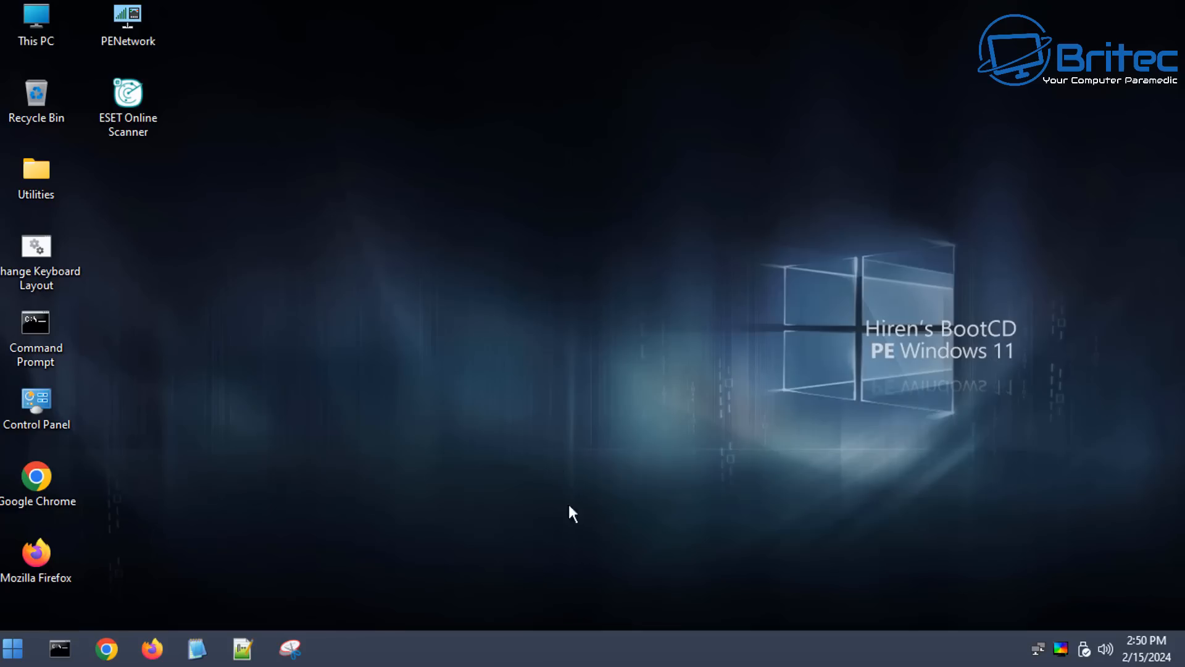
mouse_move(265, 443)
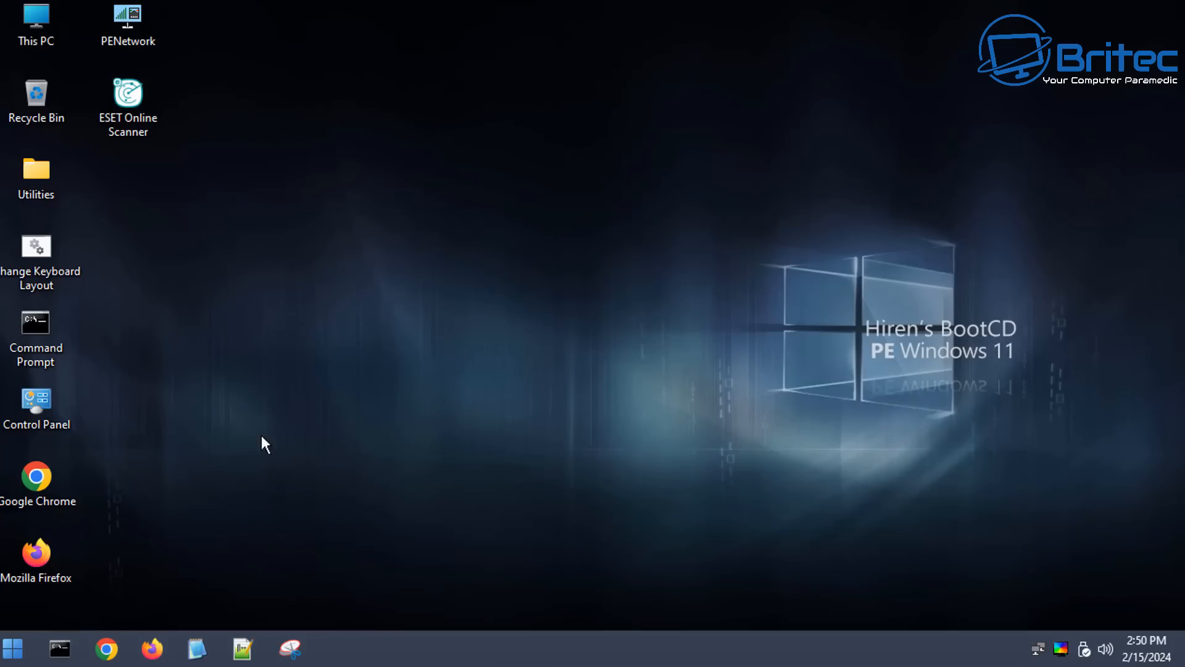
mouse_move(287, 463)
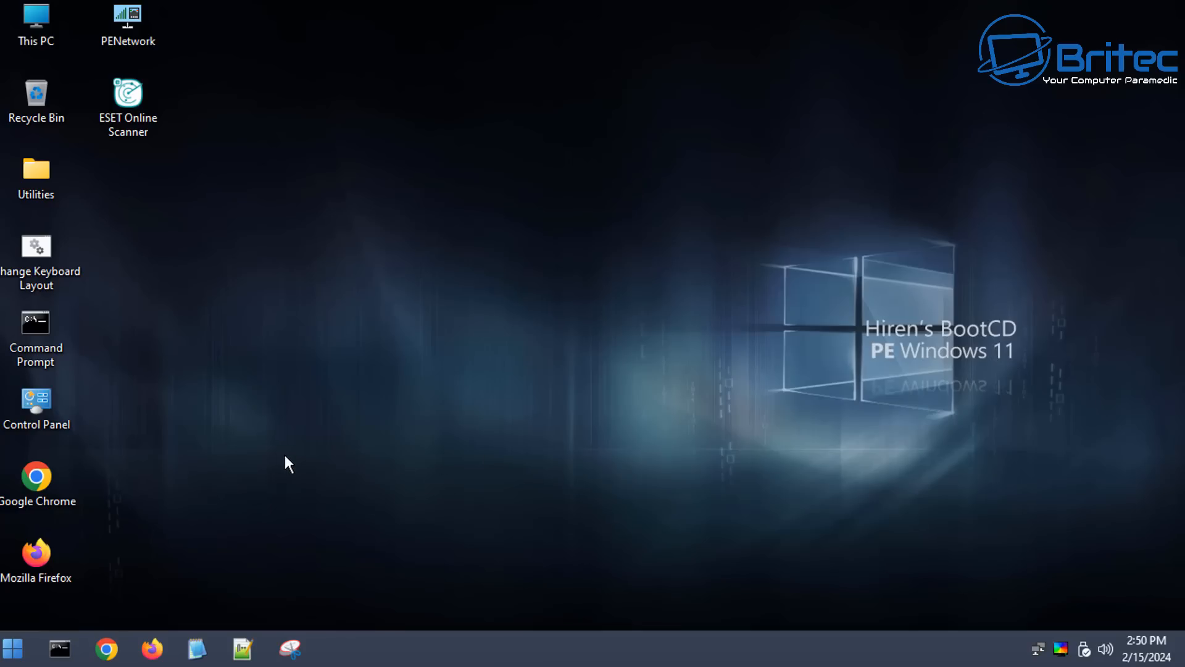
mouse_move(294, 466)
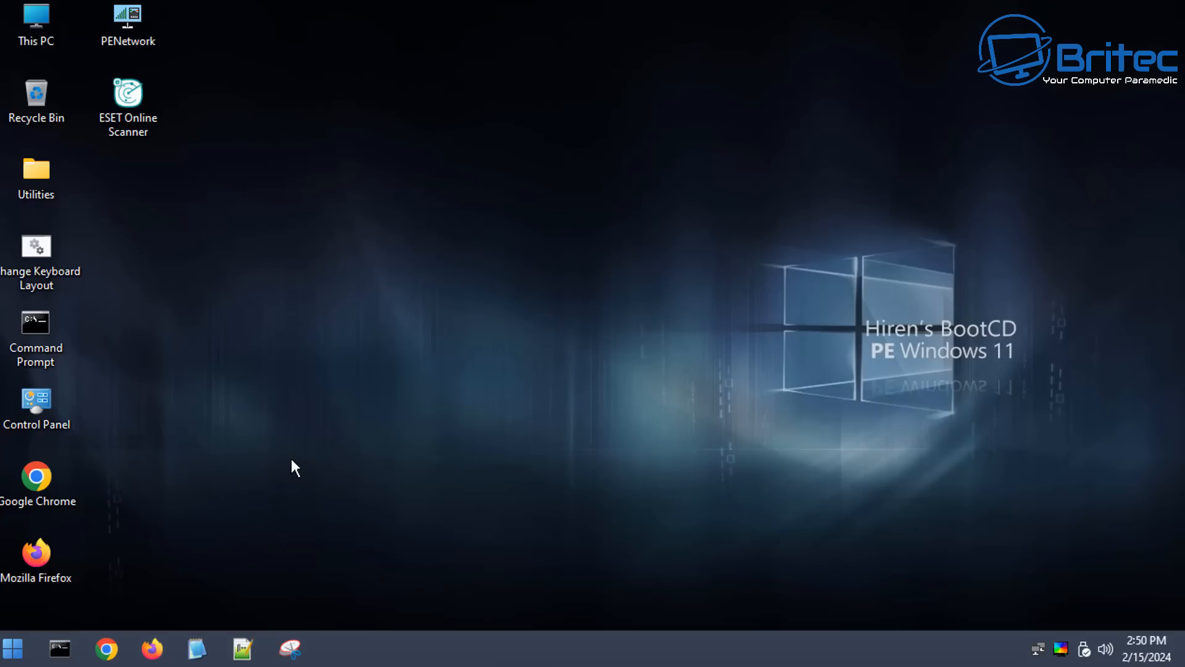
mouse_move(550, 358)
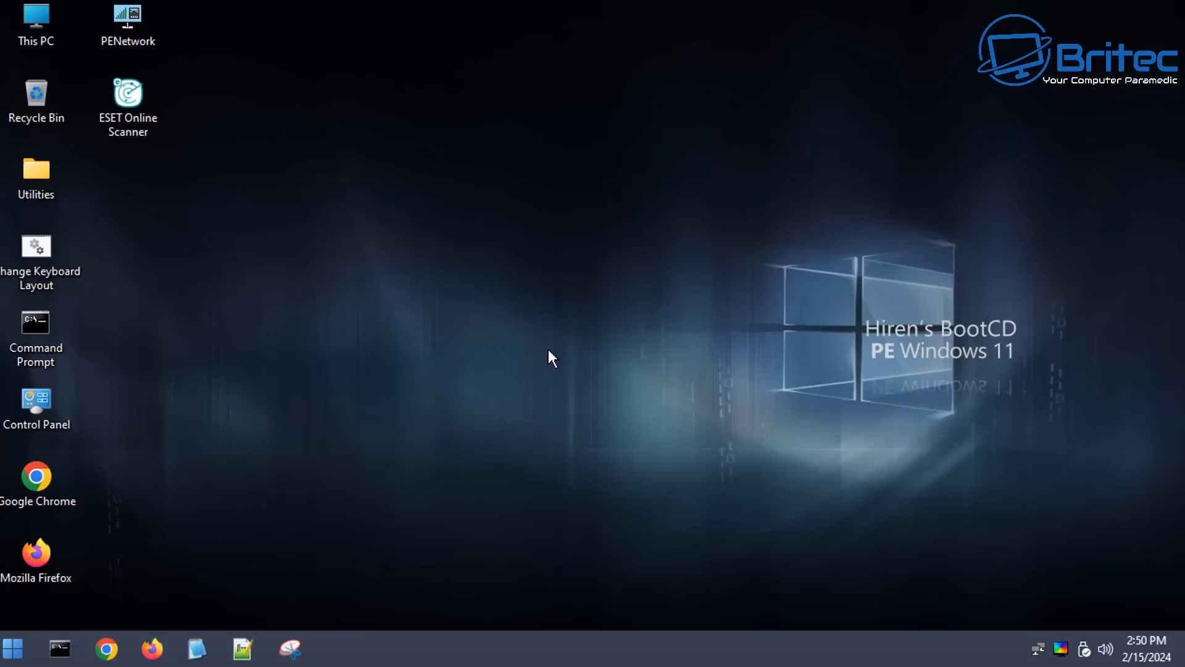
mouse_move(629, 229)
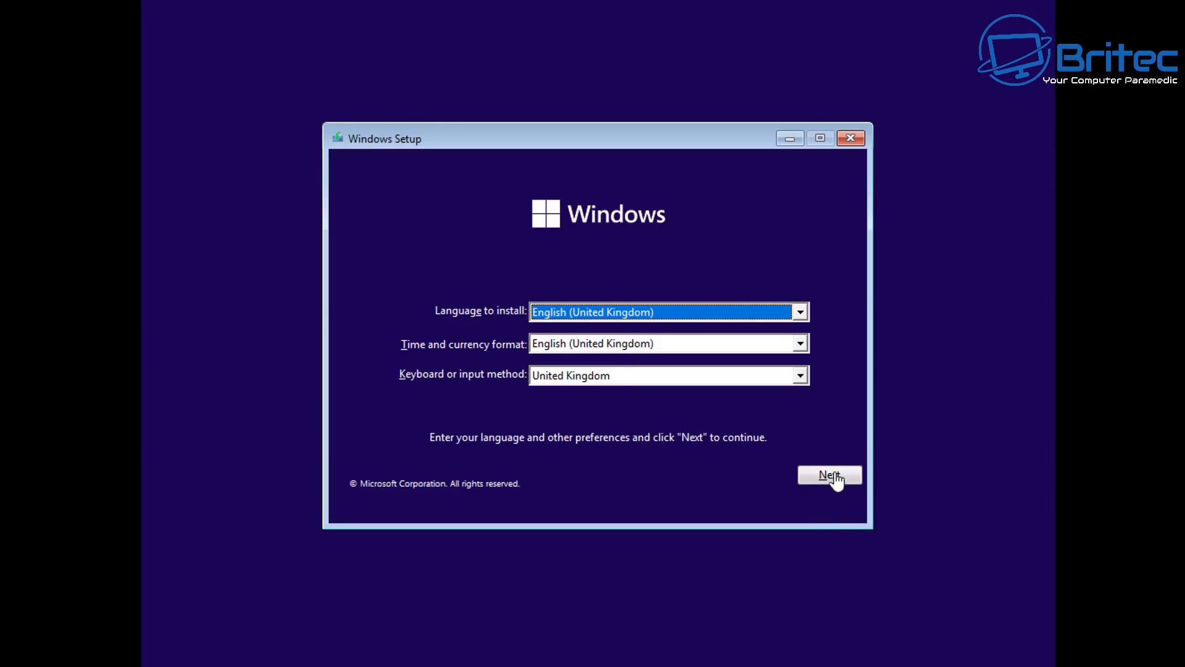
- Accept the default language and keyboard settings, then choose 'Repair your computer'
click(829, 474)
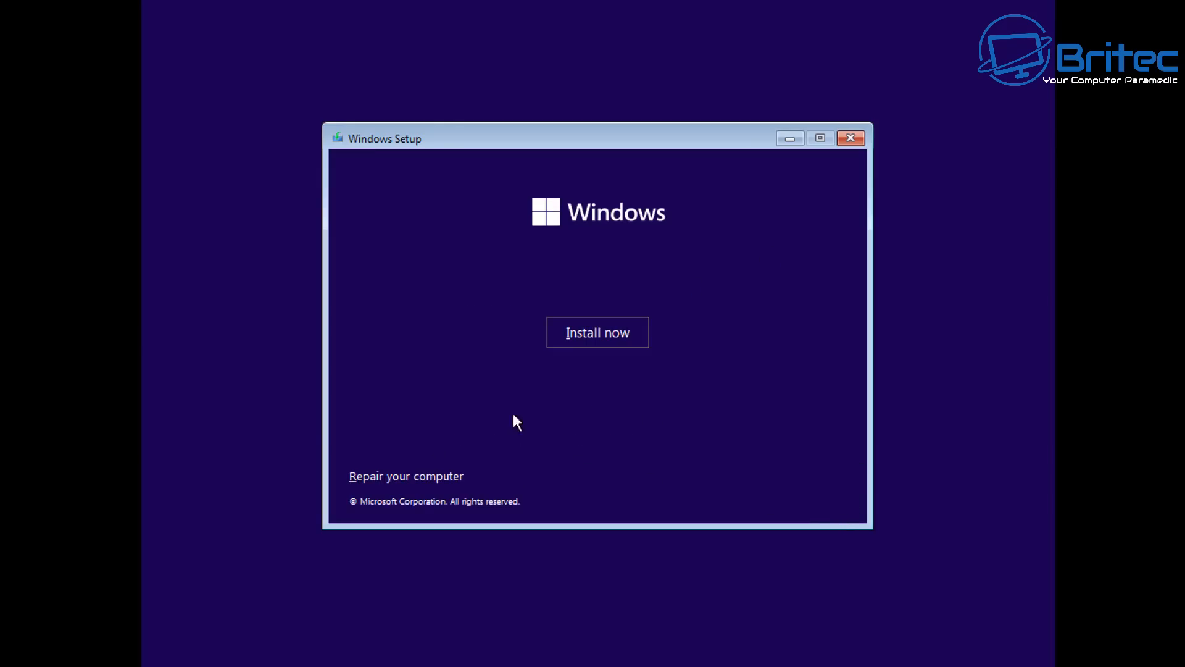
mouse_move(420, 489)
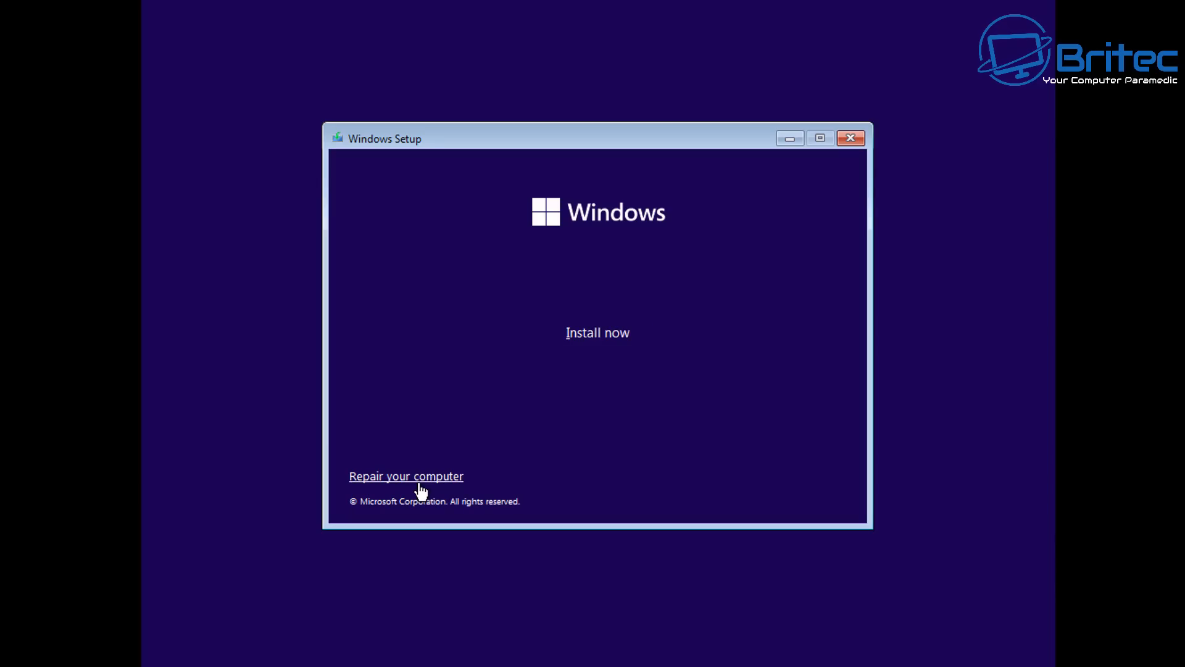
click(406, 476)
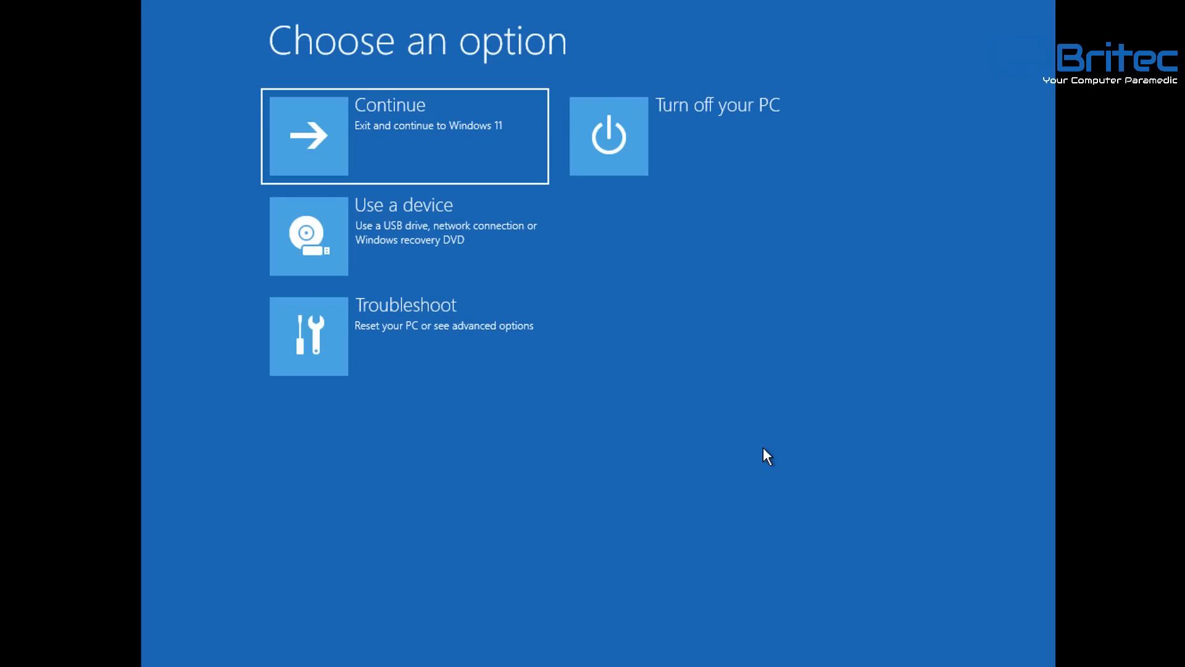
mouse_move(435, 276)
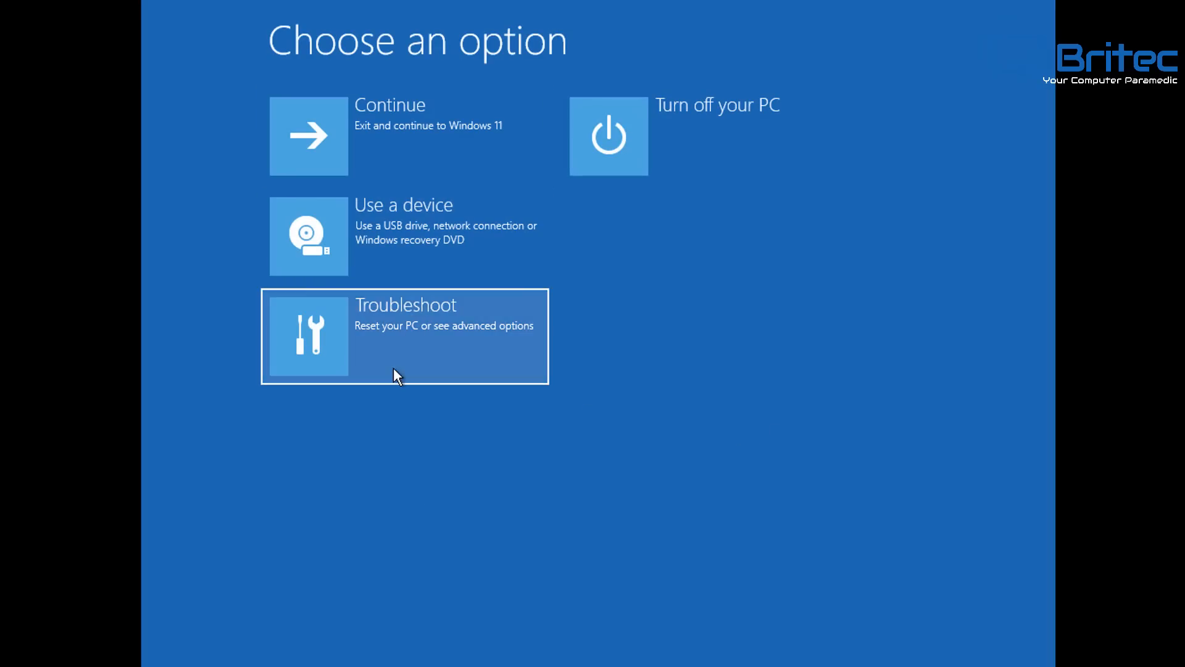
- Choose Troubleshoot on the Choose an option screen to reach Advanced options
click(404, 336)
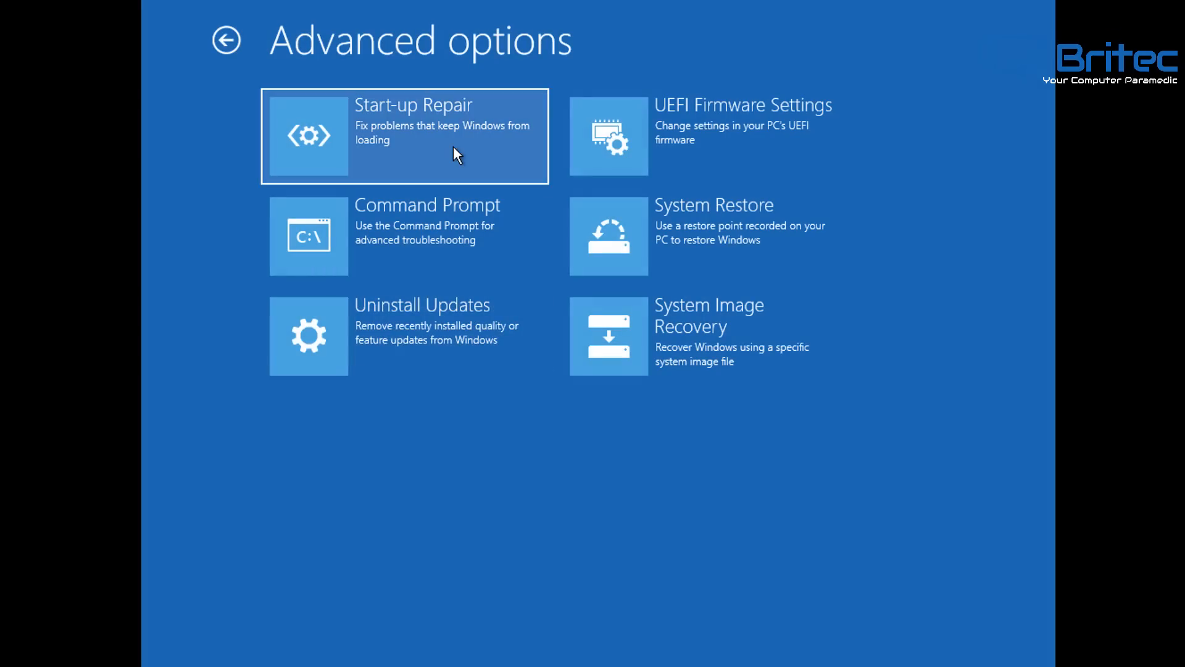
mouse_move(452, 157)
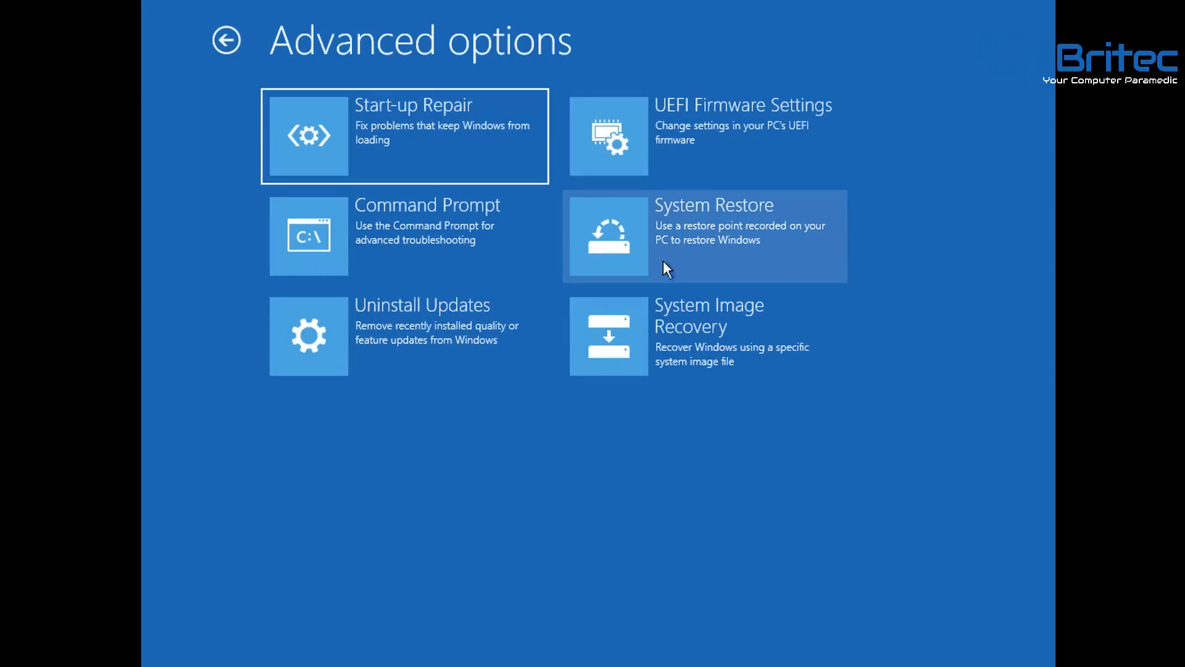
mouse_move(363, 340)
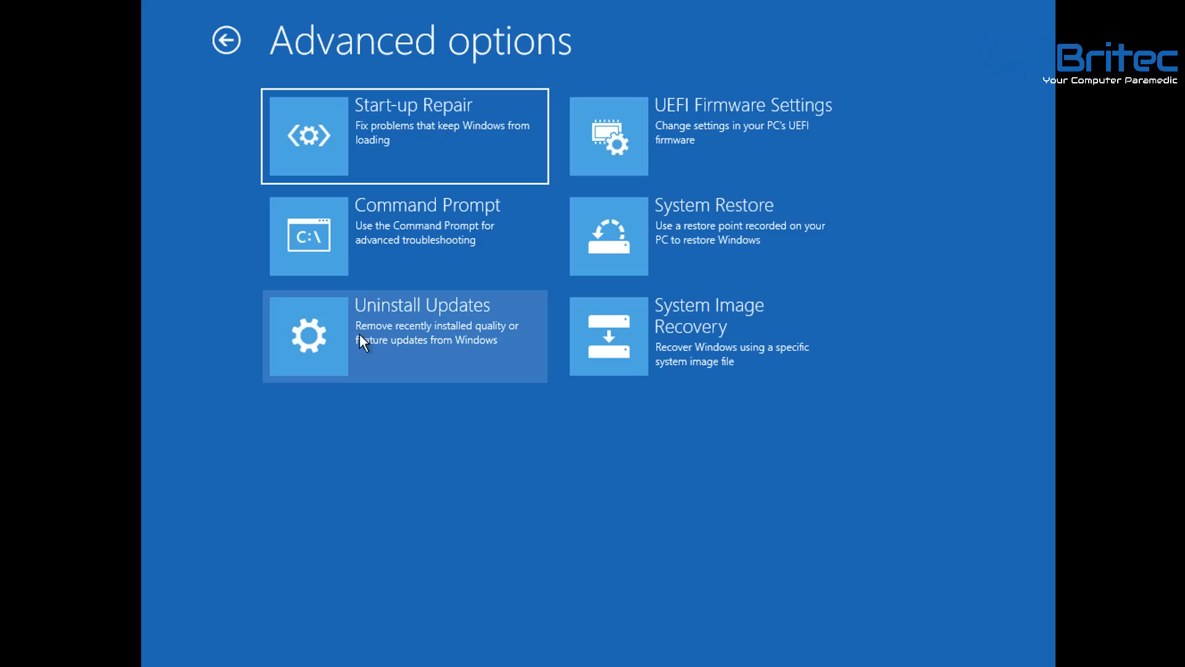
mouse_move(363, 345)
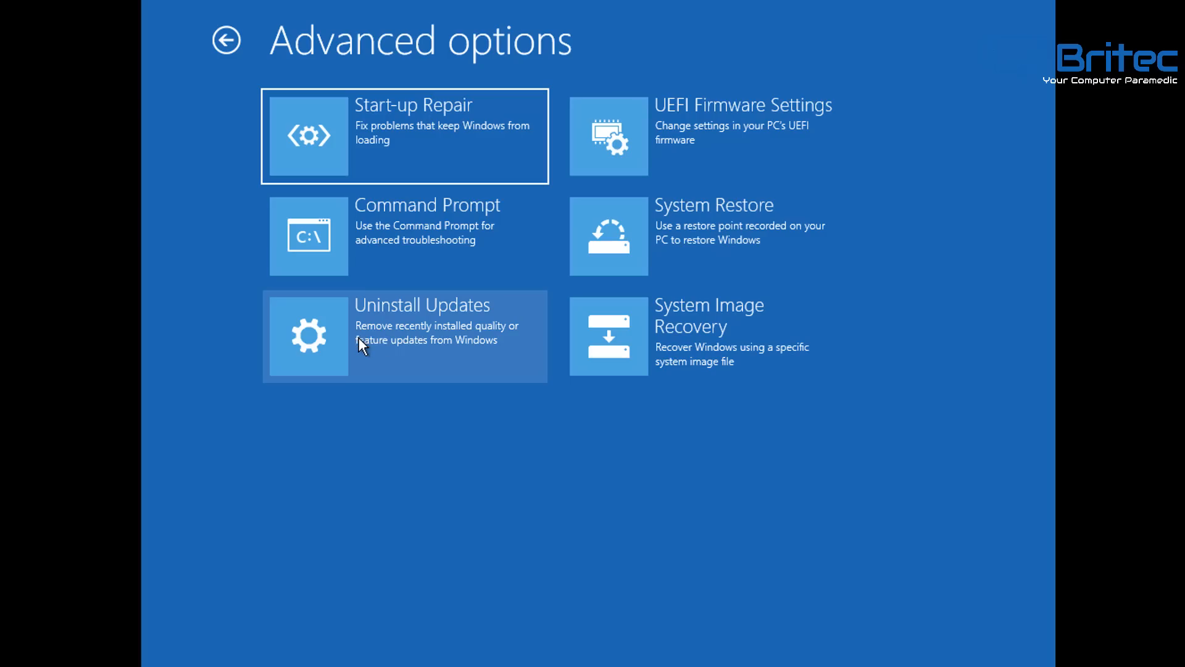
mouse_move(374, 249)
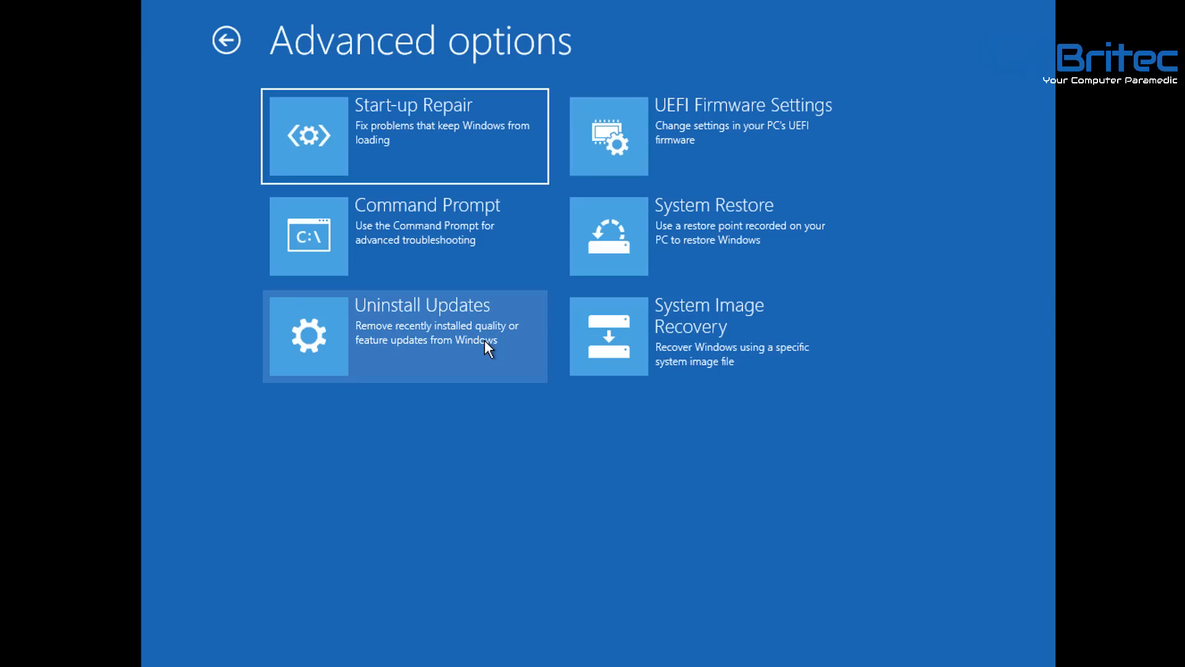
mouse_move(557, 369)
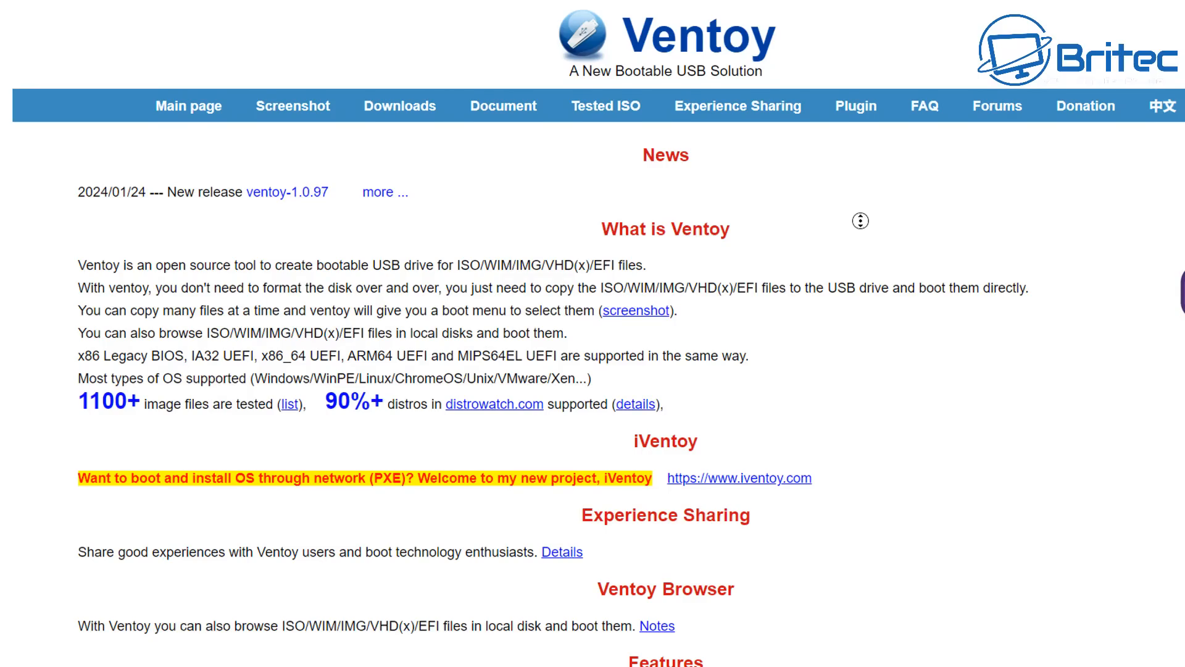
scroll(down, 3)
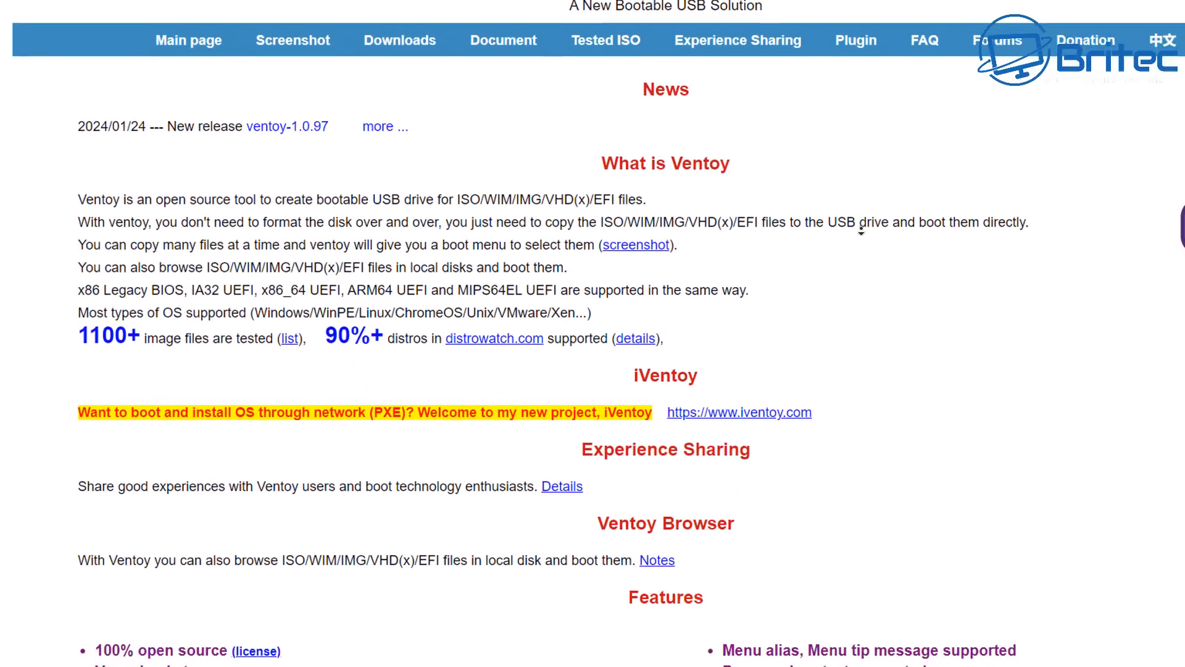
scroll(down, 3)
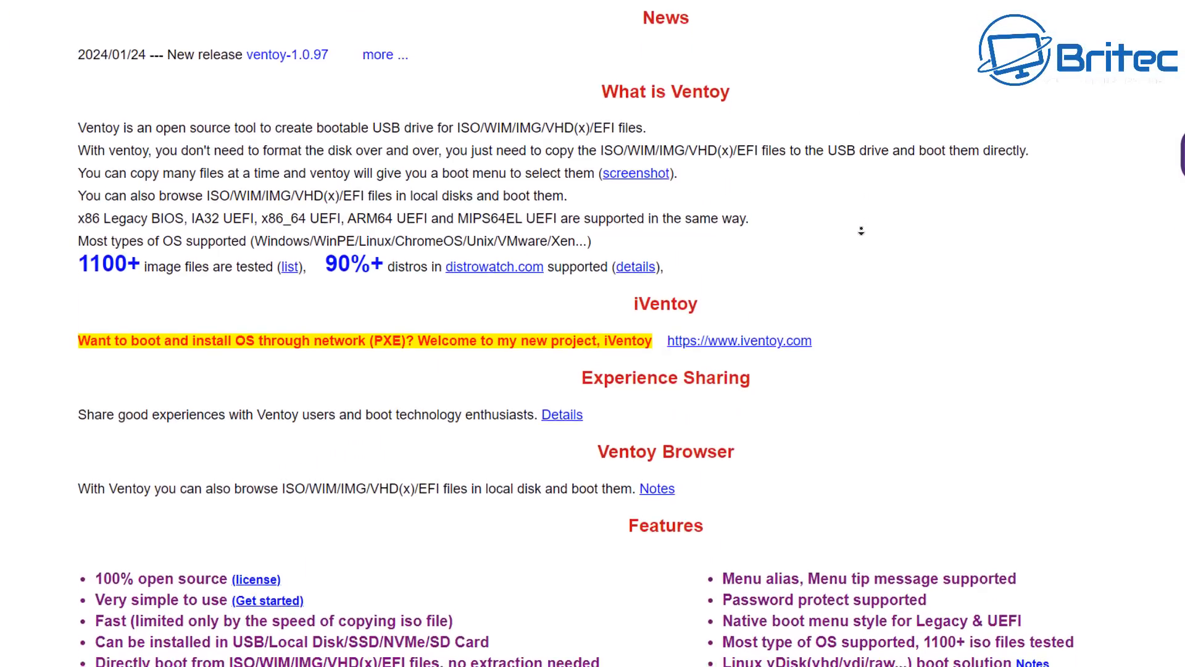
scroll(down, 3)
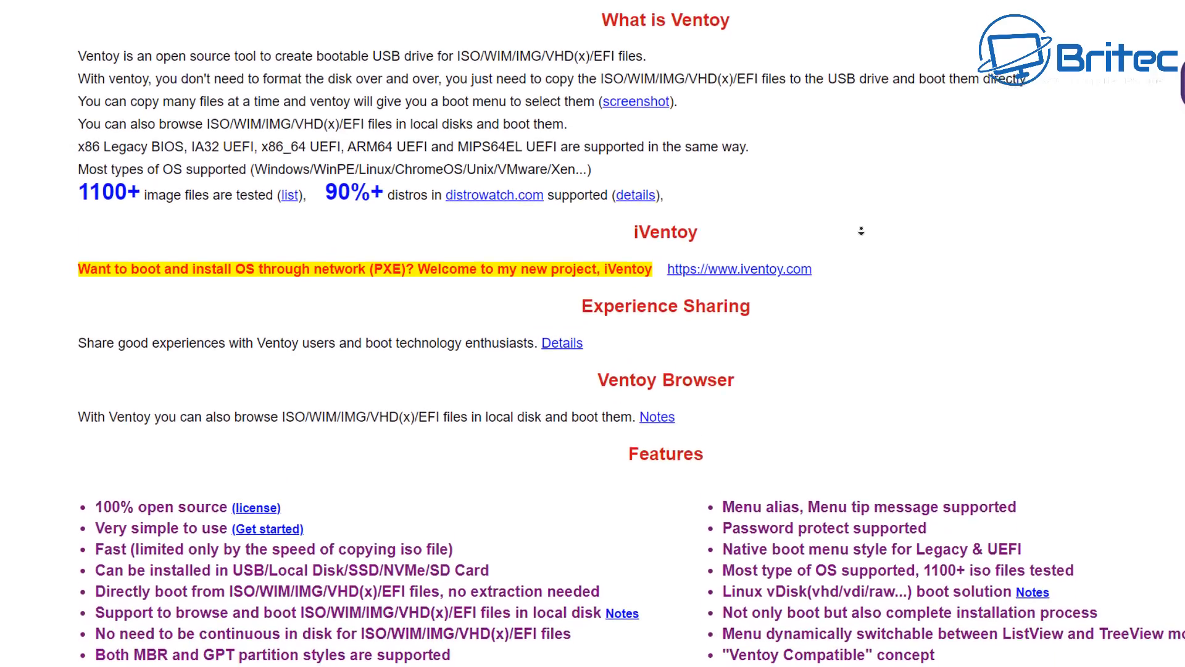
scroll(down, 3)
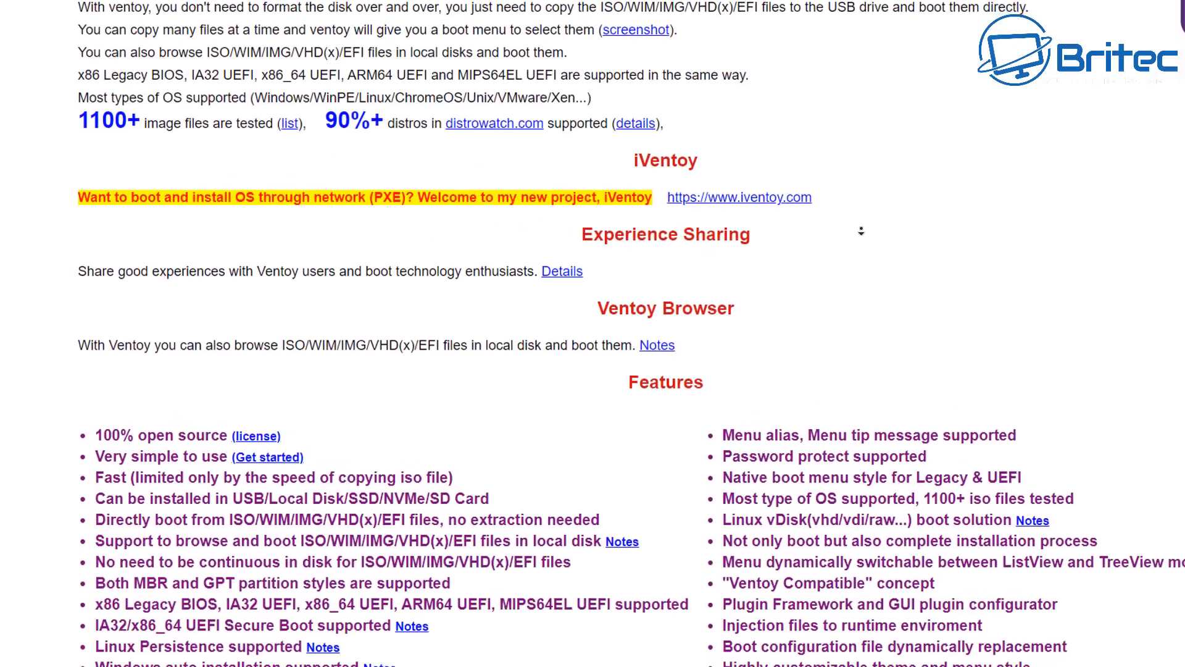
scroll(down, 3)
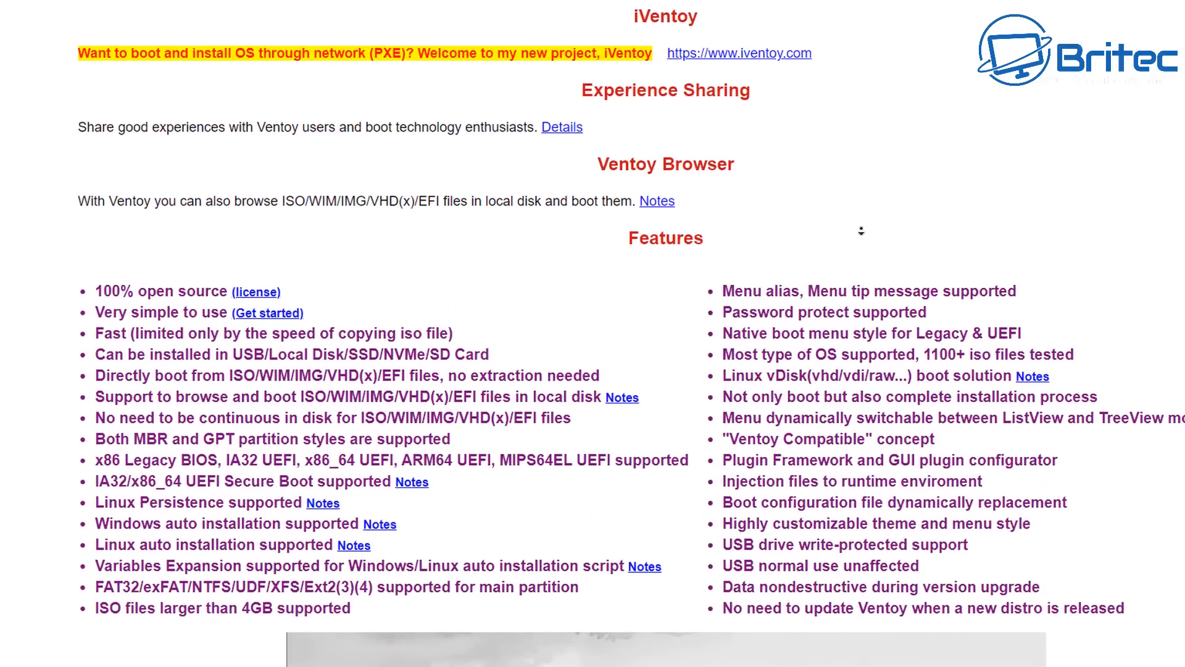
scroll(down, 3)
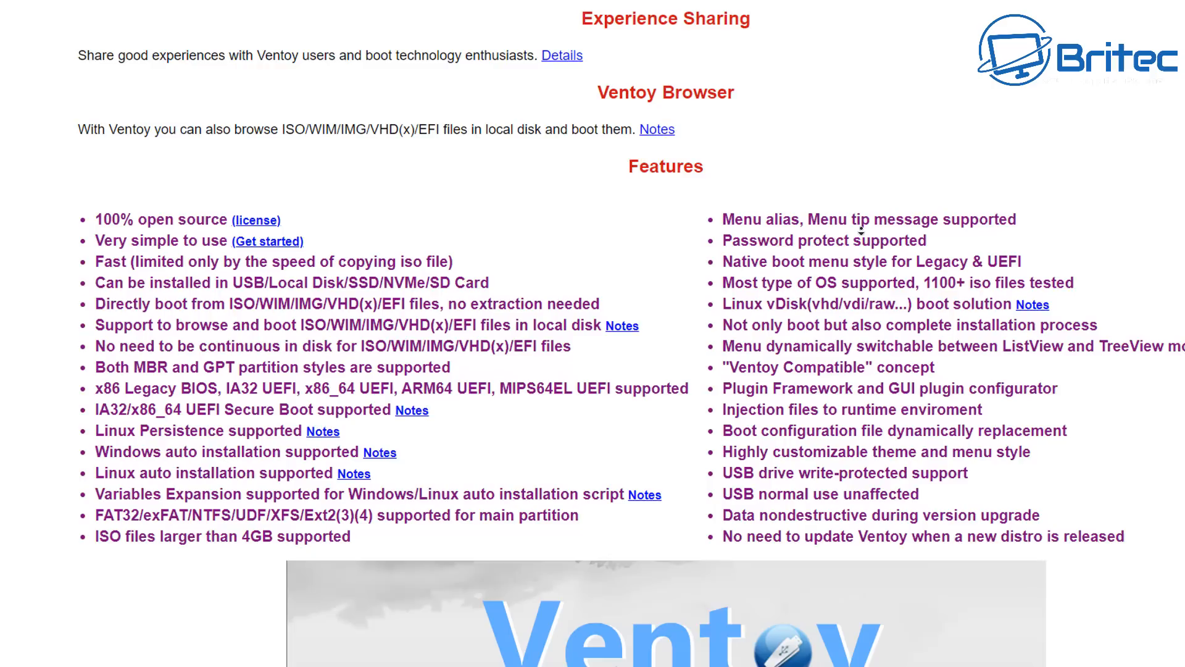
scroll(down, 3)
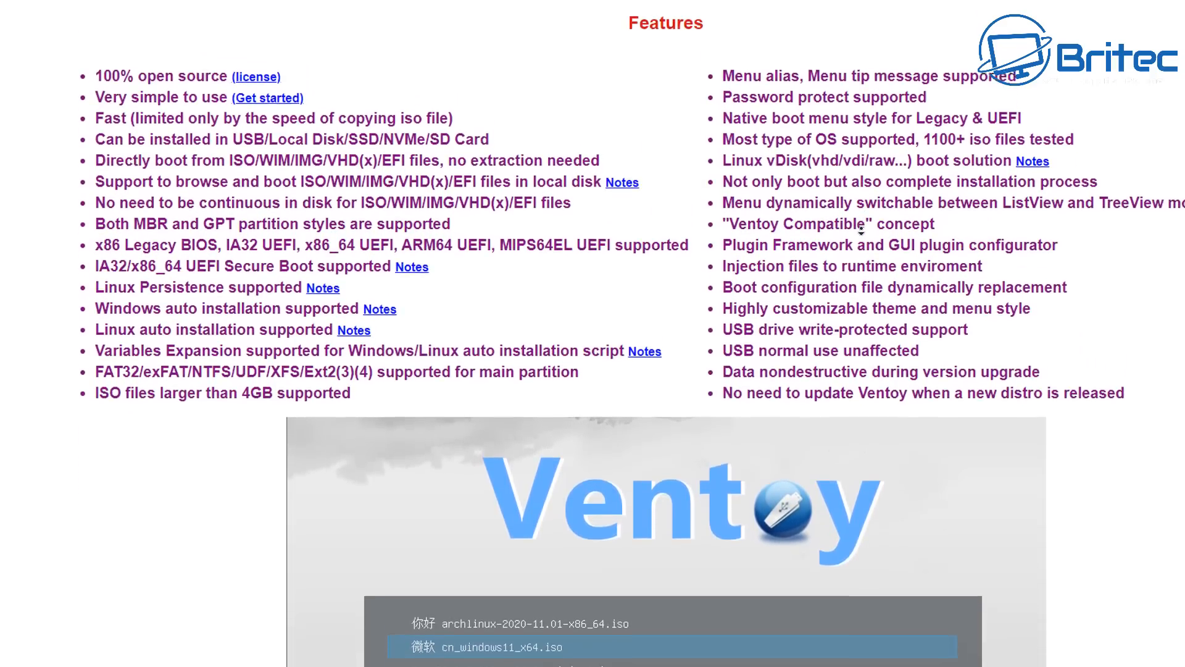
scroll(down, 3)
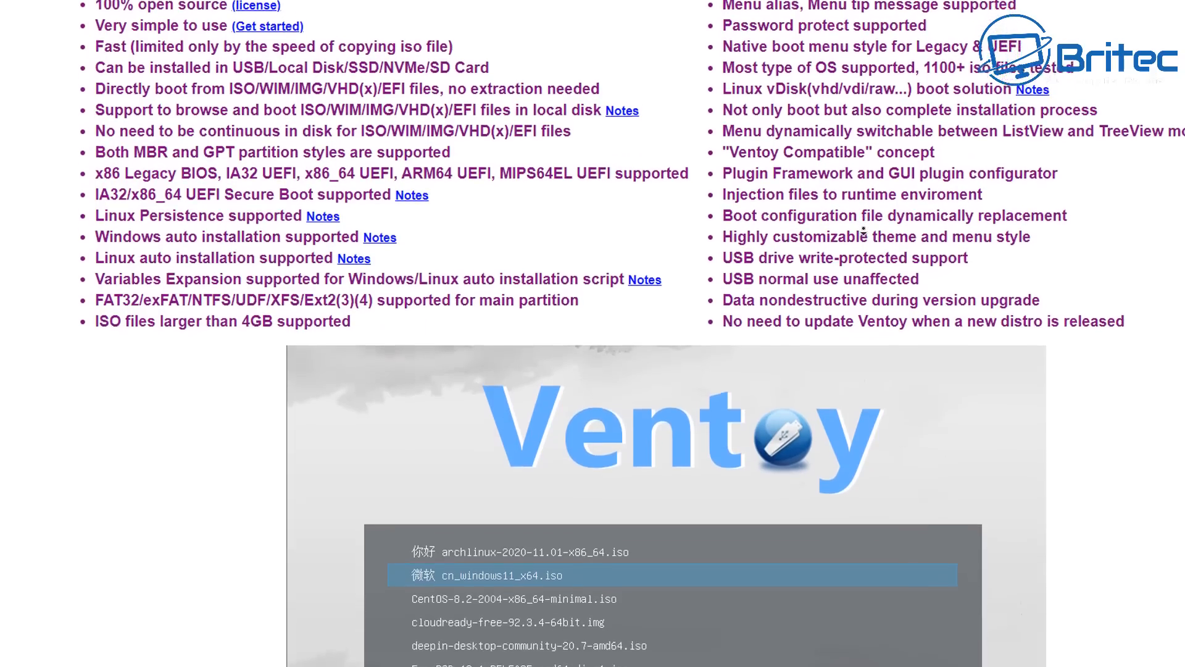
scroll(down, 3)
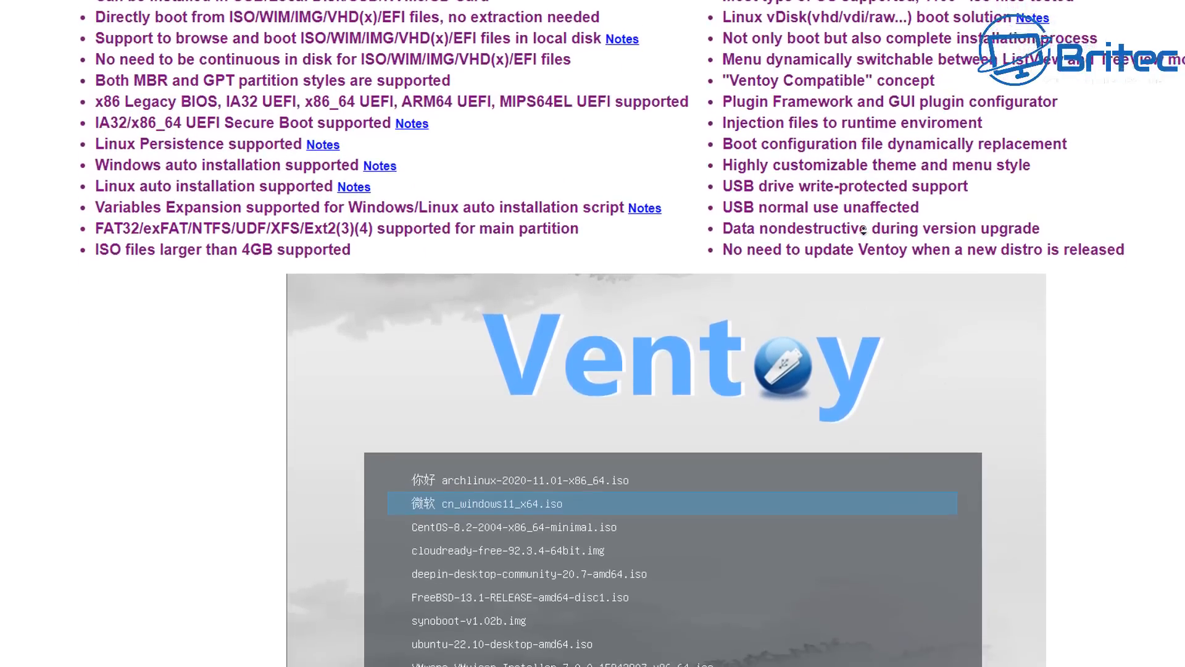
scroll(down, 3)
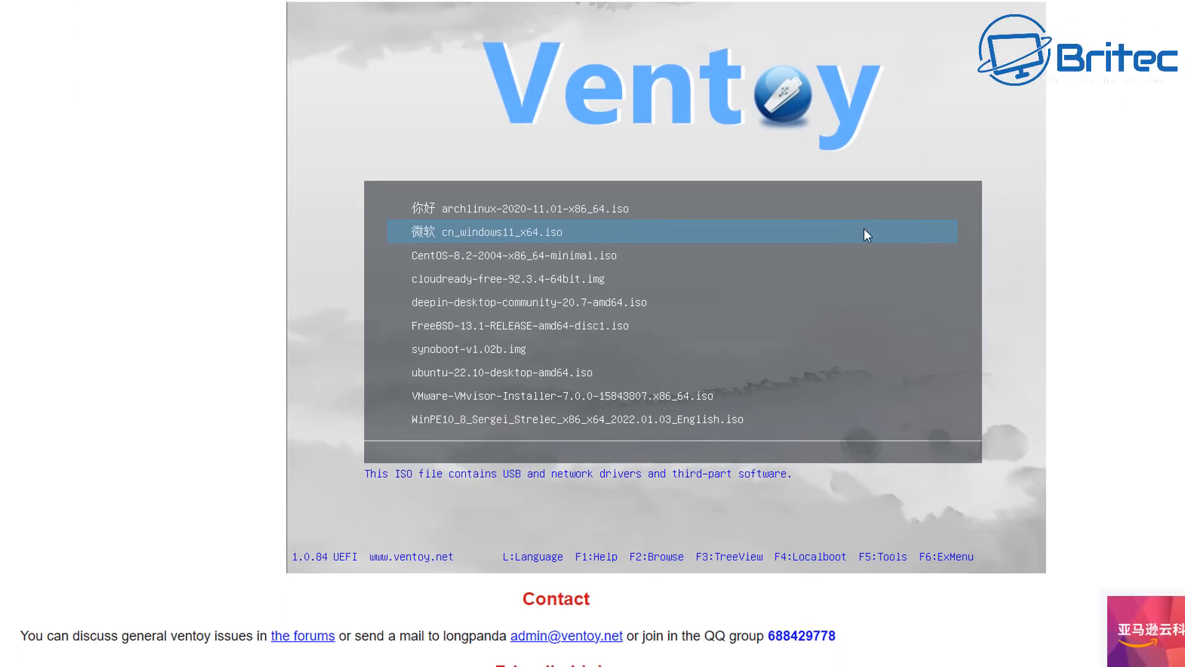
mouse_move(1044, 166)
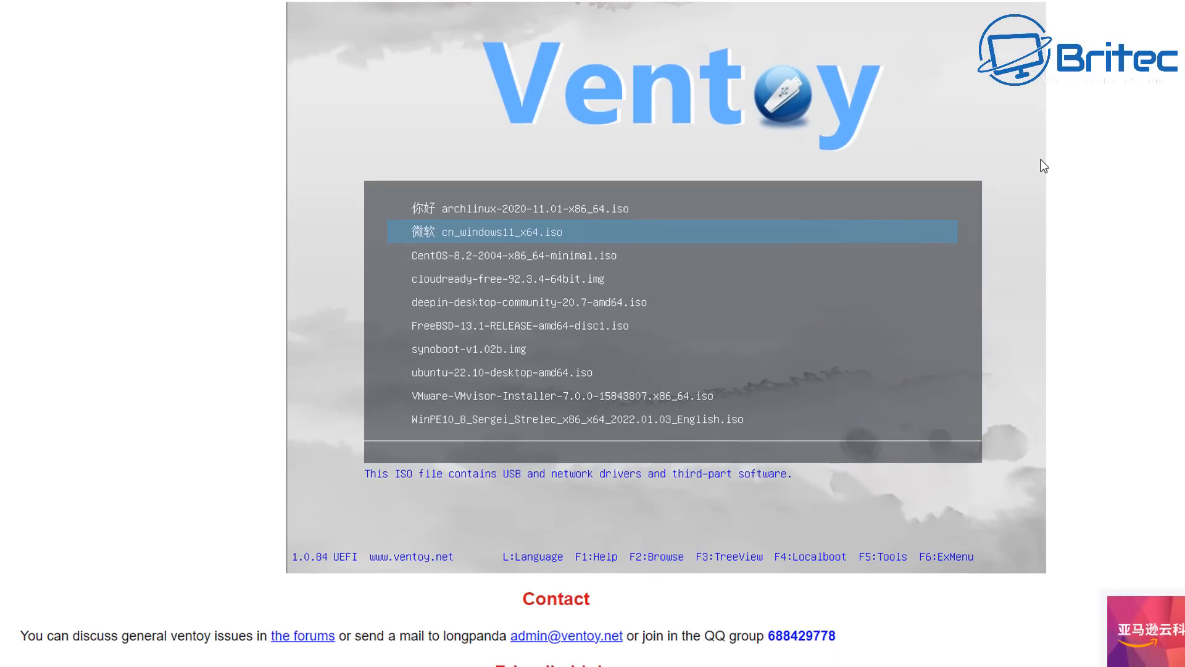